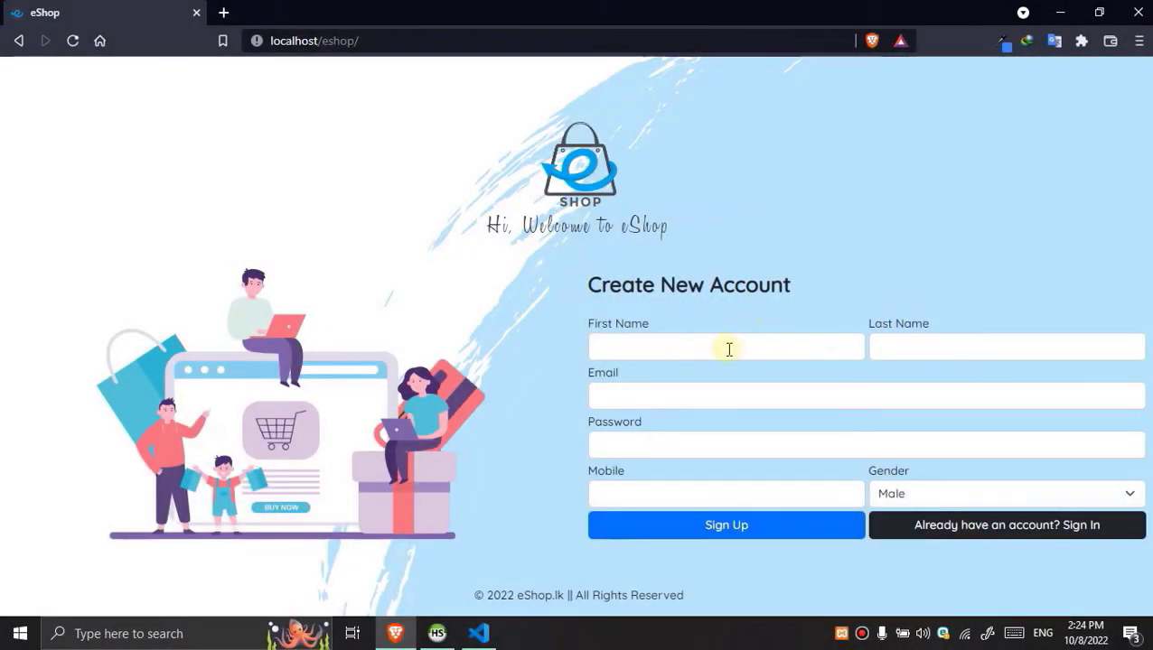
{"action": "mouse_move", "coordinate": [798, 397]}
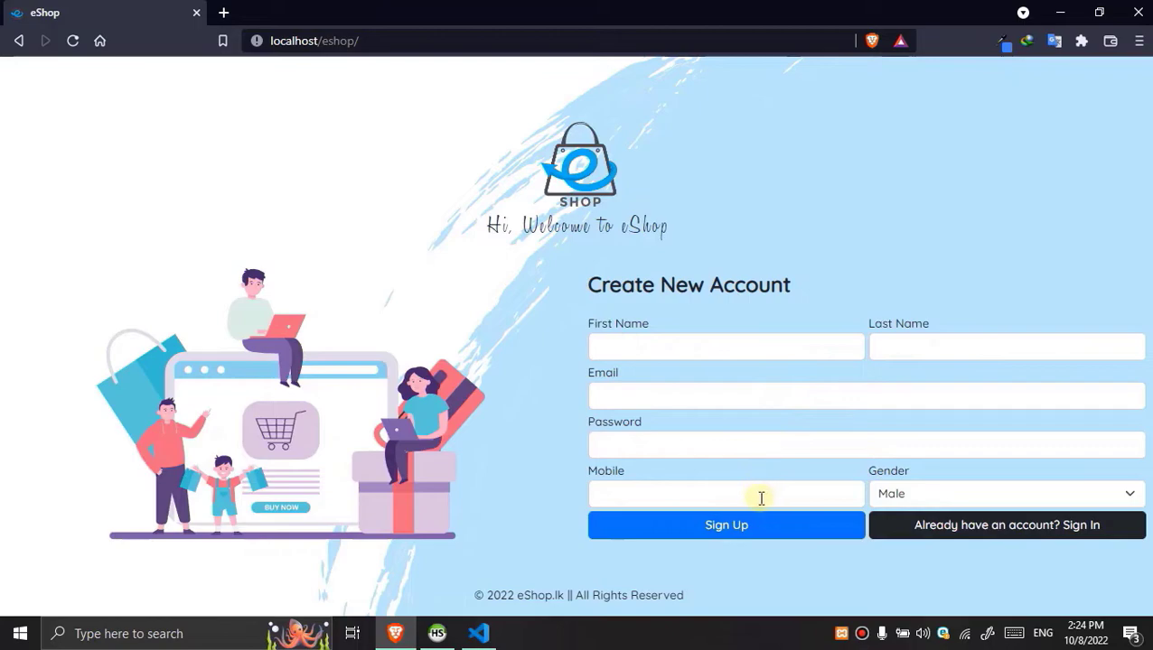
Open the eshop gender table in HeidiSQL to view its id and gender_name columns.
{"action": "left_click", "coordinate": [1005, 493]}
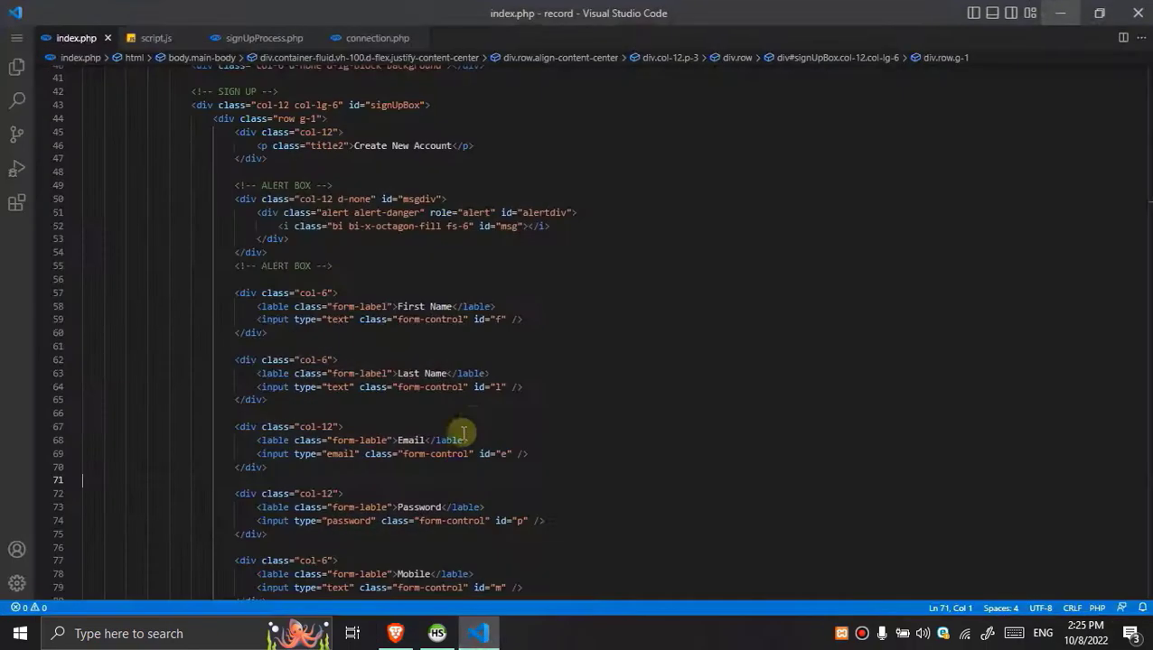
{"action": "scroll", "scroll_direction": "down", "scroll_amount": 3}
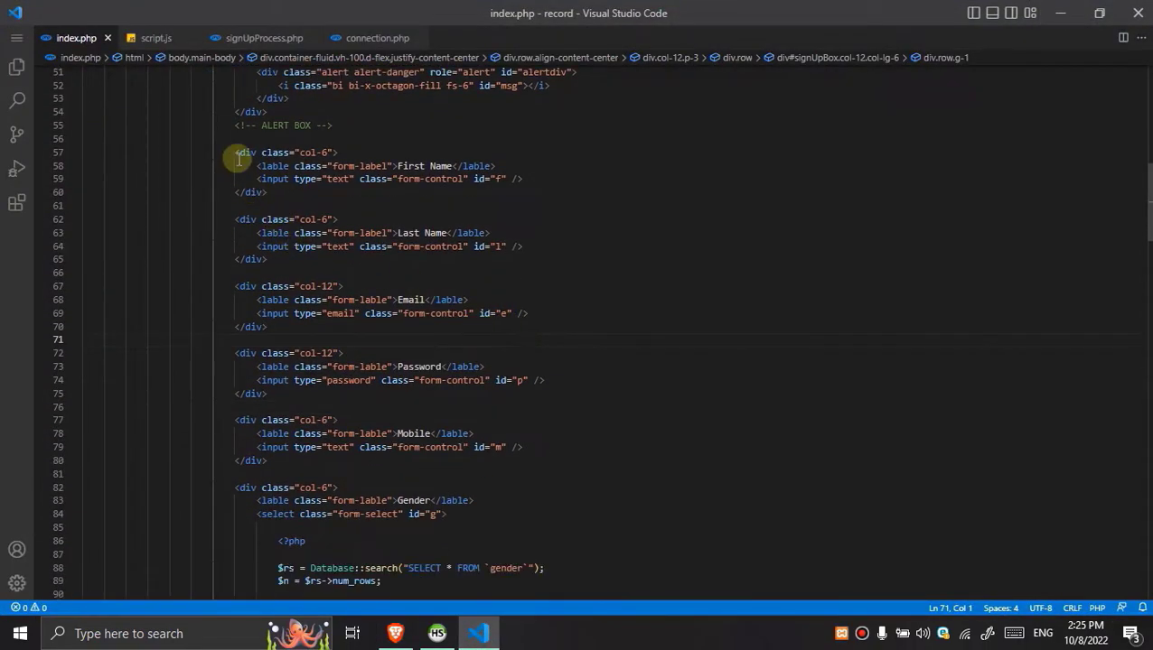
{"action": "left_click_drag", "start_coordinate": [240, 152], "coordinate": [443, 514]}
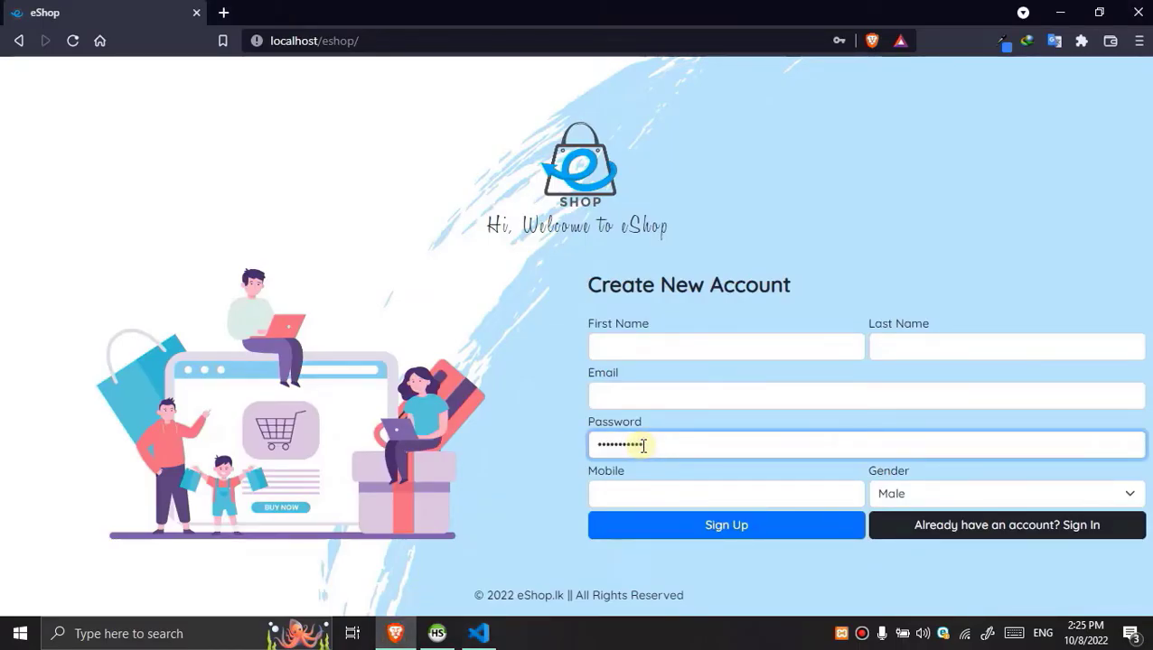
{"action": "left_click", "coordinate": [478, 634]}
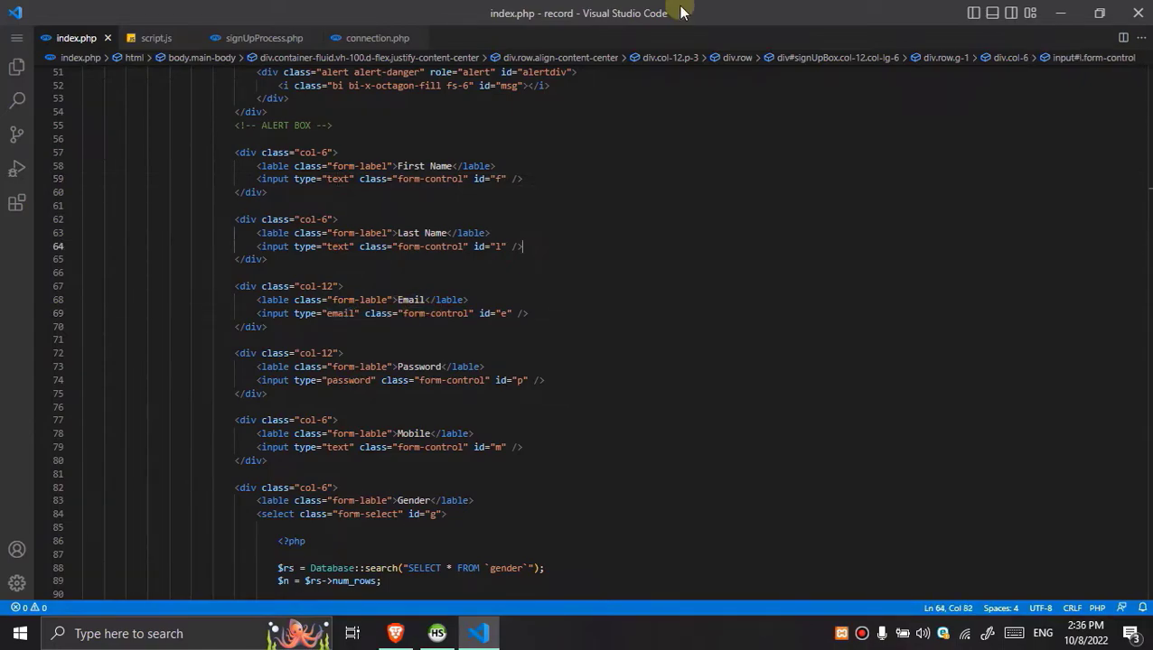
{"action": "scroll", "scroll_direction": "down", "scroll_amount": 3}
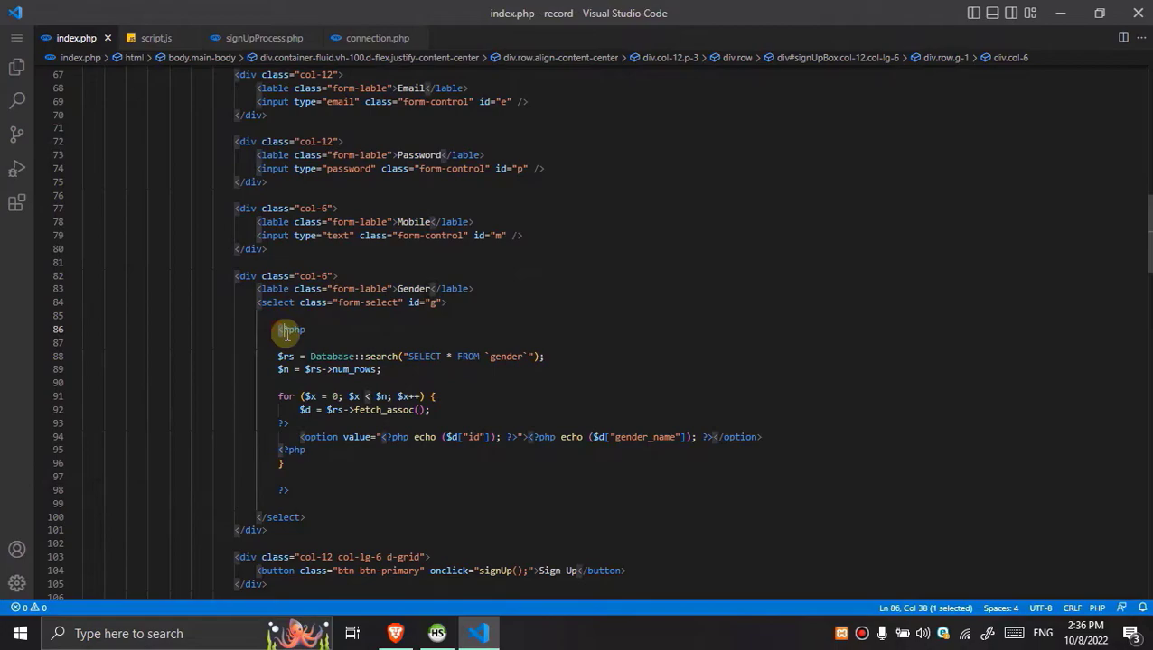
{"action": "left_click", "coordinate": [317, 491]}
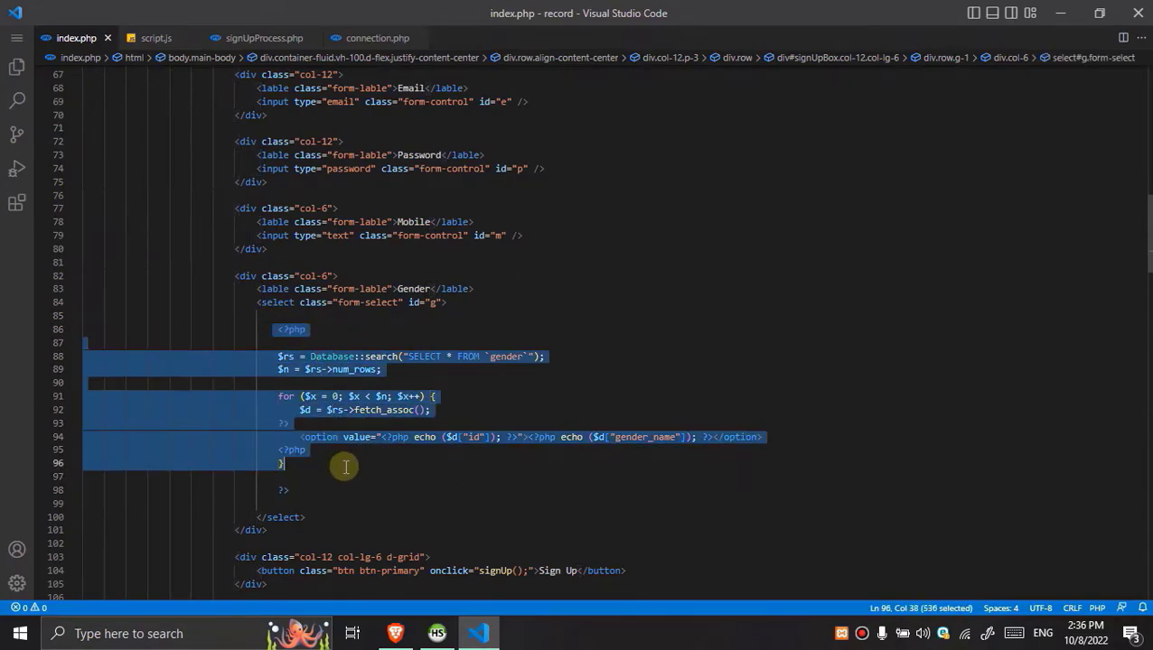
{"action": "left_click", "coordinate": [325, 329]}
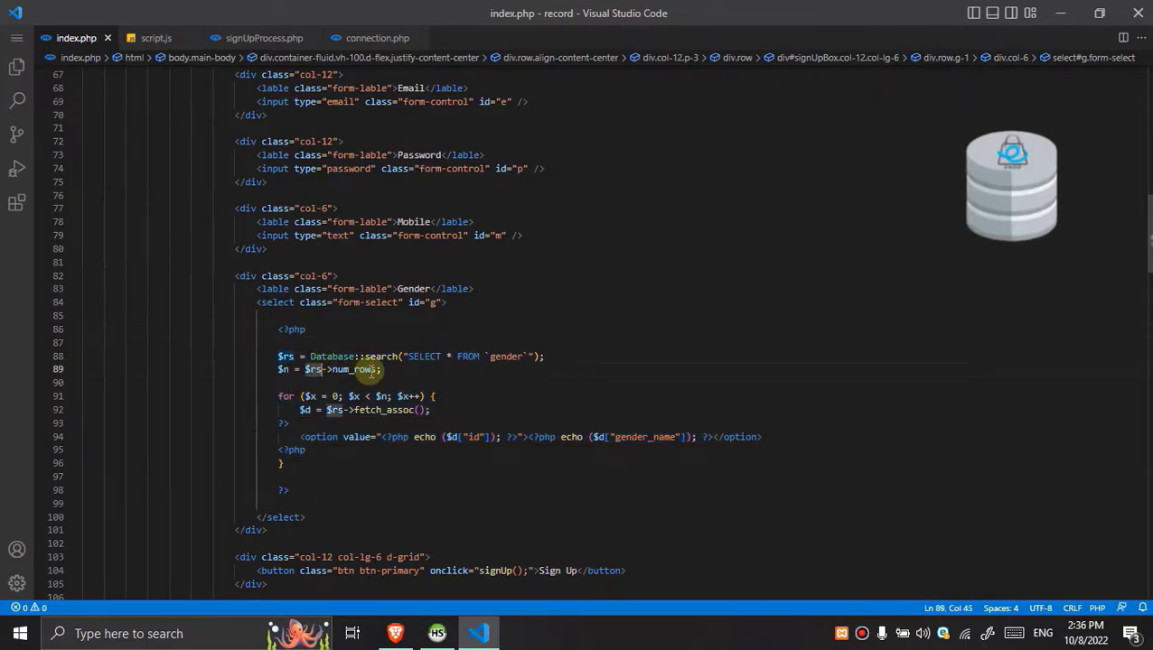
{"action": "mouse_move", "coordinate": [429, 377]}
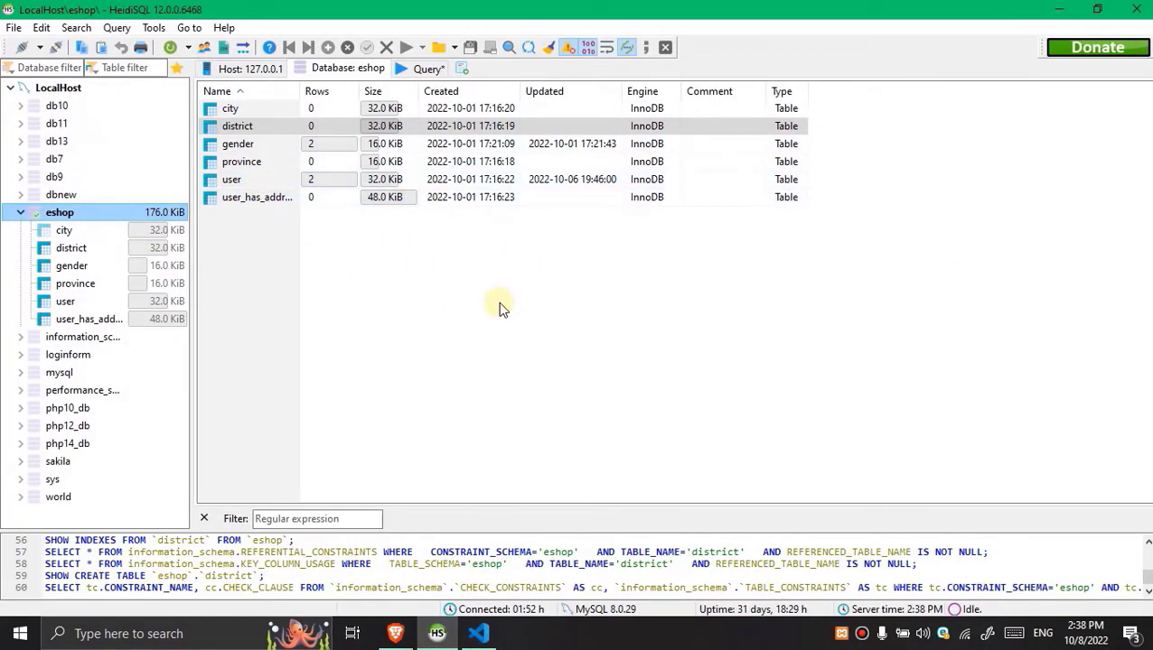
{"action": "mouse_move", "coordinate": [106, 218]}
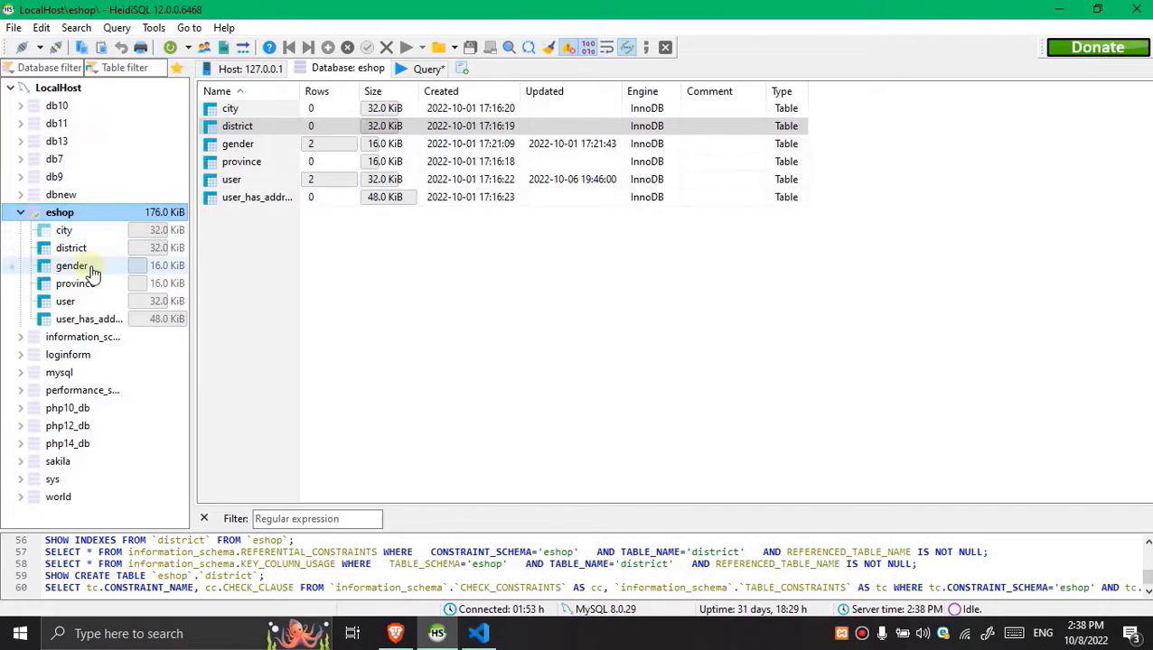
{"action": "double_click", "coordinate": [72, 265]}
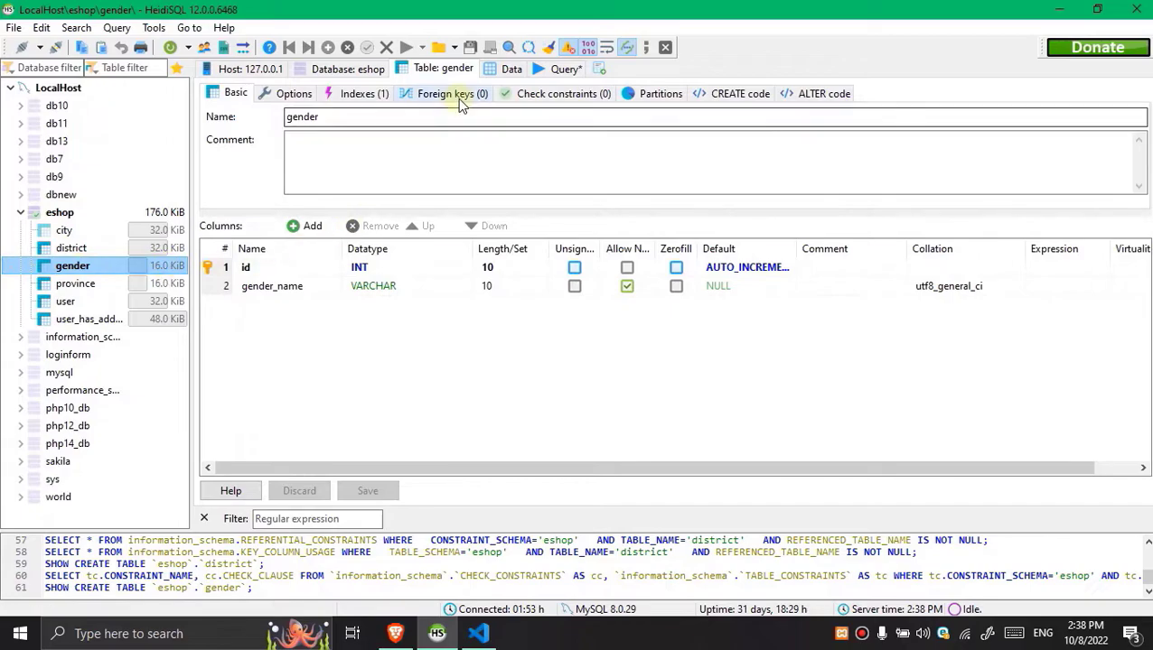
{"action": "left_click", "coordinate": [510, 69]}
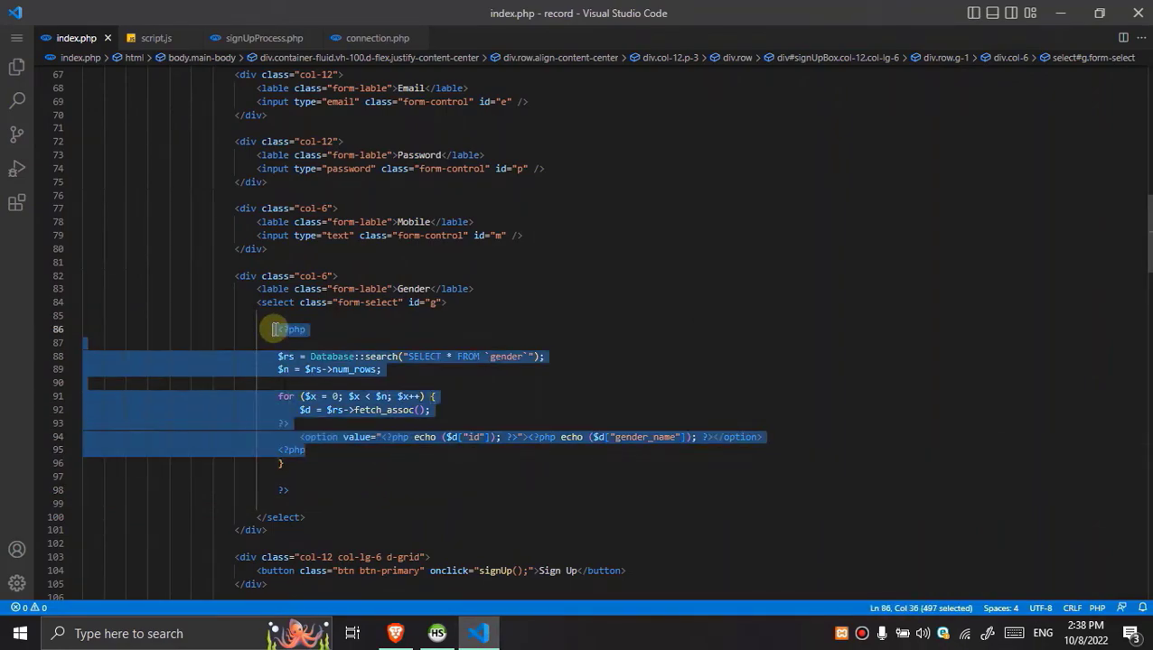
{"action": "left_click", "coordinate": [1006, 494]}
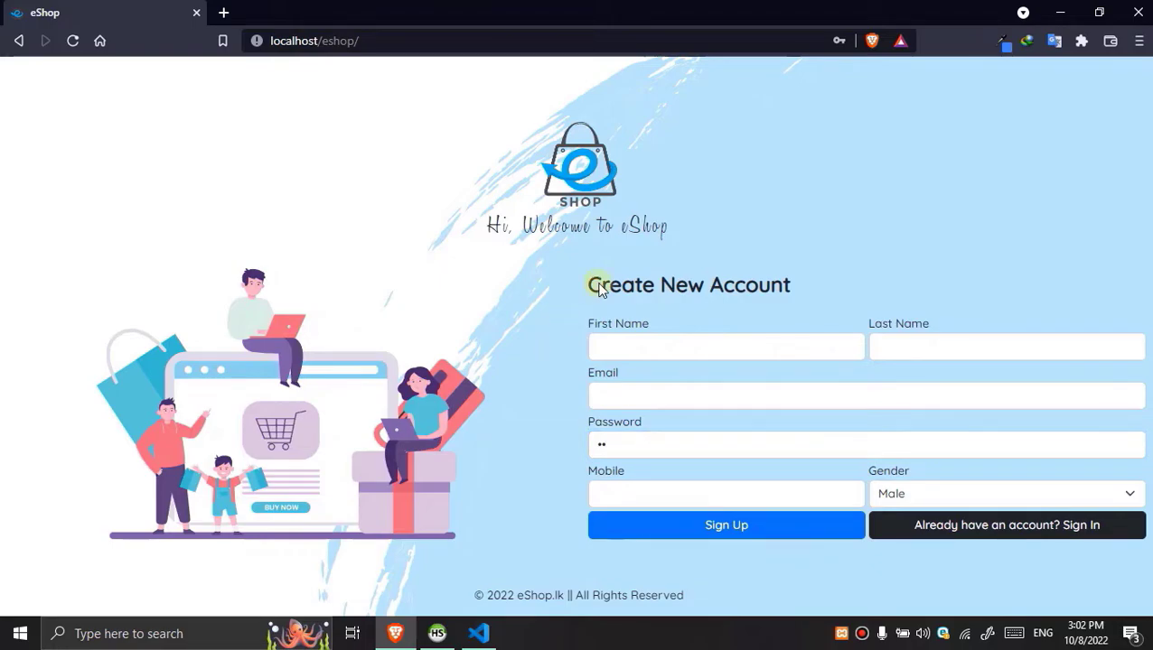
{"action": "left_click", "coordinate": [865, 444]}
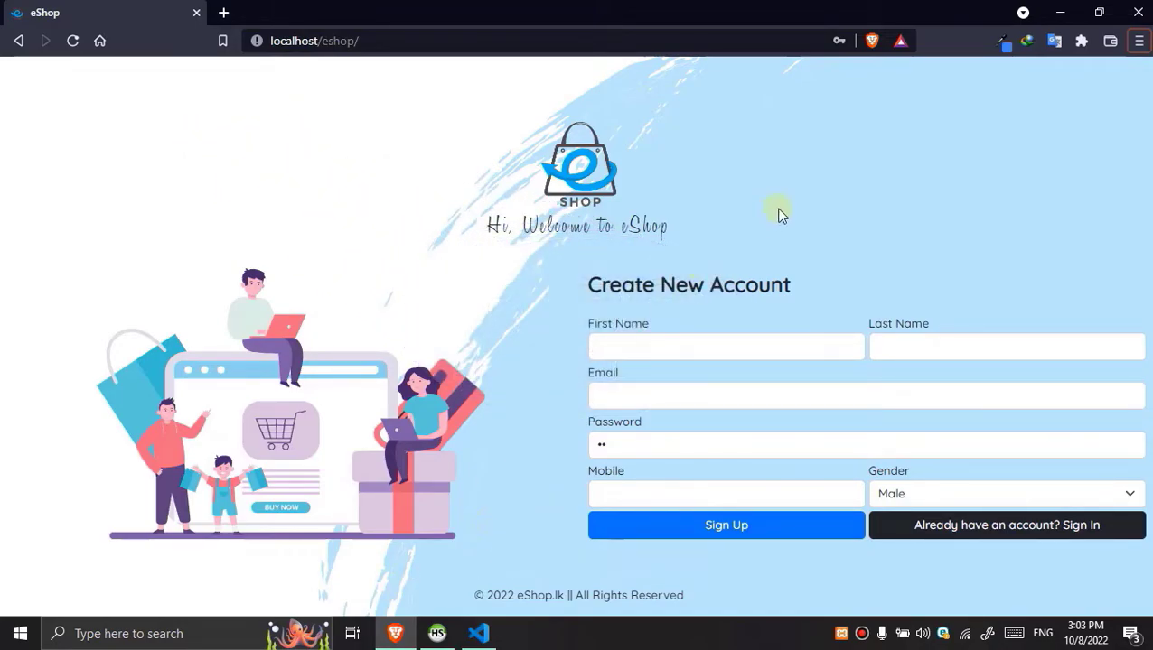
Inspect the sign-up page in Brave DevTools and scroll through script.js's signUp function in Sources.
{"action": "right_click", "coordinate": [779, 215]}
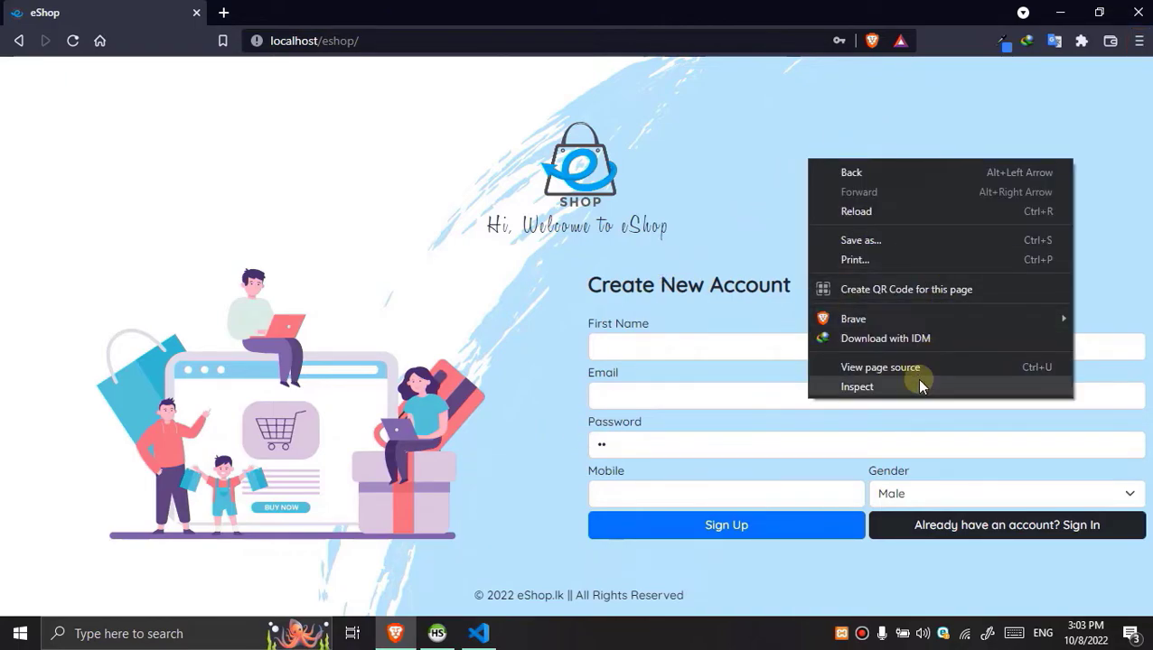
{"action": "left_click", "coordinate": [856, 387]}
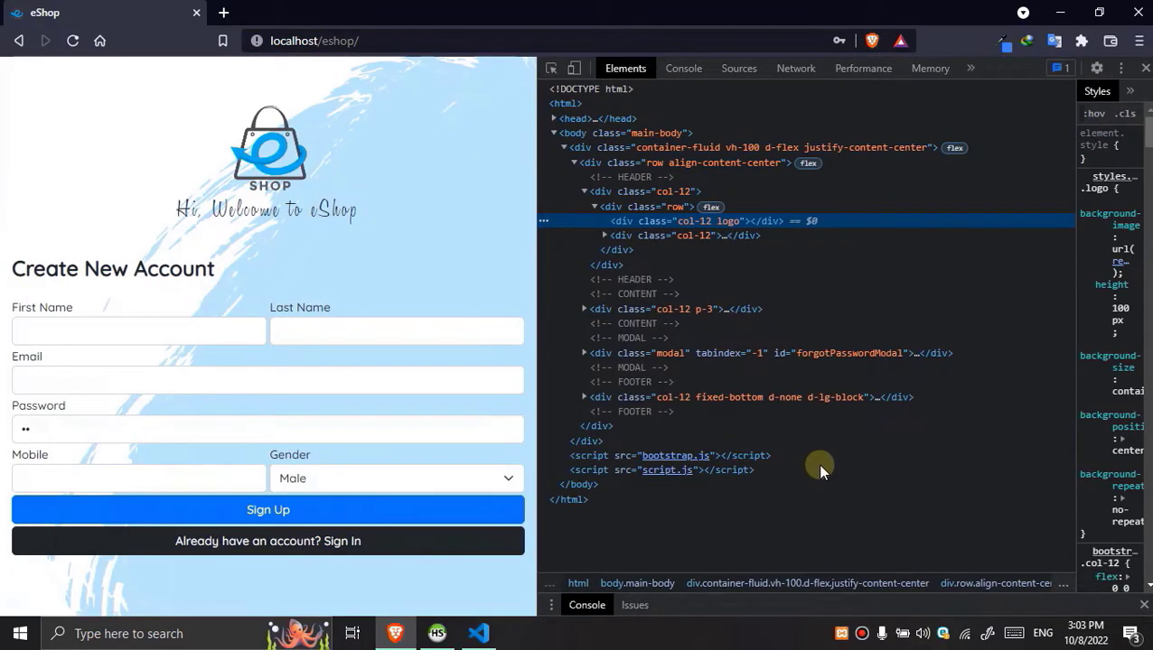
{"action": "left_click", "coordinate": [738, 68]}
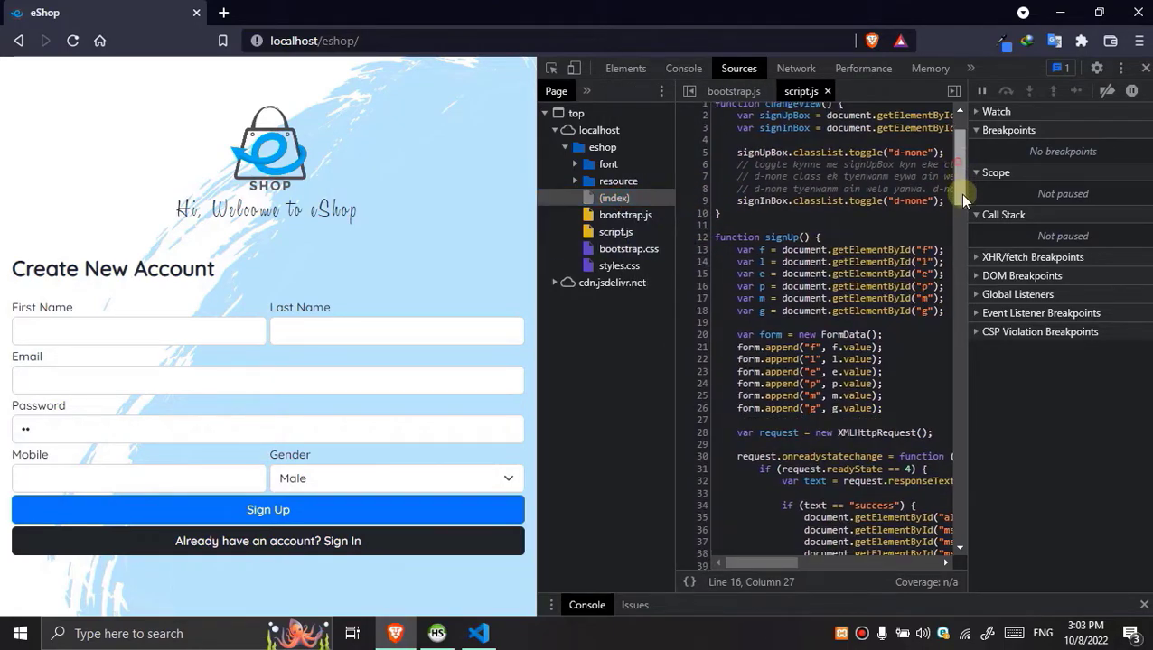
{"action": "scroll", "scroll_direction": "down", "scroll_amount": 3}
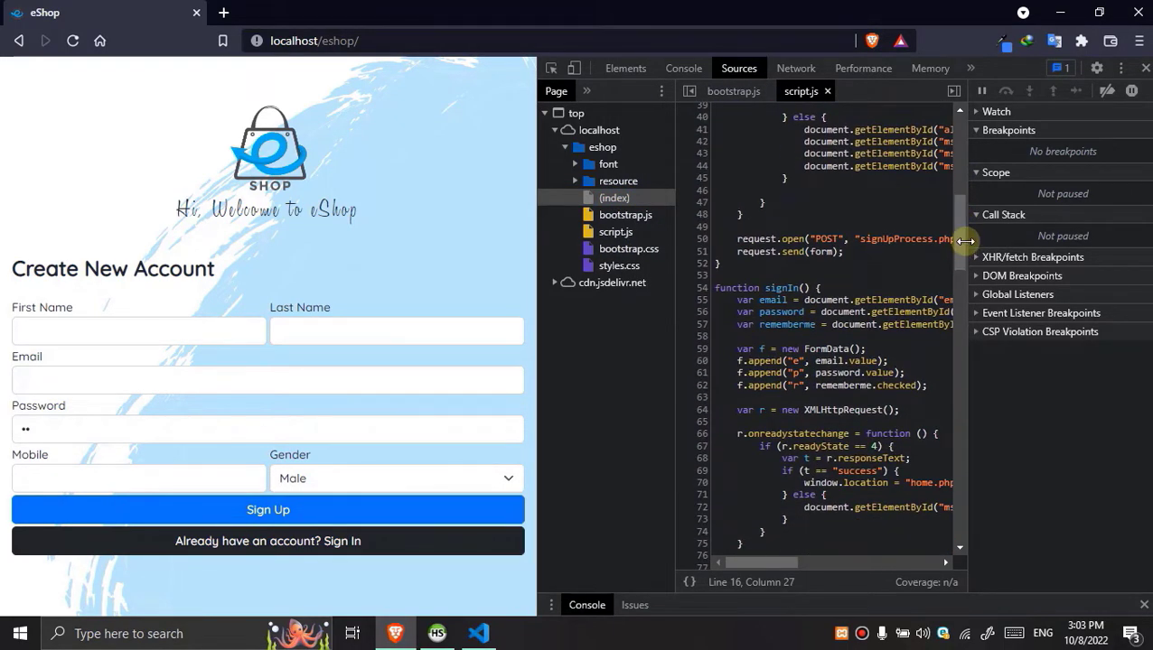
{"action": "scroll", "scroll_direction": "down", "scroll_amount": 3}
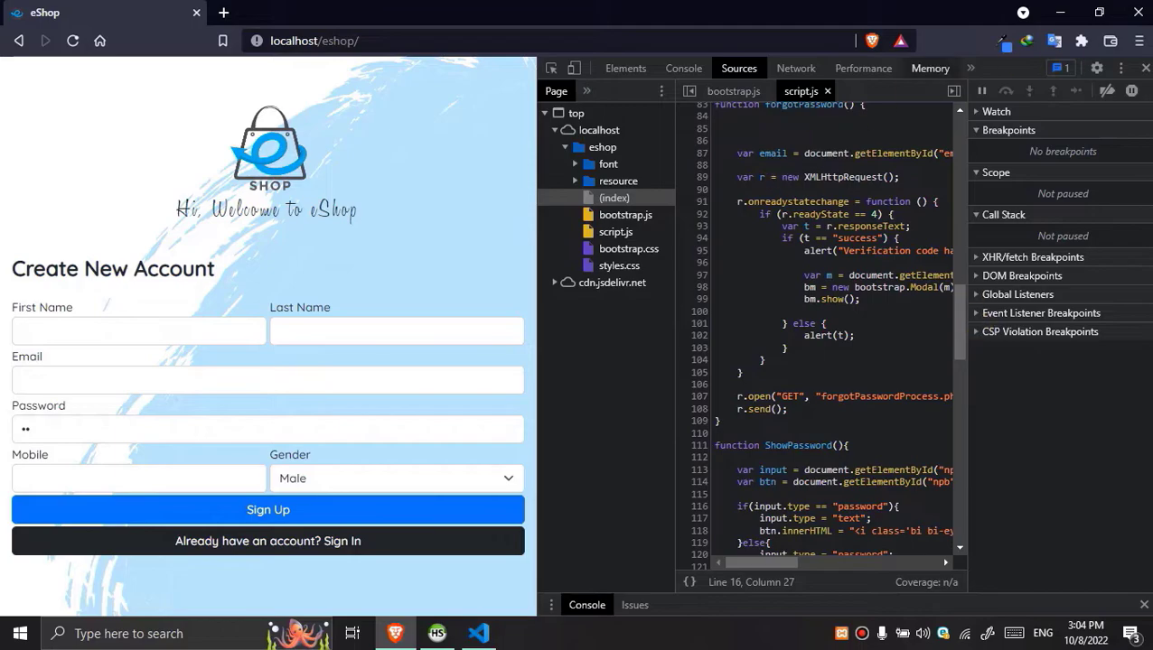
{"action": "left_click", "coordinate": [1145, 68]}
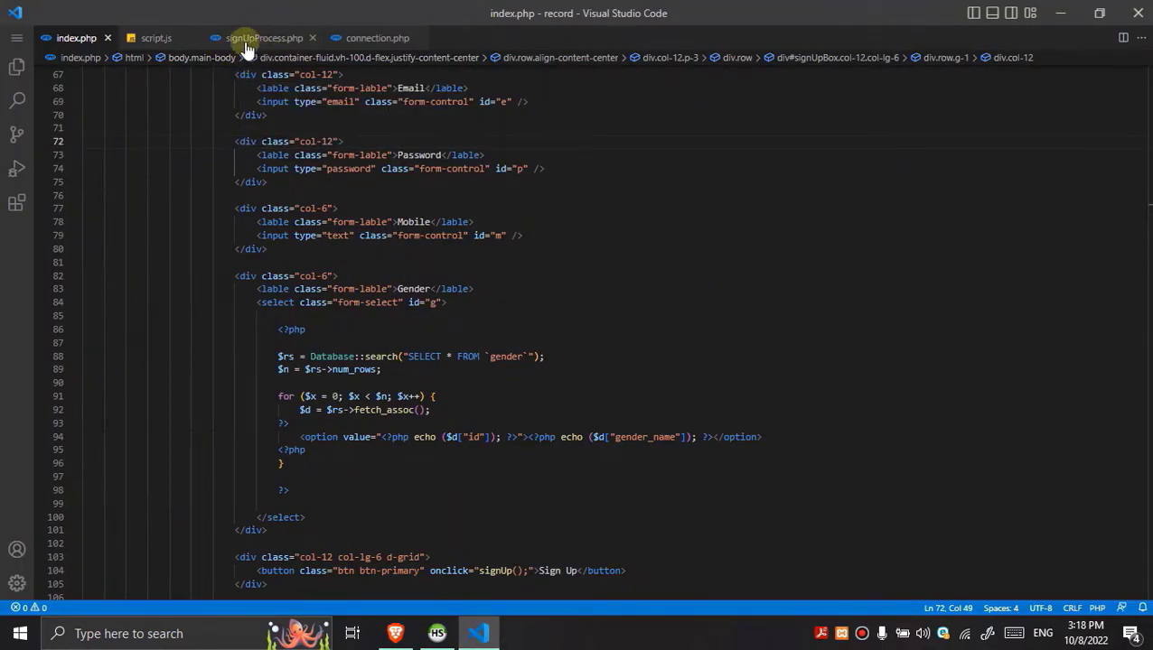
Scroll through signUpProcess.php's per-field if/else validation checks and user INSERT code.
{"action": "left_click", "coordinate": [263, 38]}
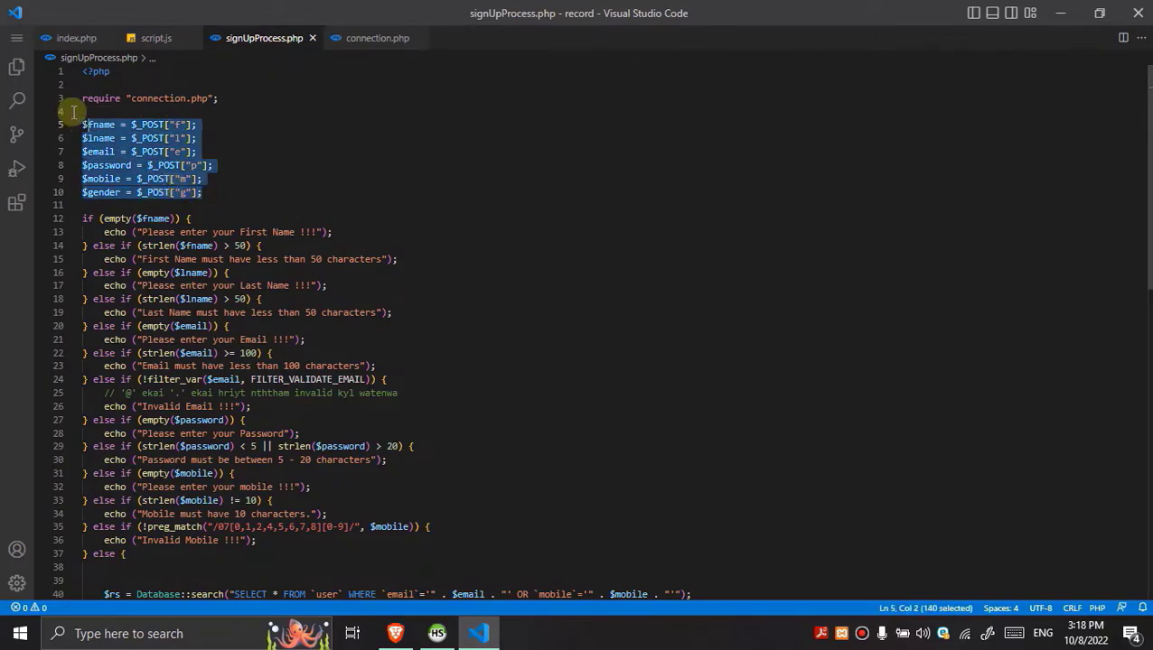
{"action": "scroll", "scroll_direction": "down", "scroll_amount": 3}
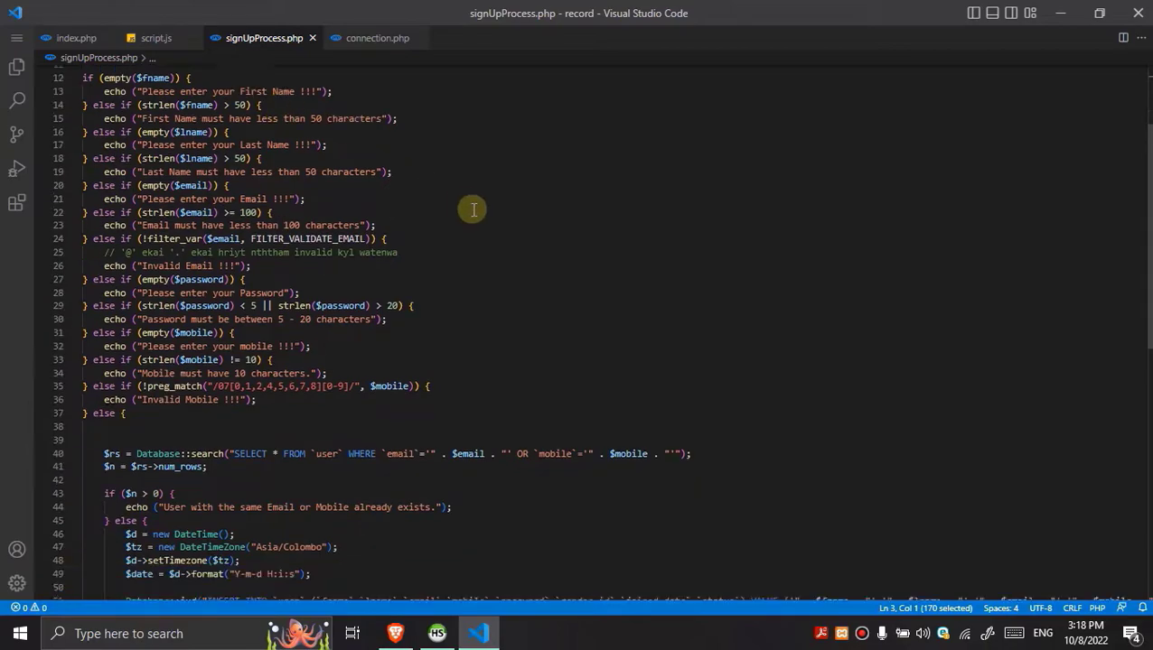
{"action": "left_click", "coordinate": [269, 212]}
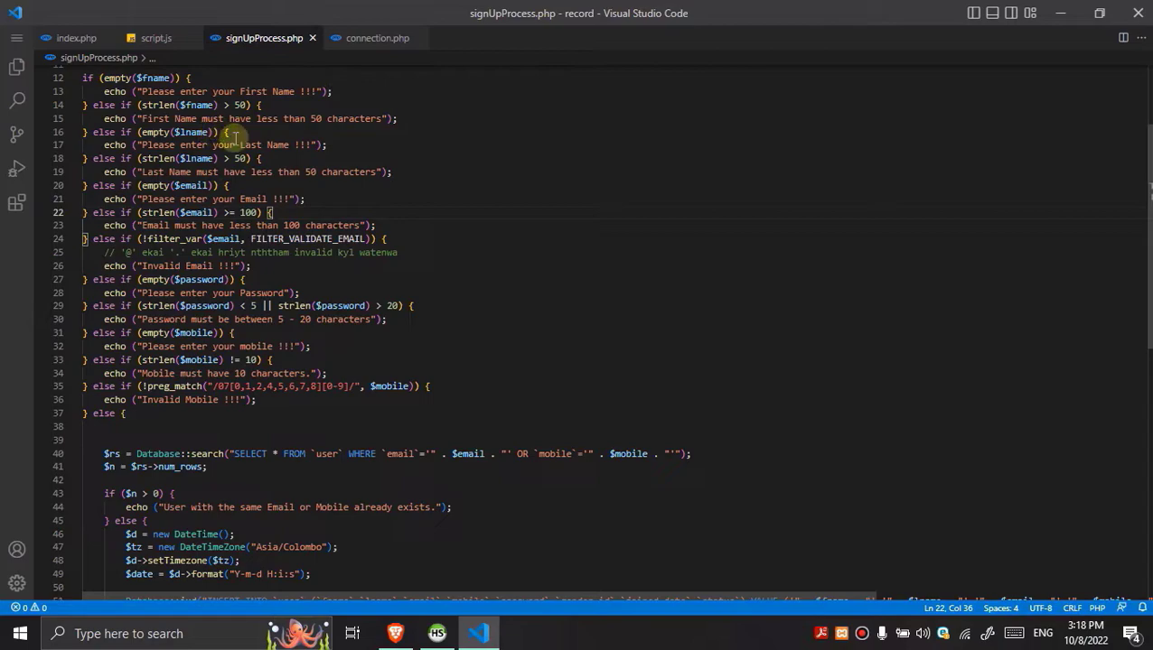
{"action": "scroll", "scroll_direction": "down", "scroll_amount": 3}
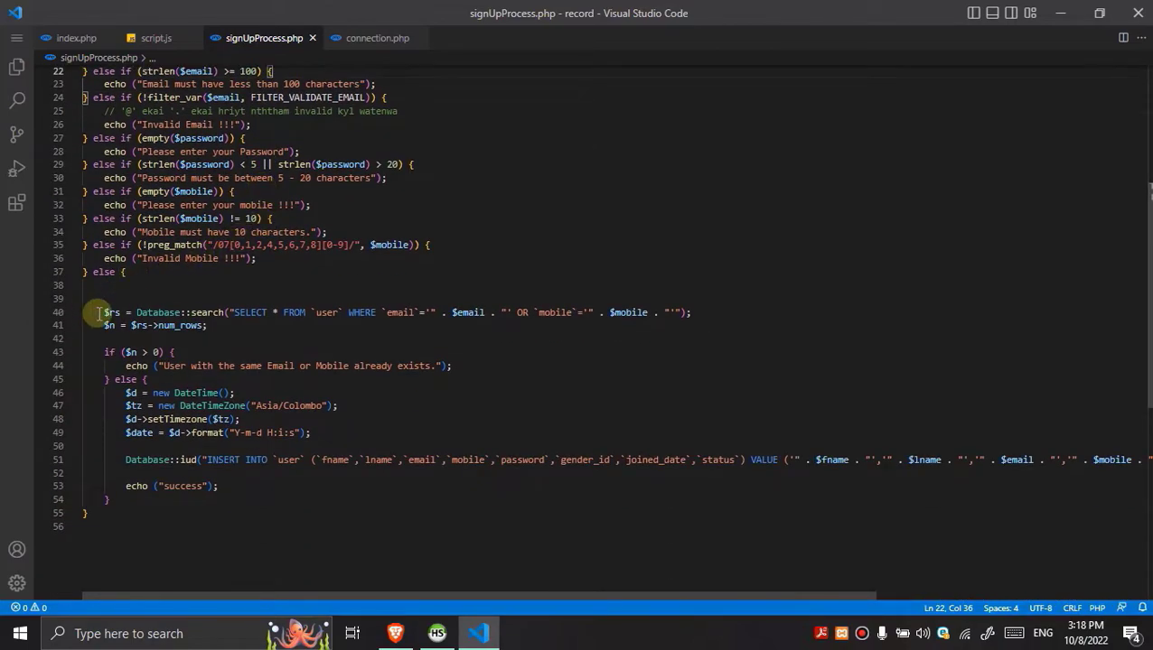
{"action": "left_click_drag", "start_coordinate": [103, 313], "coordinate": [244, 486]}
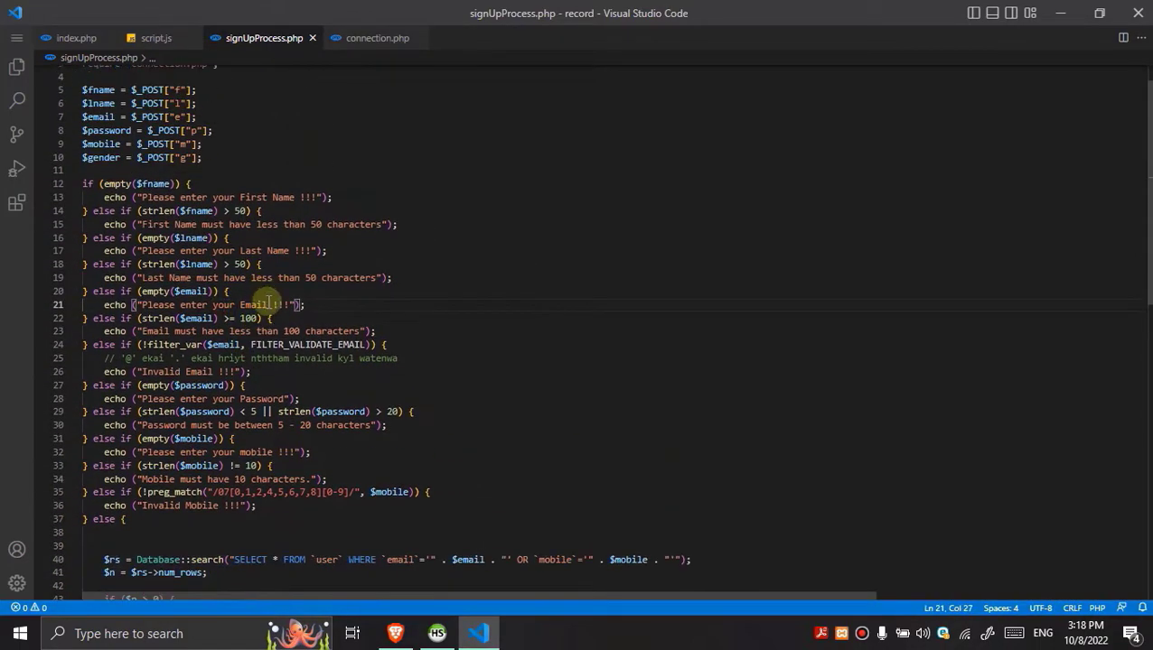
{"action": "scroll", "scroll_direction": "down", "scroll_amount": 3}
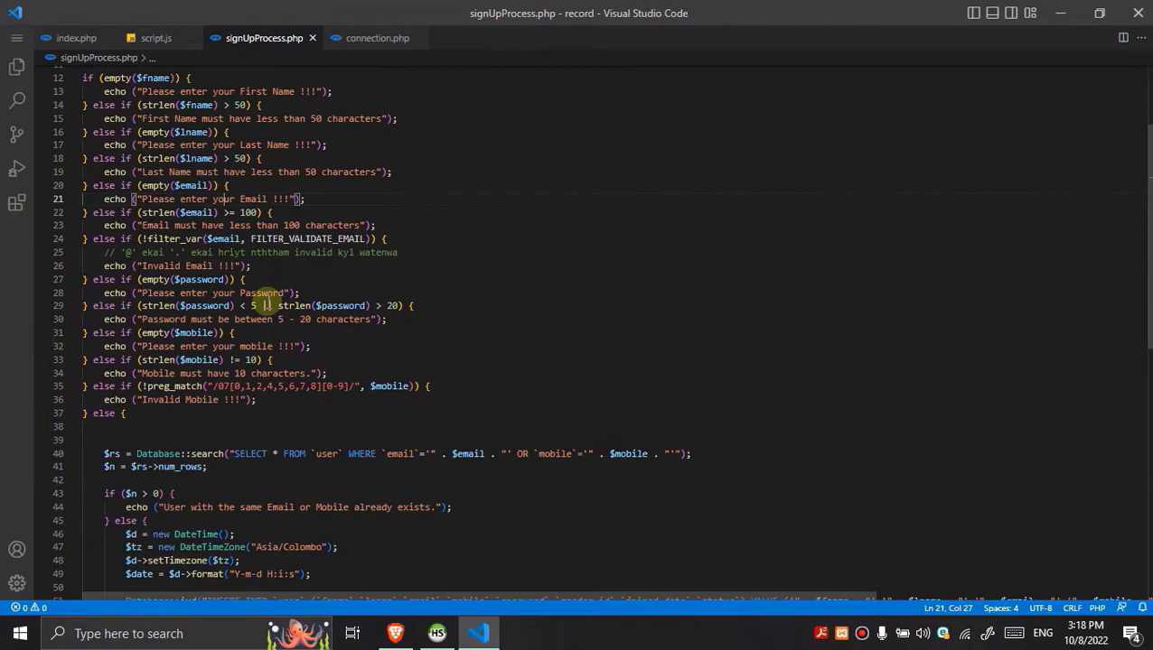
{"action": "mouse_move", "coordinate": [397, 274]}
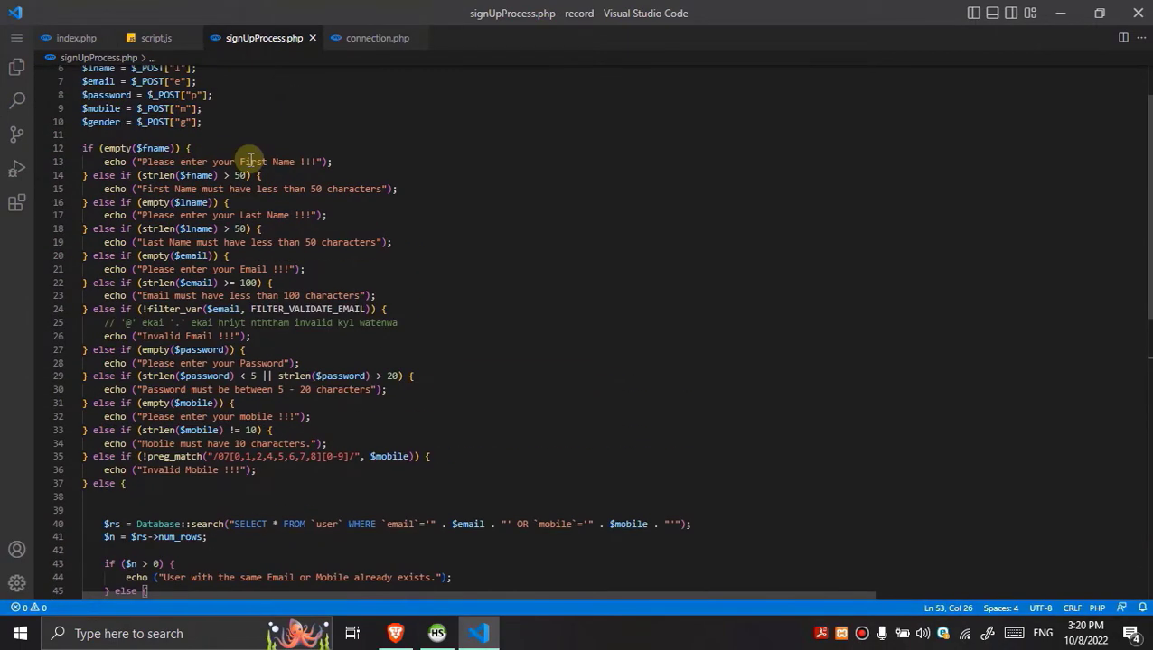
{"action": "scroll", "scroll_direction": "down", "scroll_amount": 3}
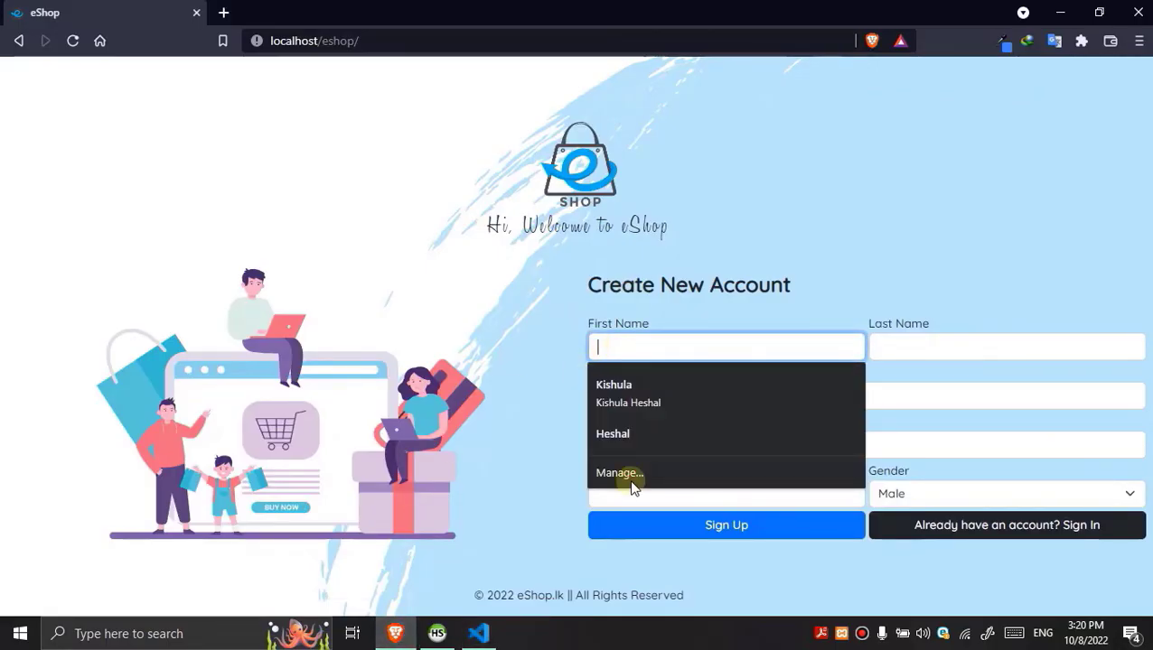
{"action": "left_click", "coordinate": [726, 525]}
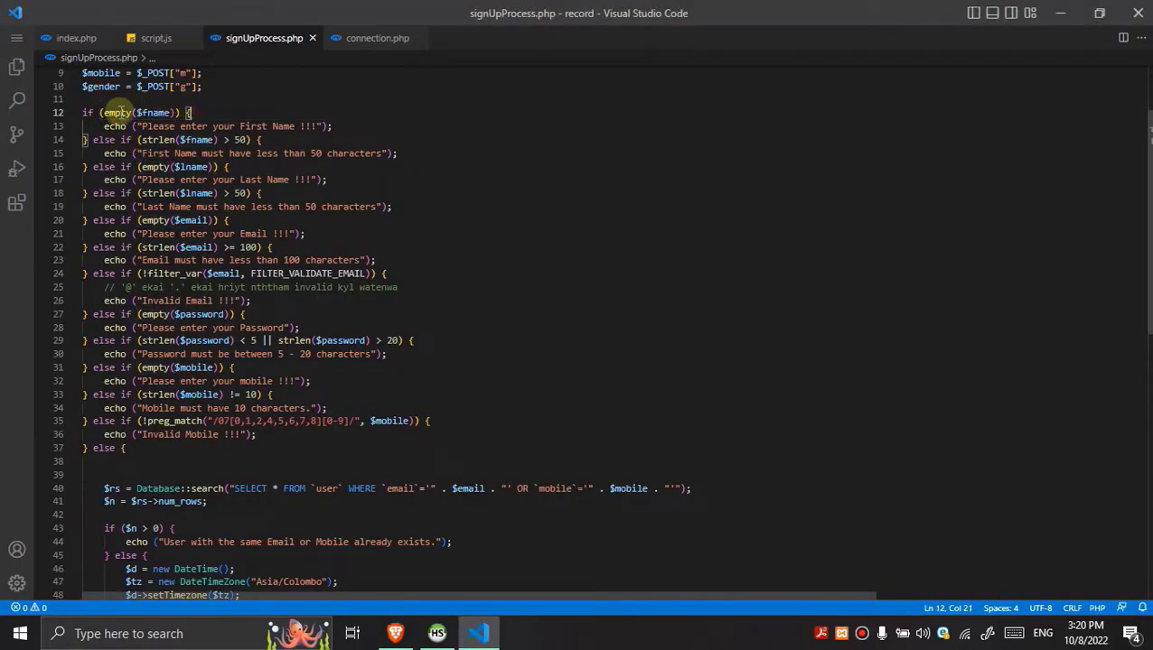
{"action": "left_click", "coordinate": [332, 126]}
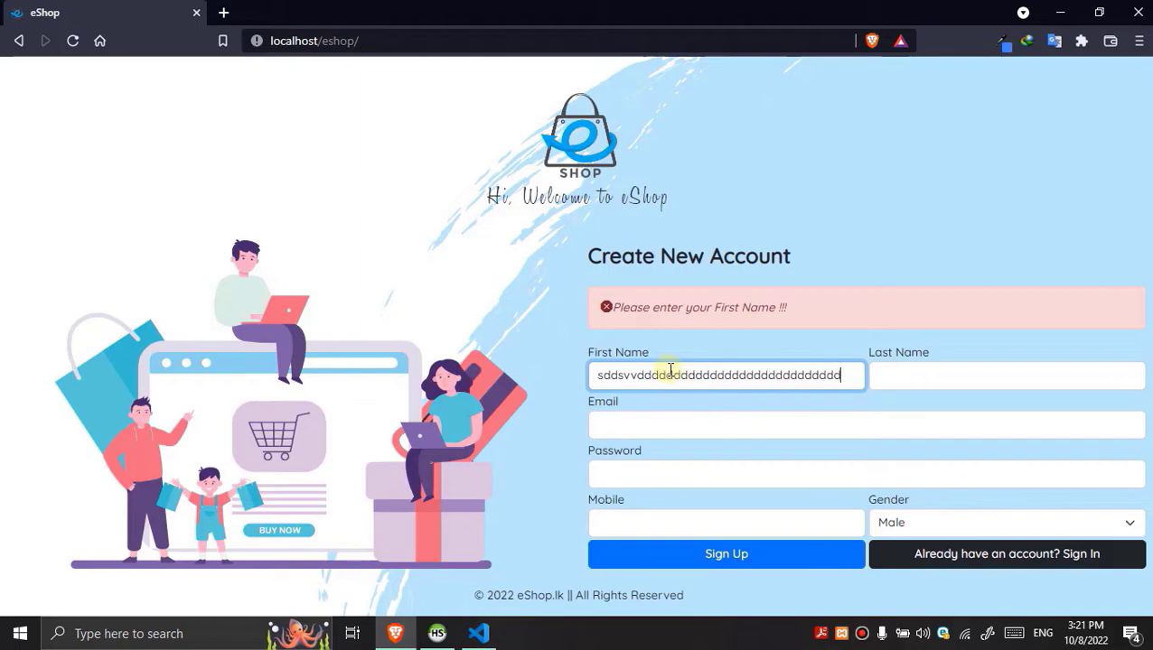
{"action": "left_click", "coordinate": [478, 634]}
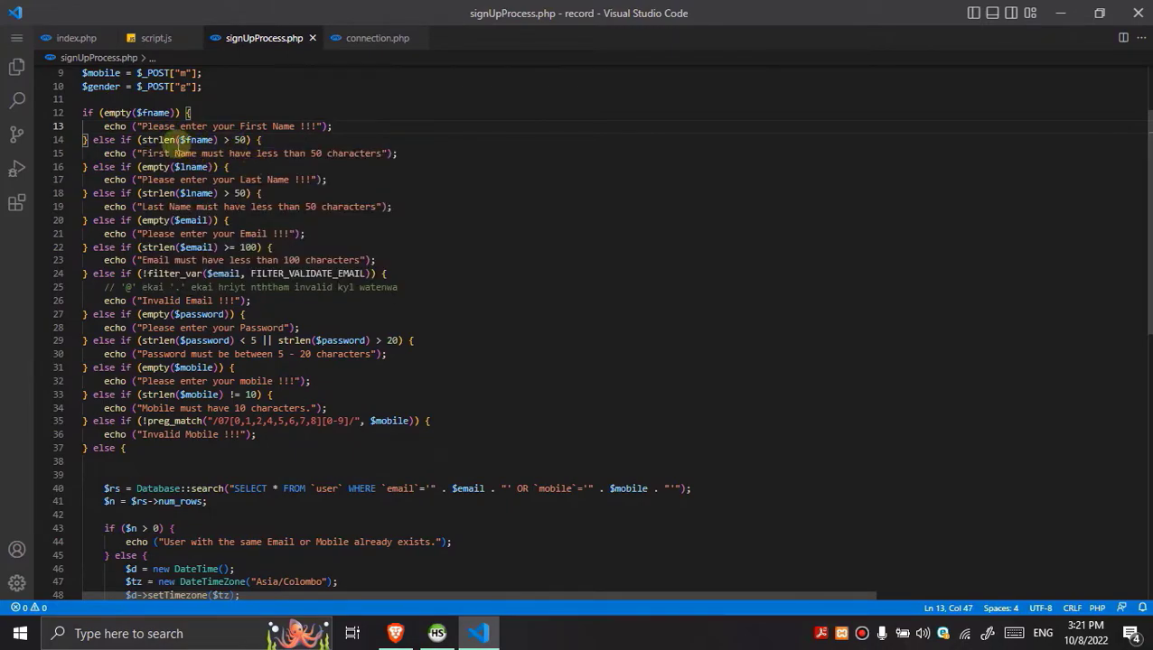
{"action": "mouse_move", "coordinate": [196, 139]}
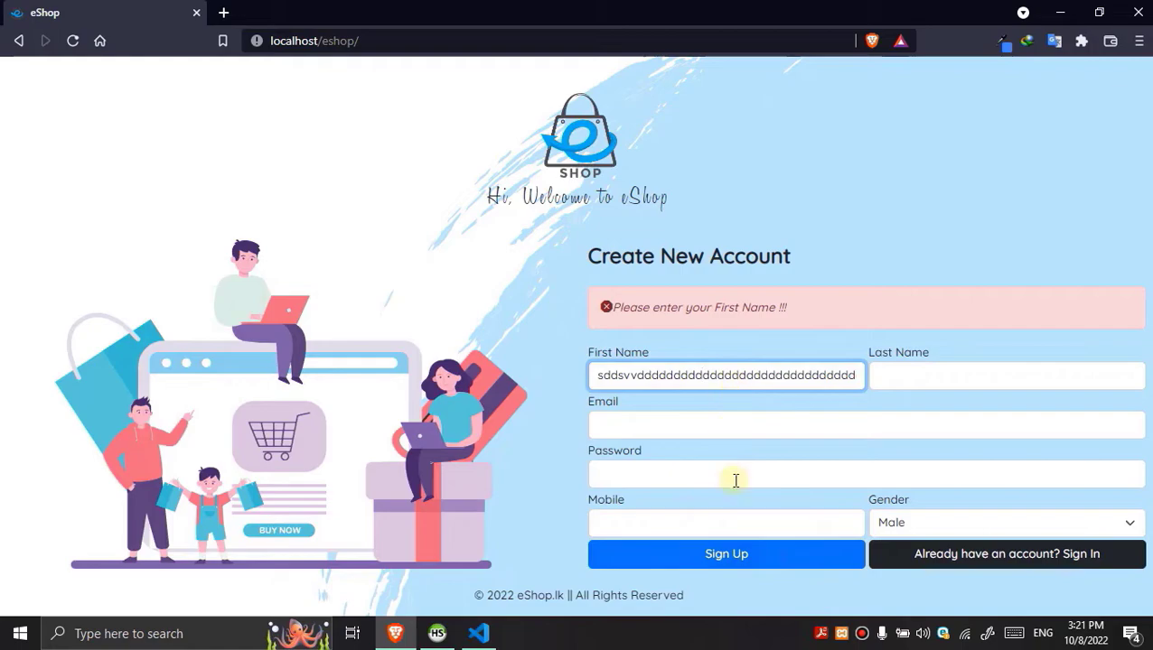
{"action": "left_click", "coordinate": [725, 554]}
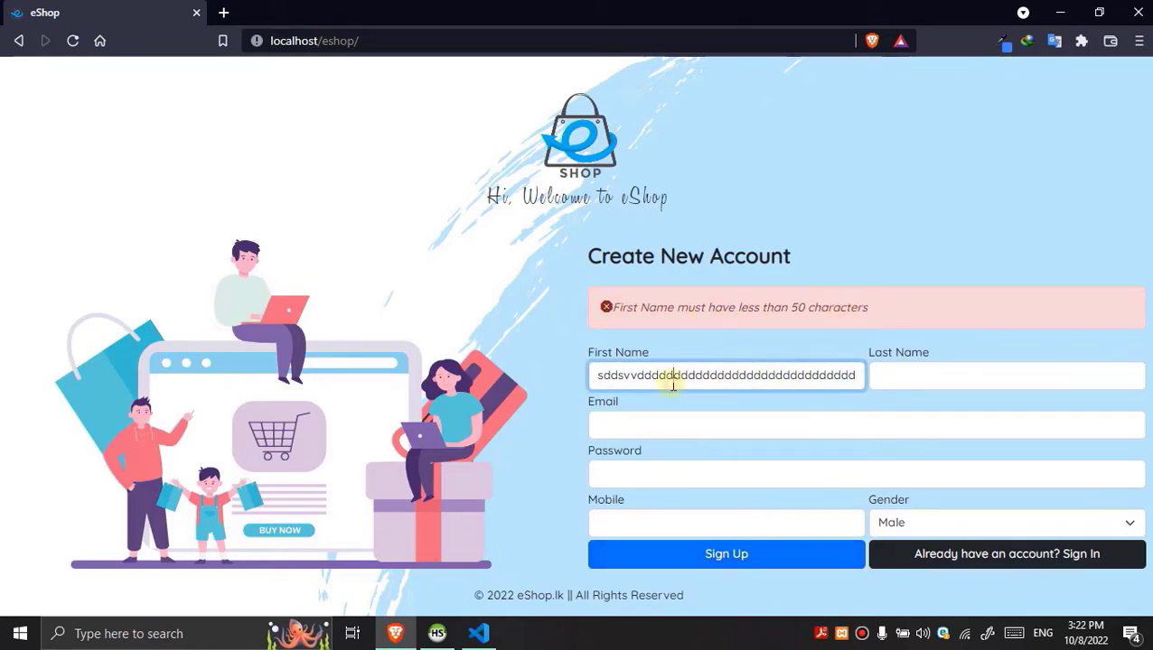
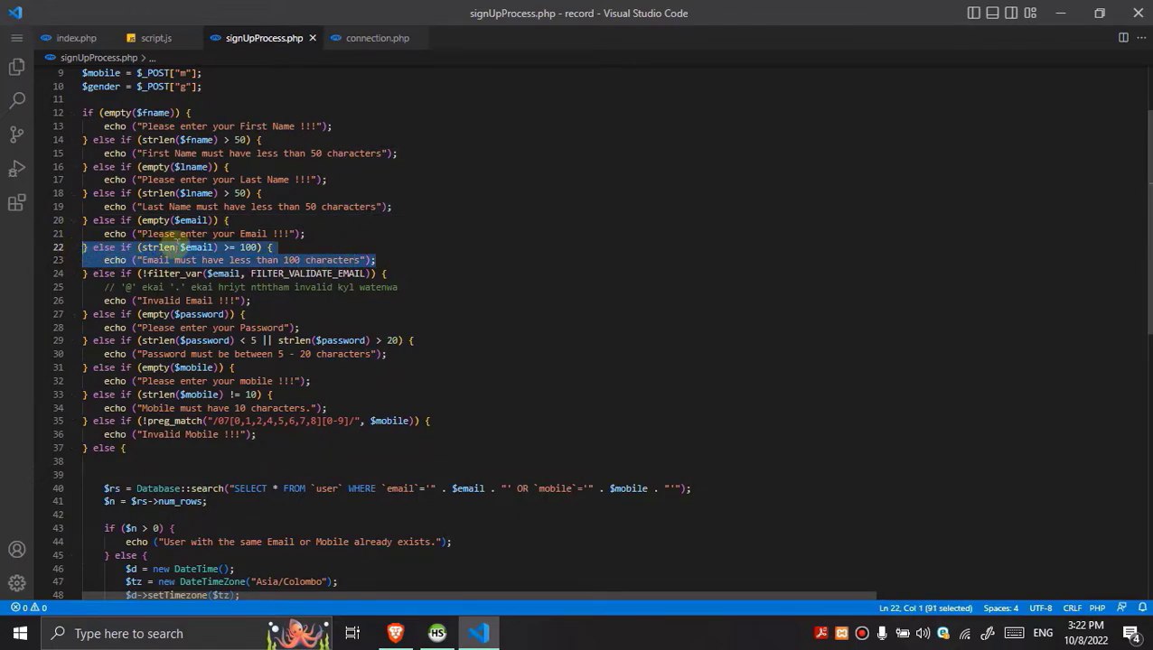
{"action": "mouse_move", "coordinate": [343, 251]}
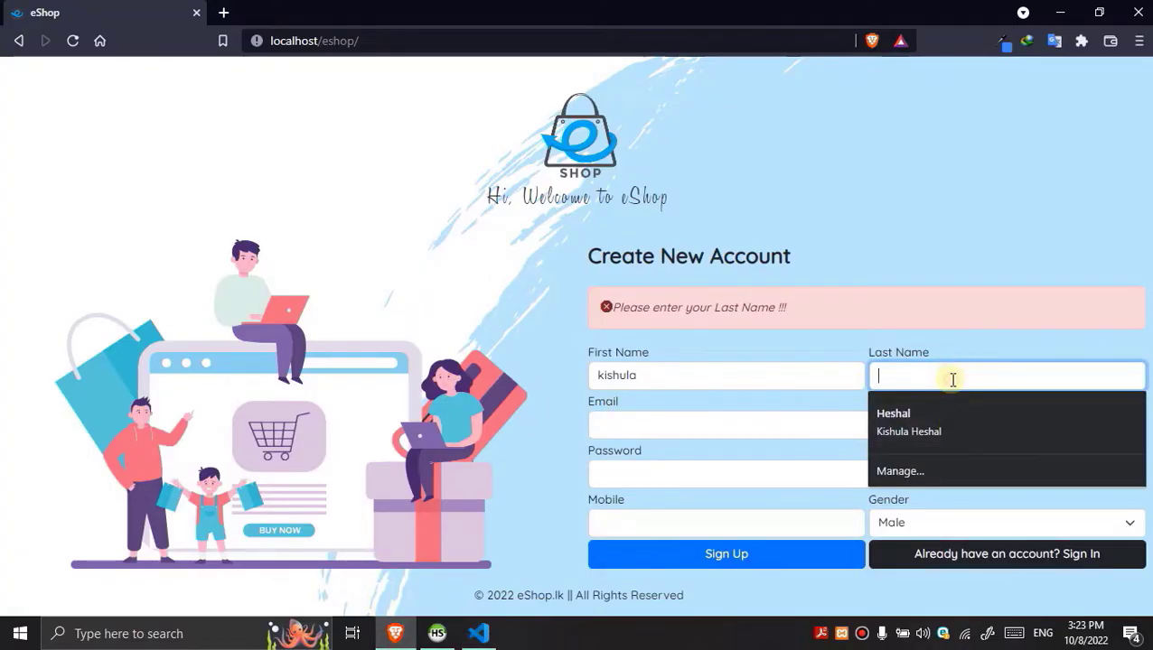
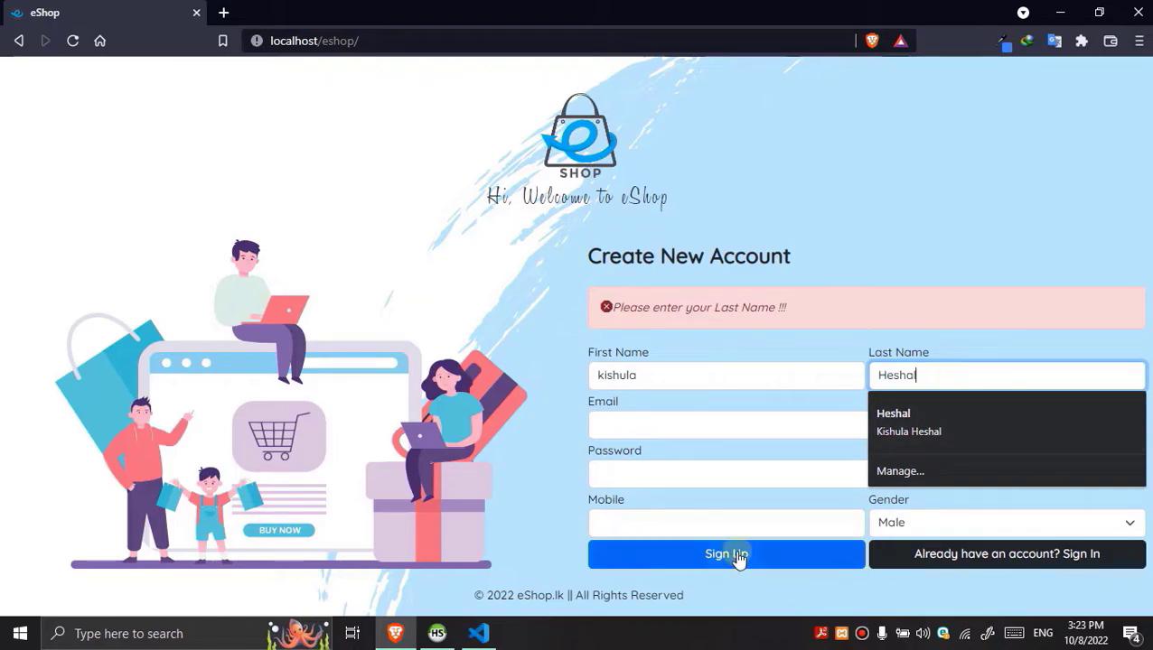
{"action": "left_click", "coordinate": [726, 554]}
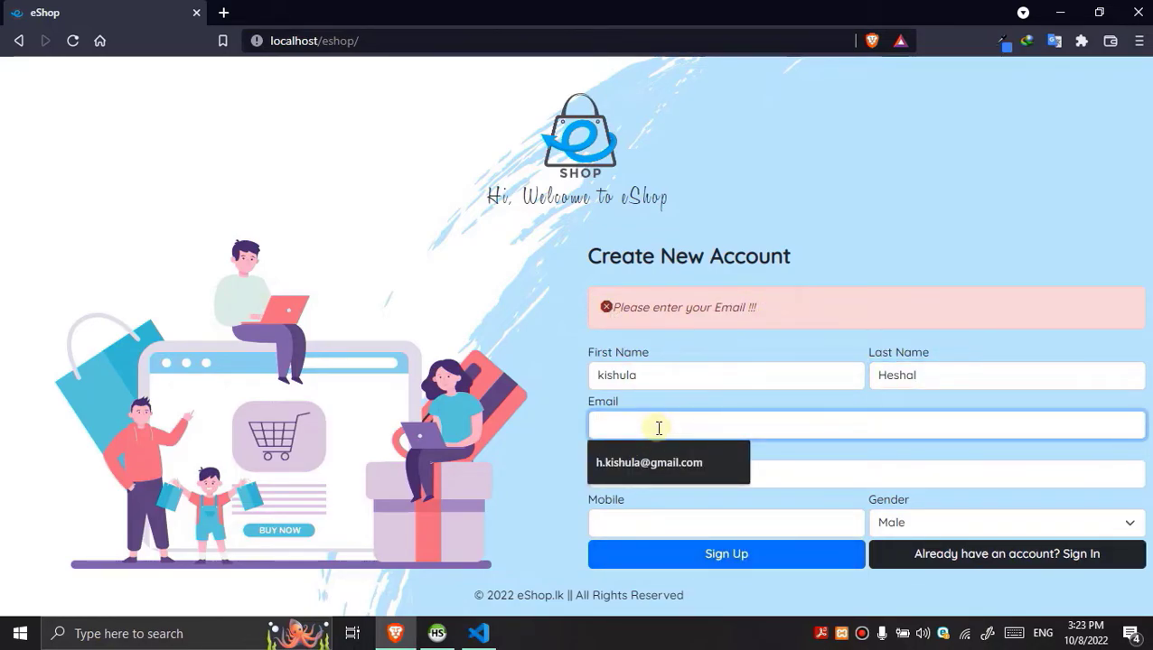
Submit the malformed email 'acklnascssccascinac' to get 'Invalid Email !!!', then return to VS Code.
{"action": "type", "text": "acklnascs"}
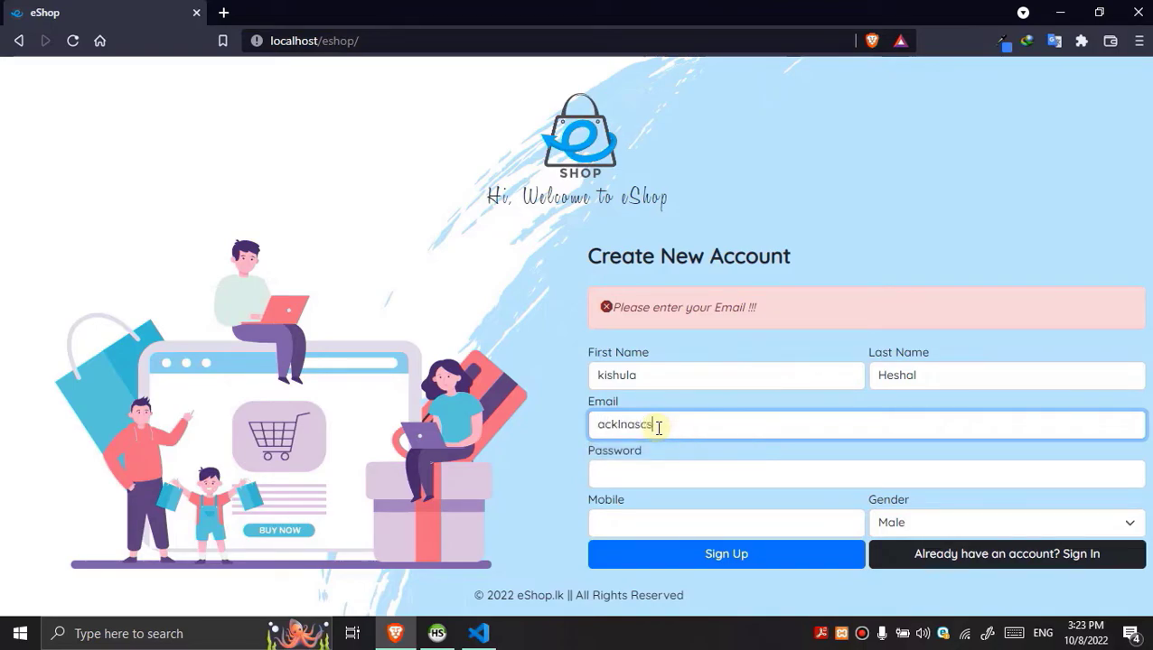
{"action": "type", "text": "sccascinac"}
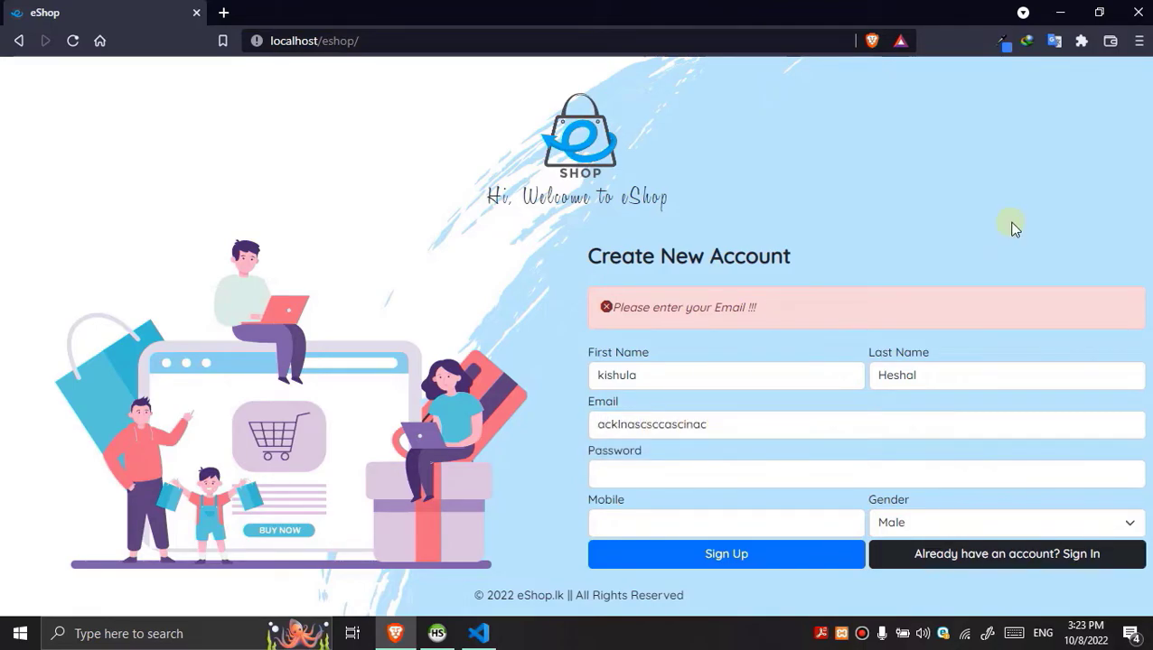
{"action": "left_click", "coordinate": [726, 554]}
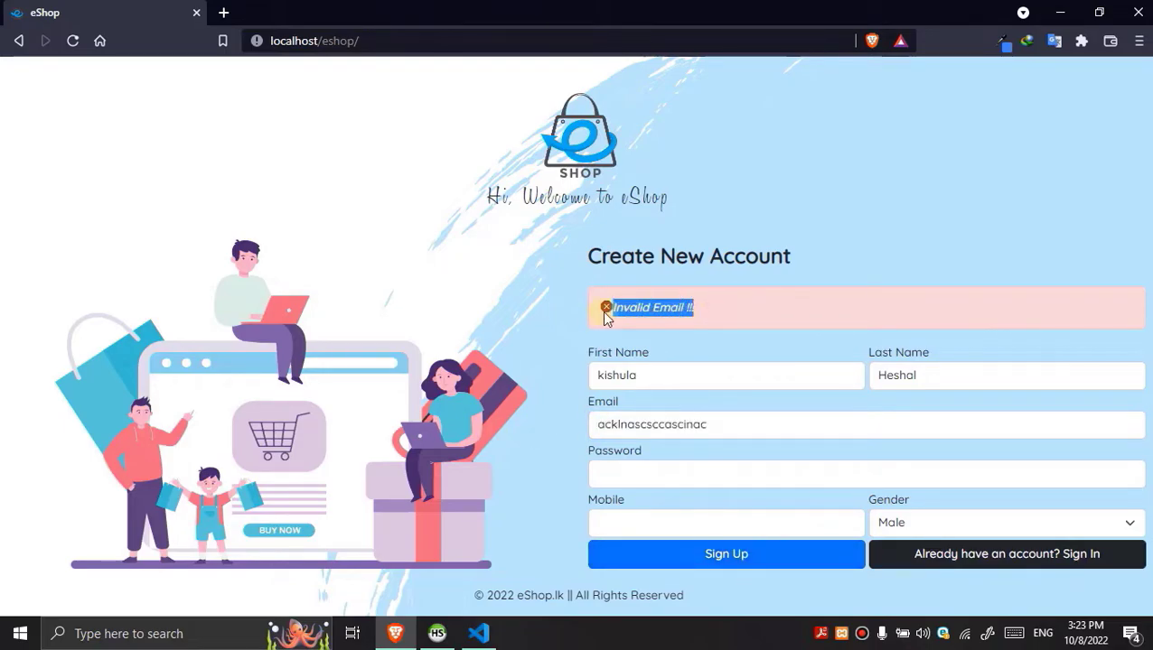
{"action": "left_click", "coordinate": [478, 633]}
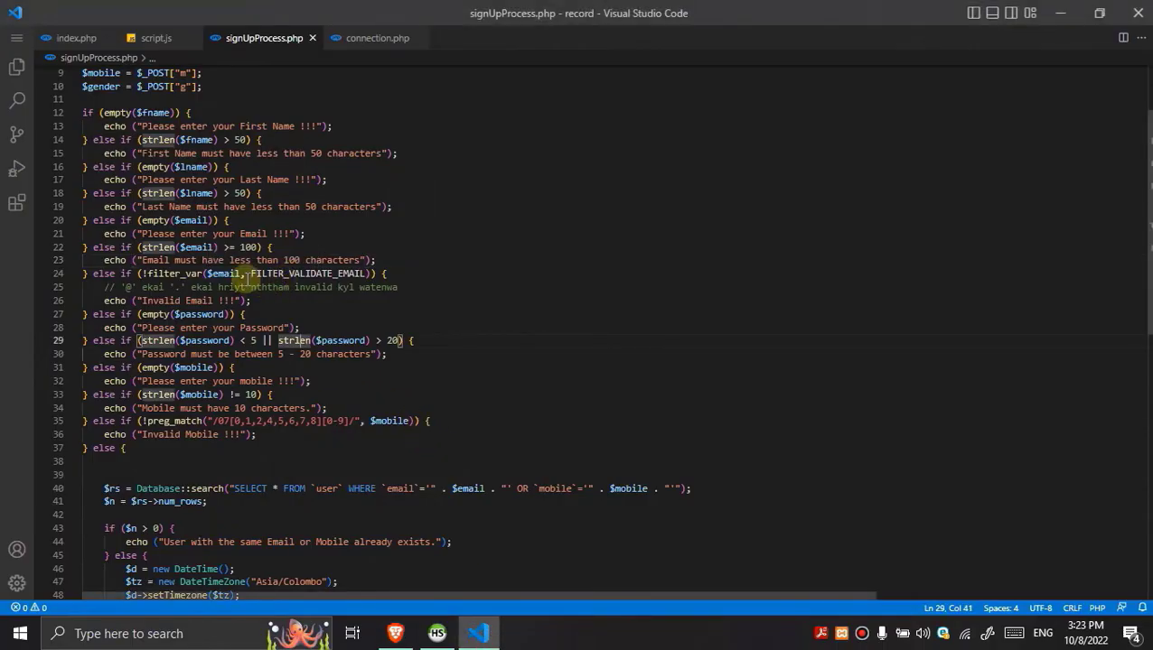
{"action": "double_click", "coordinate": [171, 274]}
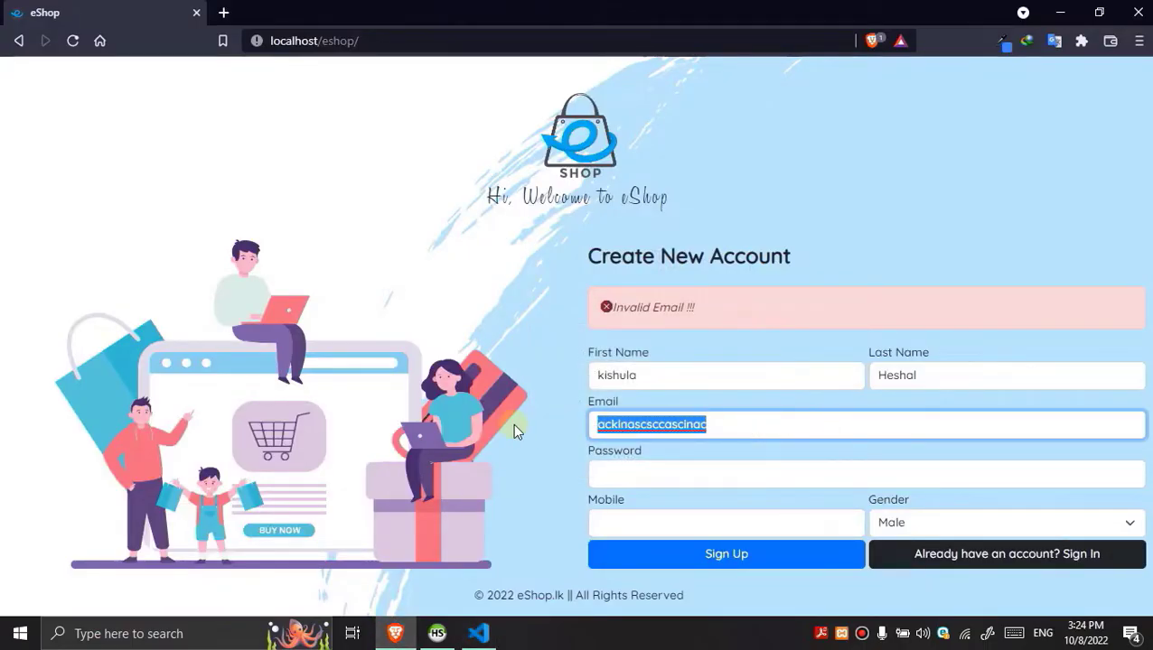
Replace the malformed email with the autofill-suggested address and resubmit the form.
{"action": "type", "text": "h"}
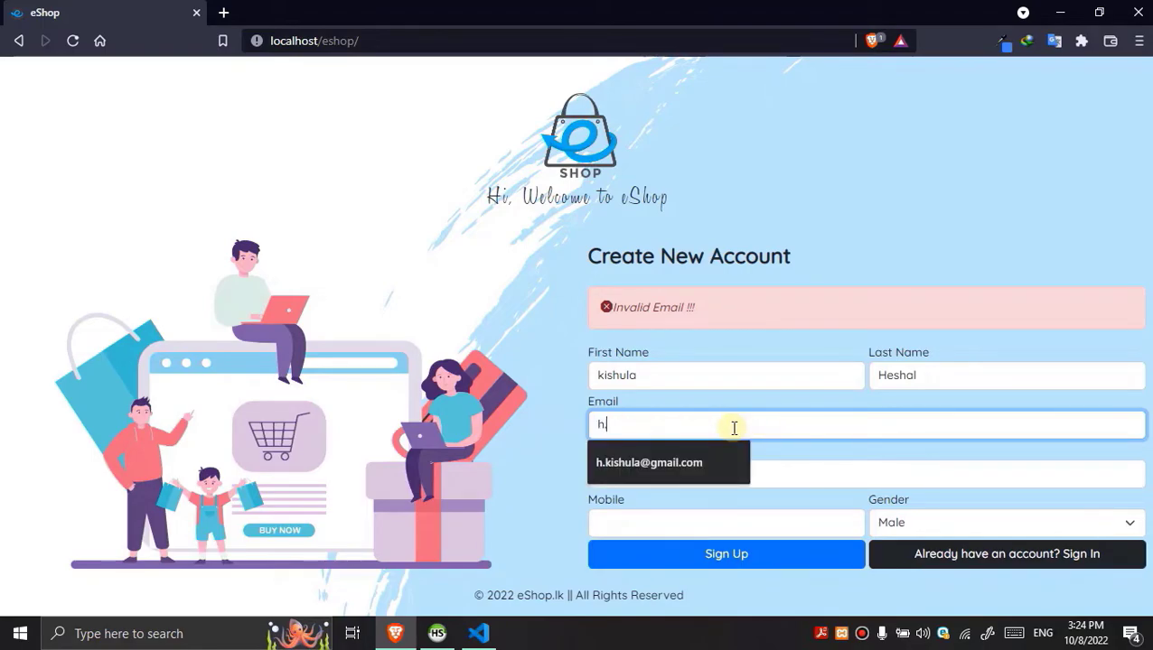
{"action": "left_click", "coordinate": [648, 462]}
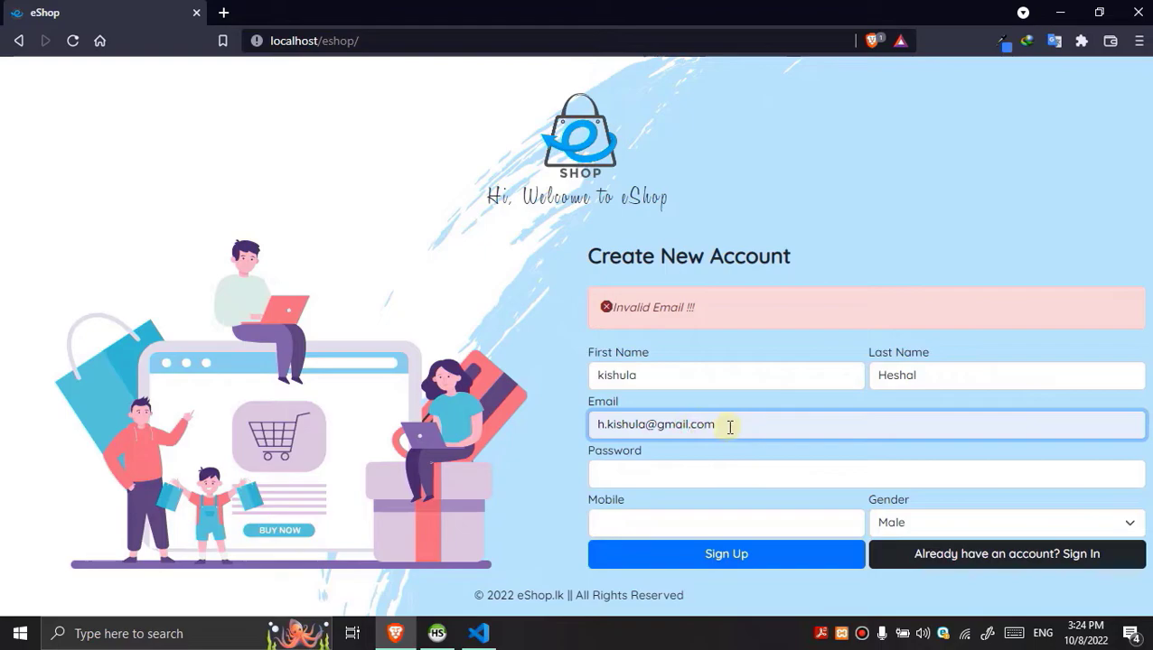
{"action": "mouse_move", "coordinate": [666, 423]}
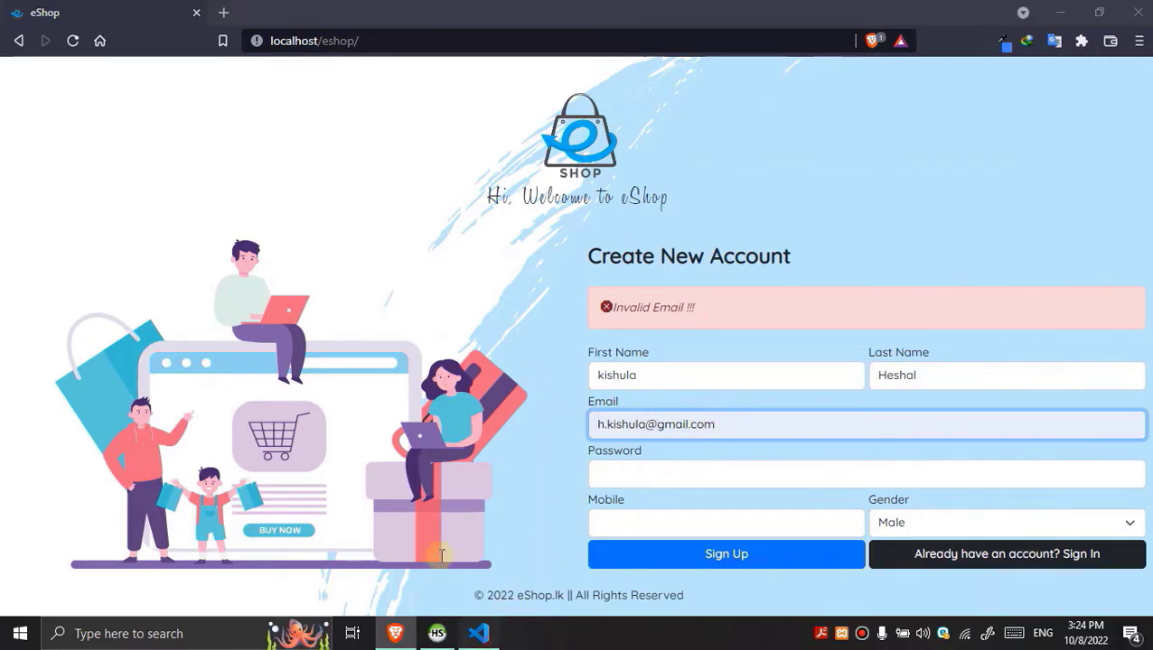
{"action": "left_click", "coordinate": [478, 633]}
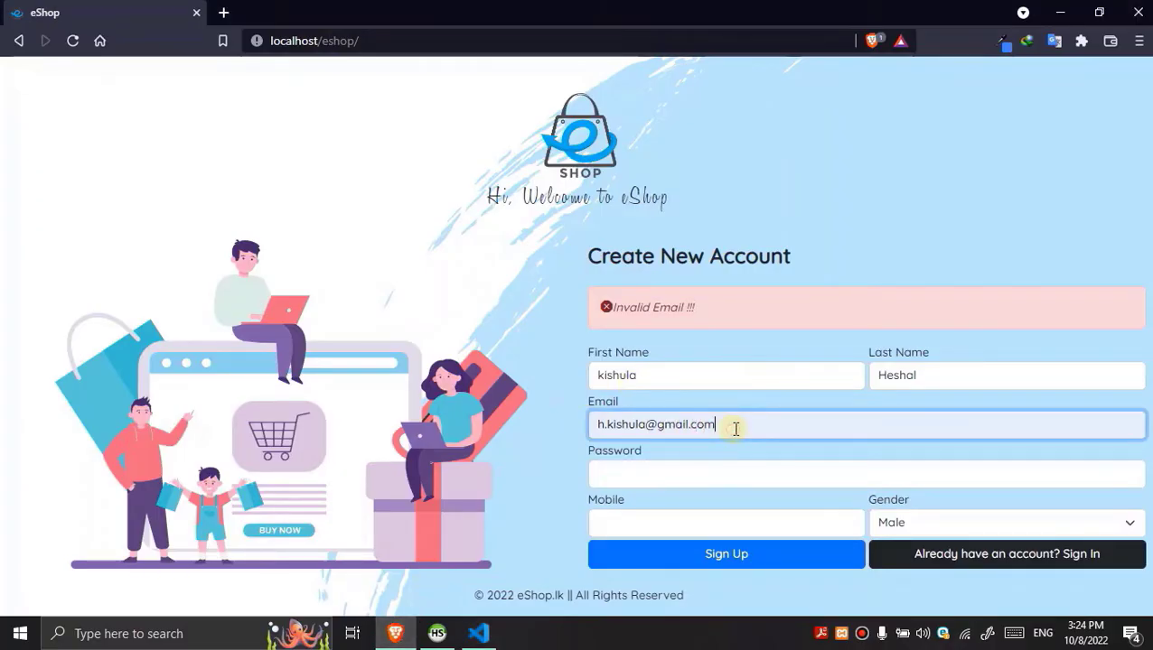
{"action": "left_click", "coordinate": [726, 554]}
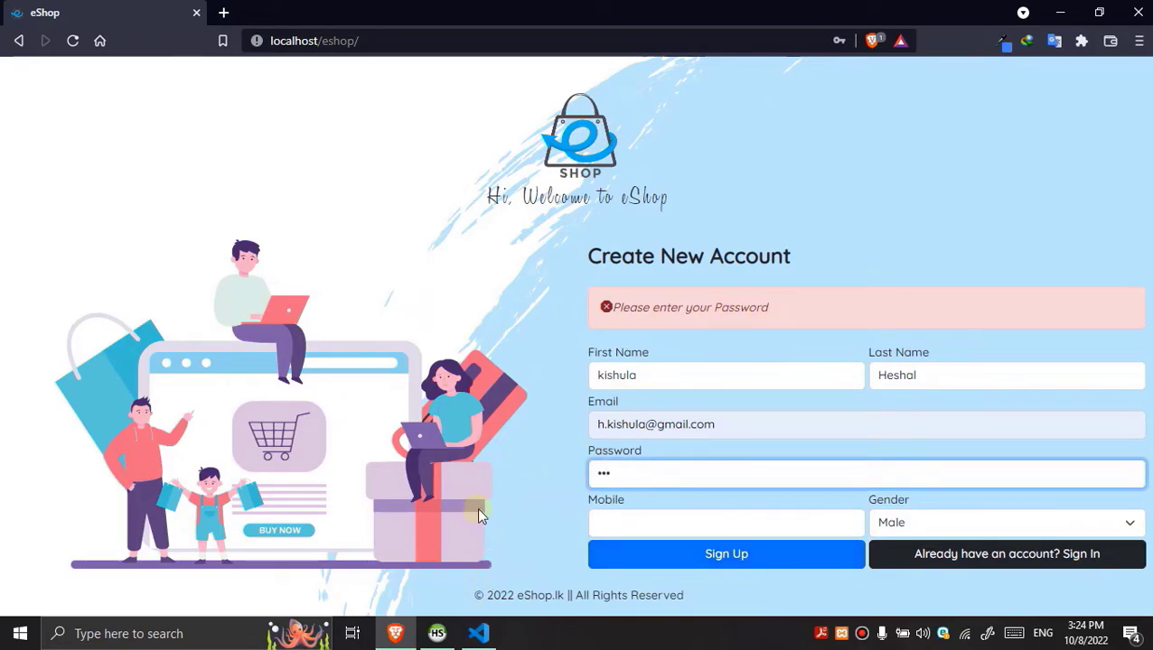
Submit a 3-character password, then lengthen it to six characters to reach the mobile alert.
{"action": "left_click", "coordinate": [726, 554]}
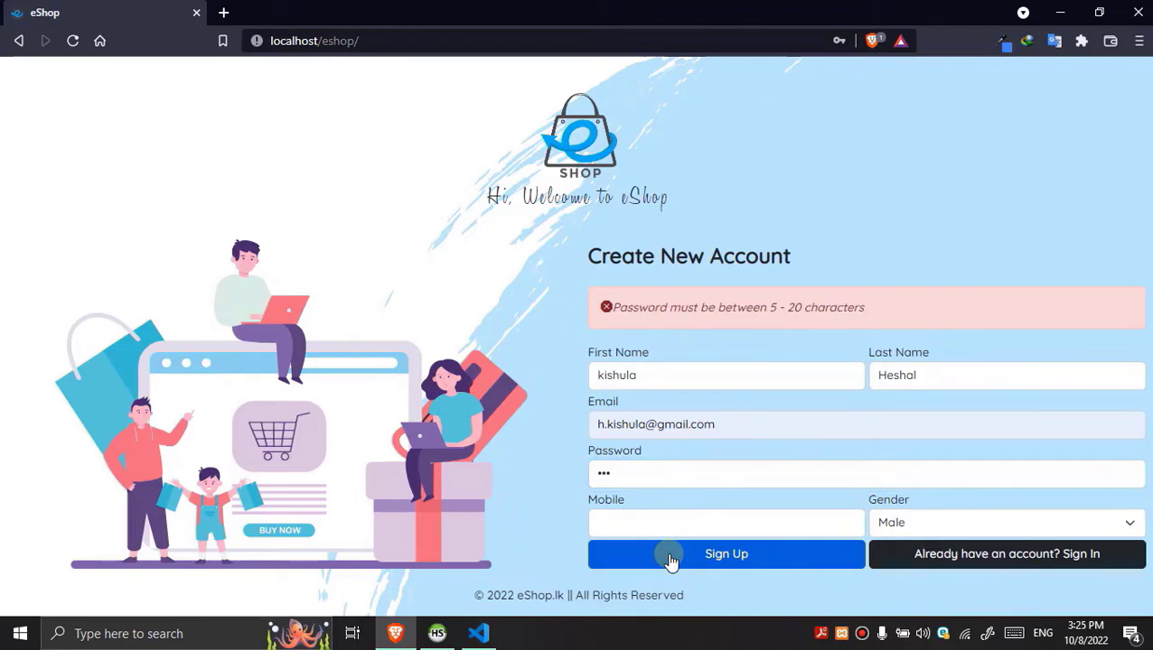
{"action": "left_click", "coordinate": [478, 633]}
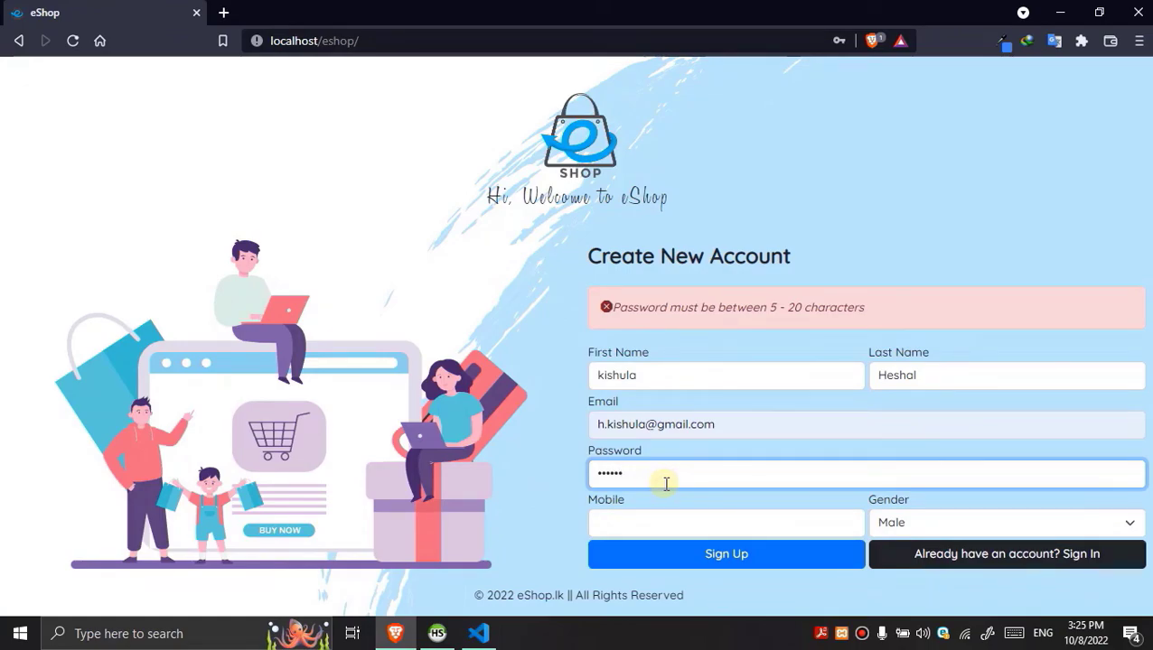
{"action": "left_click", "coordinate": [725, 554]}
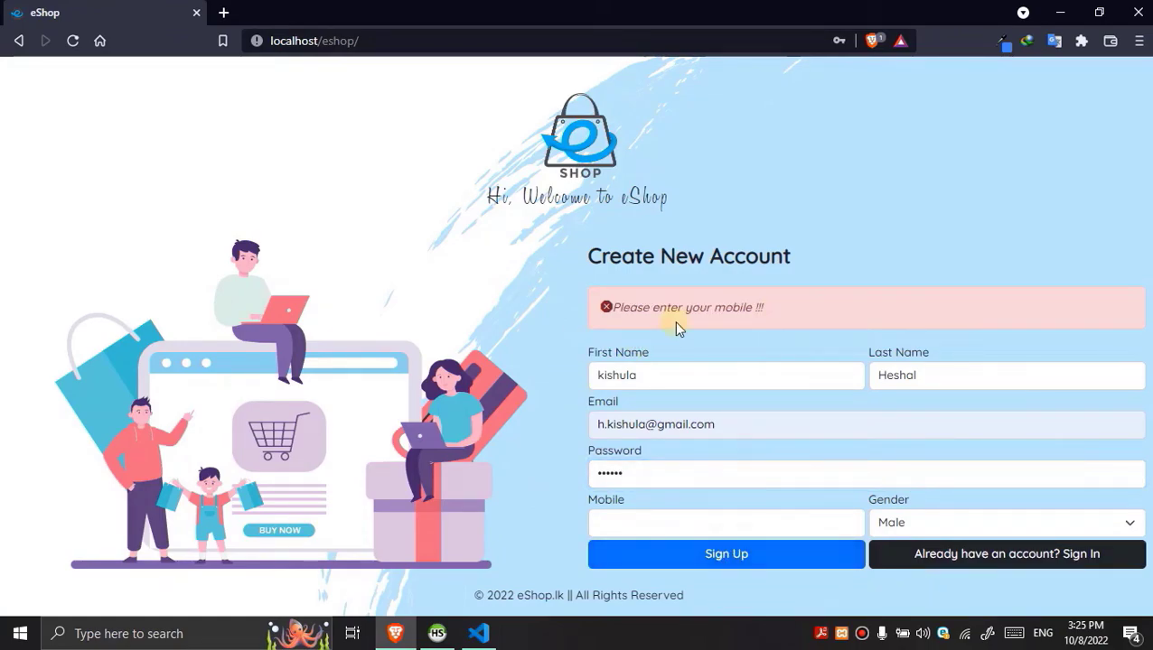
{"action": "mouse_move", "coordinate": [861, 298]}
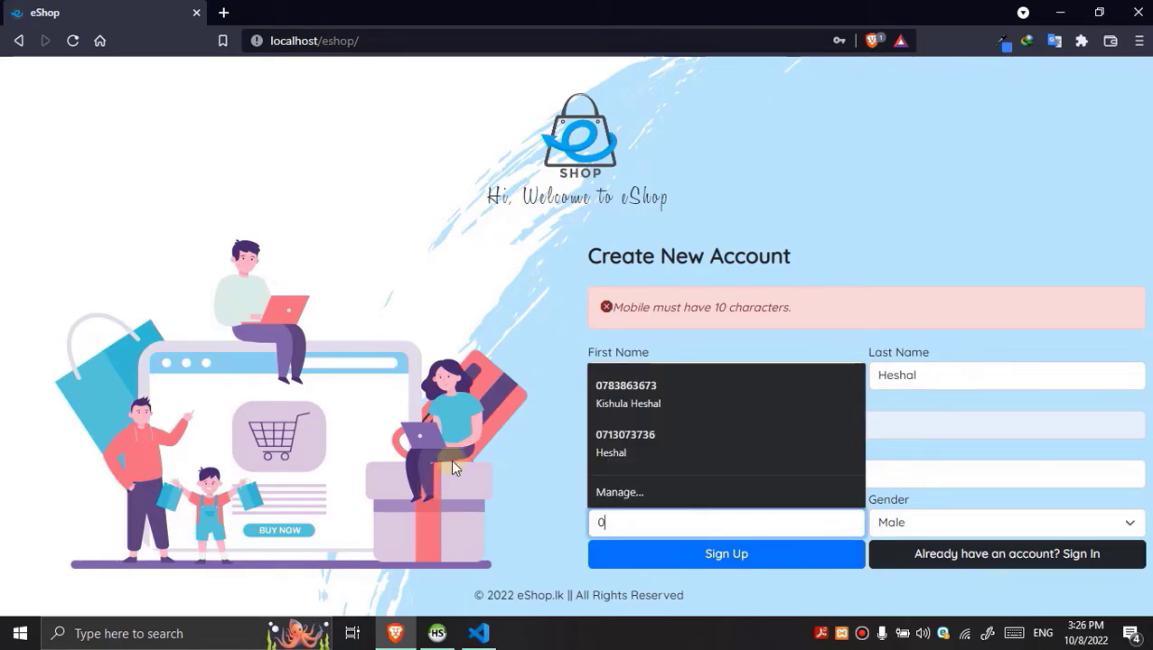
{"action": "left_click", "coordinate": [625, 443]}
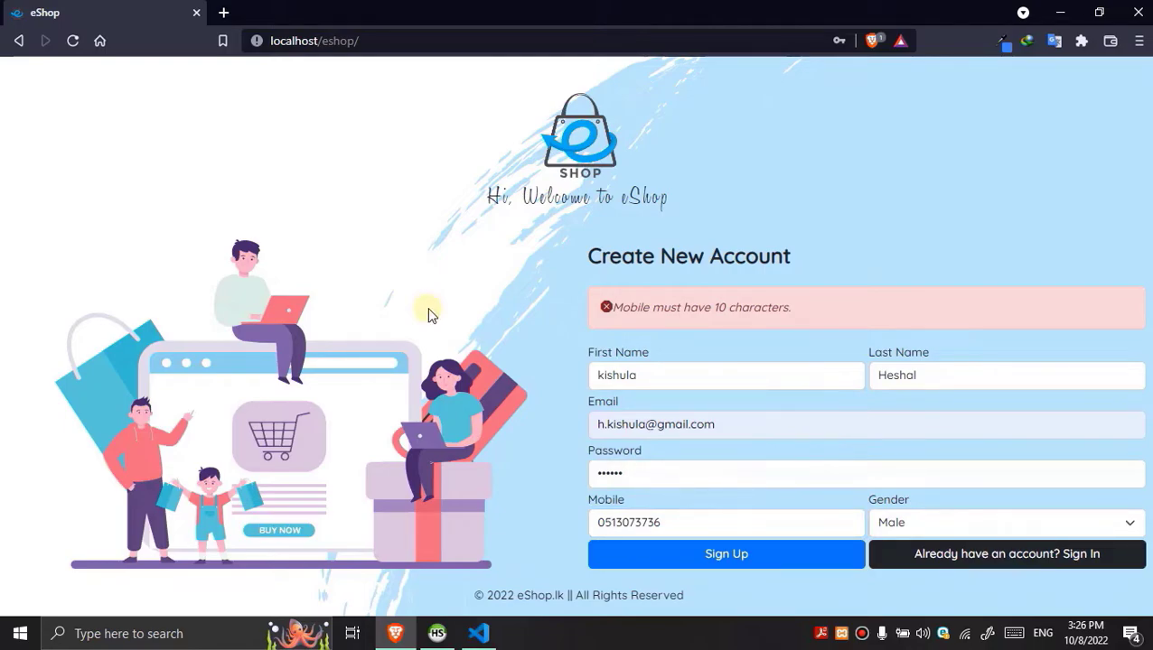
{"action": "left_click", "coordinate": [725, 554]}
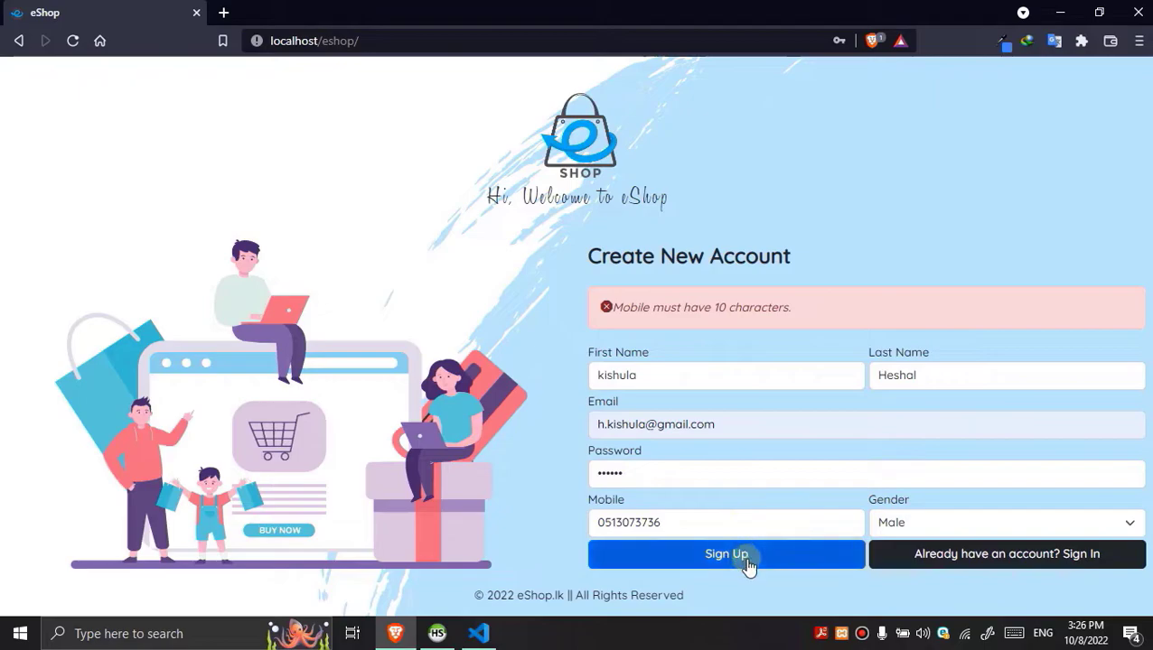
{"action": "left_click", "coordinate": [726, 554]}
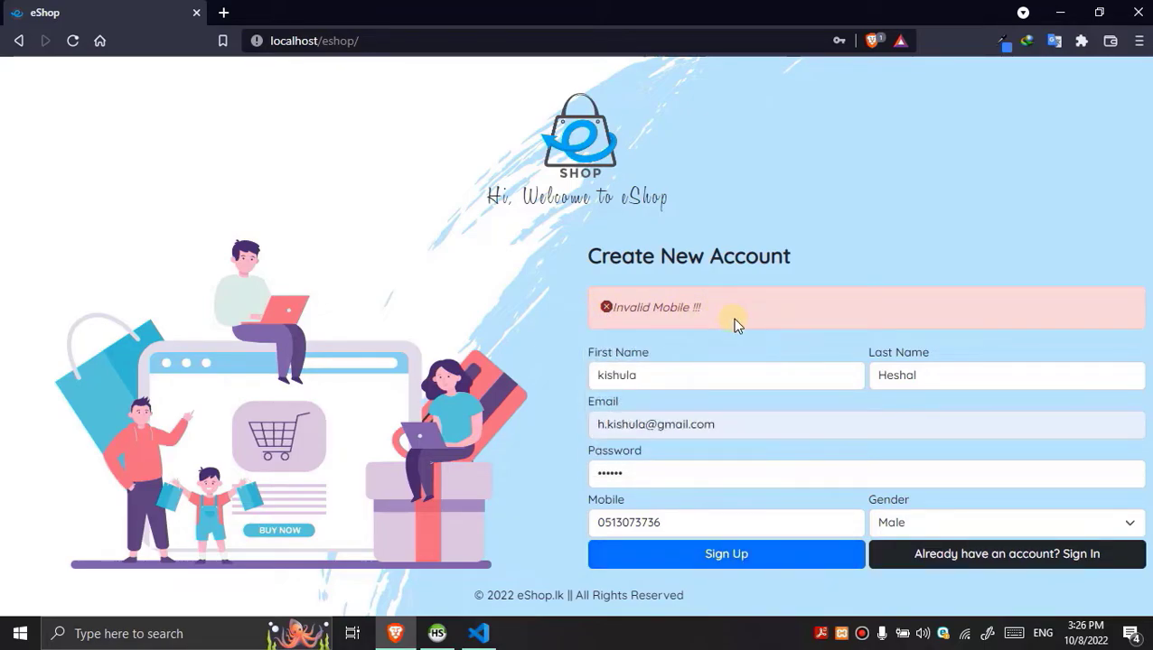
{"action": "left_click", "coordinate": [478, 633]}
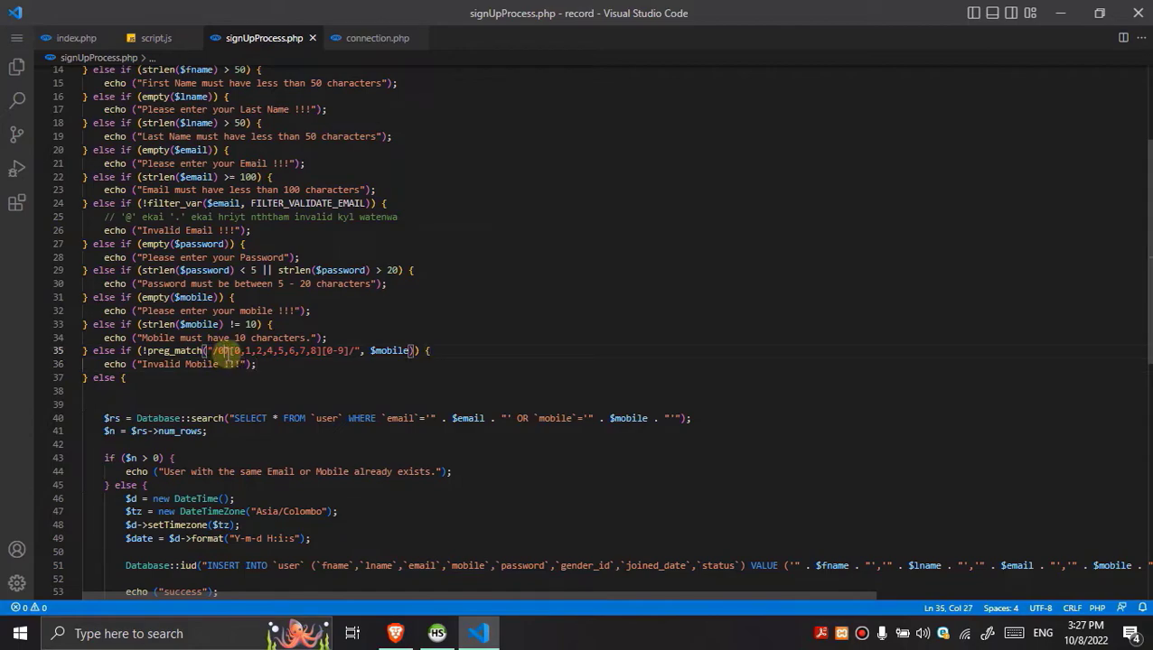
Highlight the allowed second-digit set in signUpProcess.php's 07-prefix mobile regex.
{"action": "left_click_drag", "start_coordinate": [230, 350], "coordinate": [321, 350]}
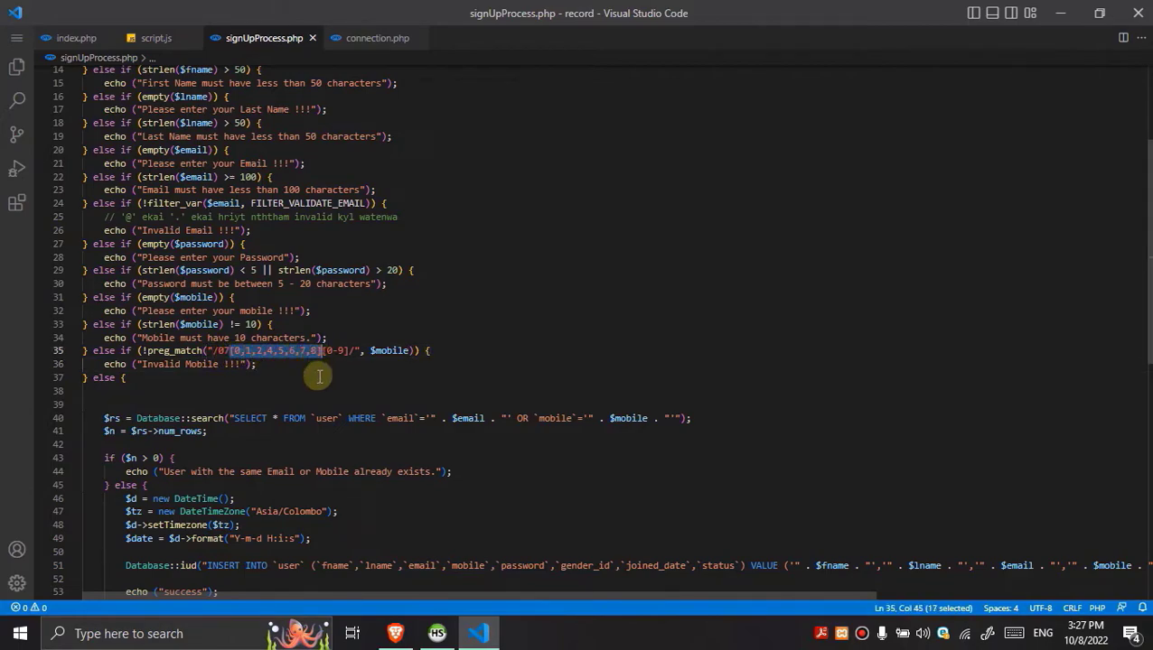
{"action": "left_click", "coordinate": [124, 378]}
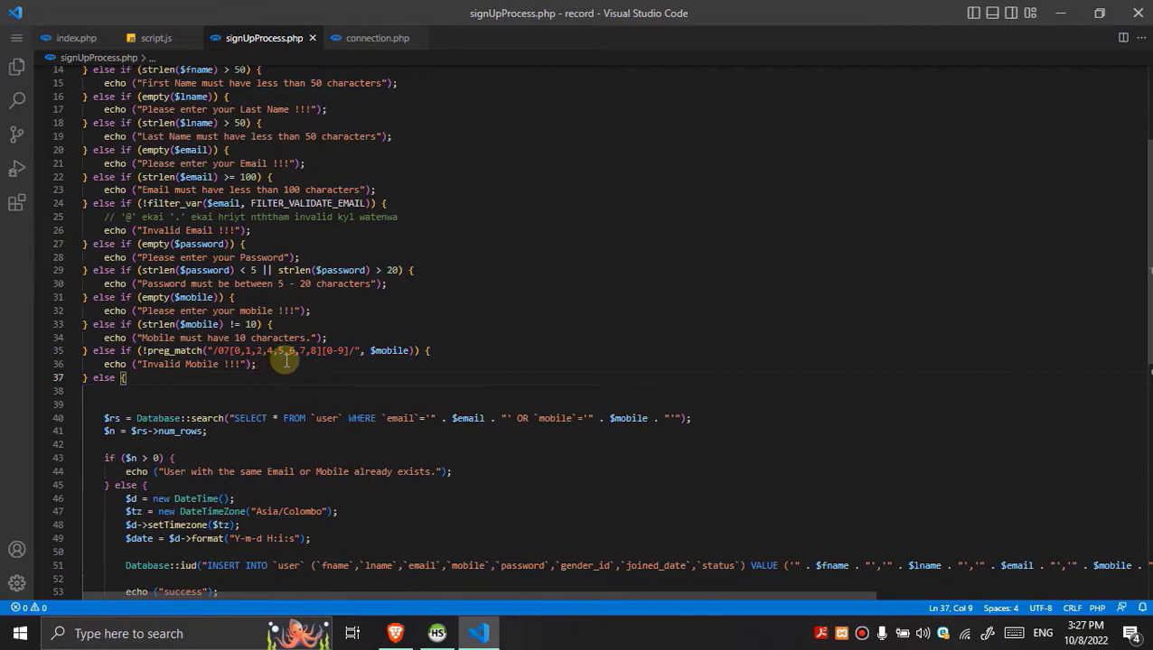
{"action": "mouse_move", "coordinate": [310, 352]}
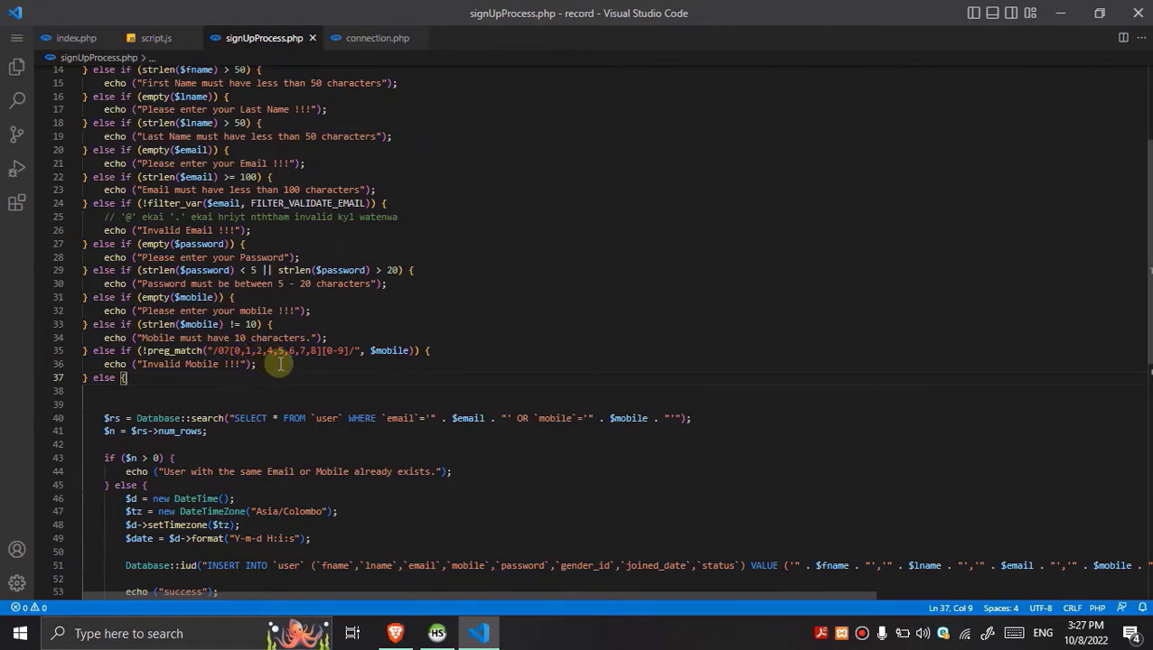
{"action": "mouse_move", "coordinate": [253, 367]}
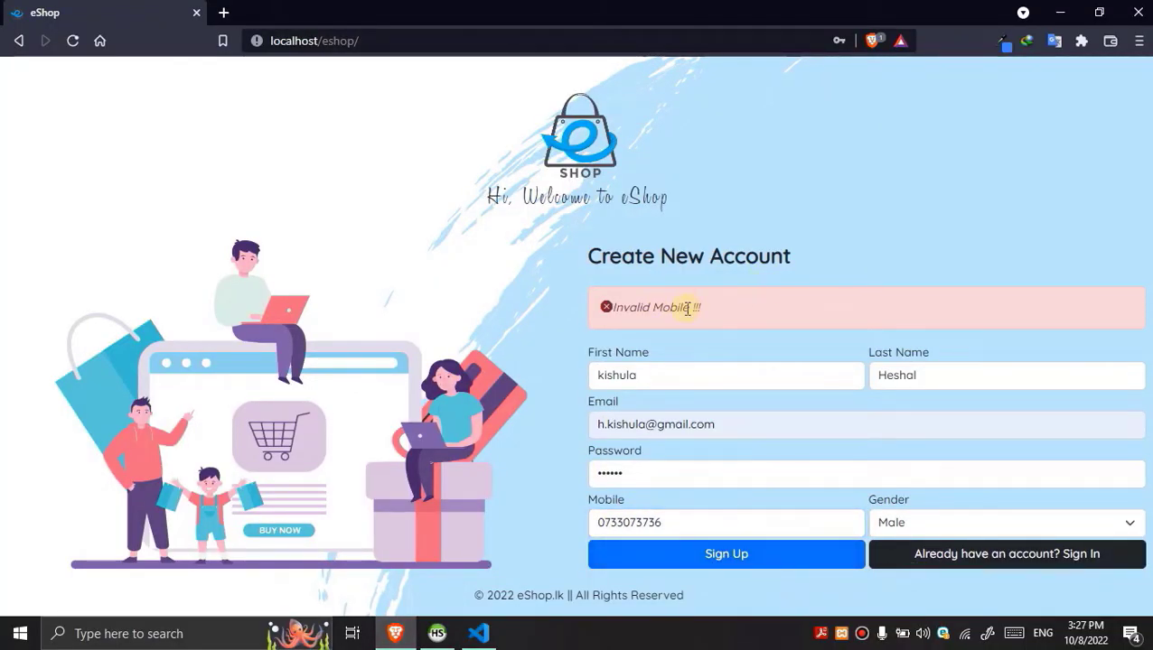
{"action": "left_click", "coordinate": [725, 522]}
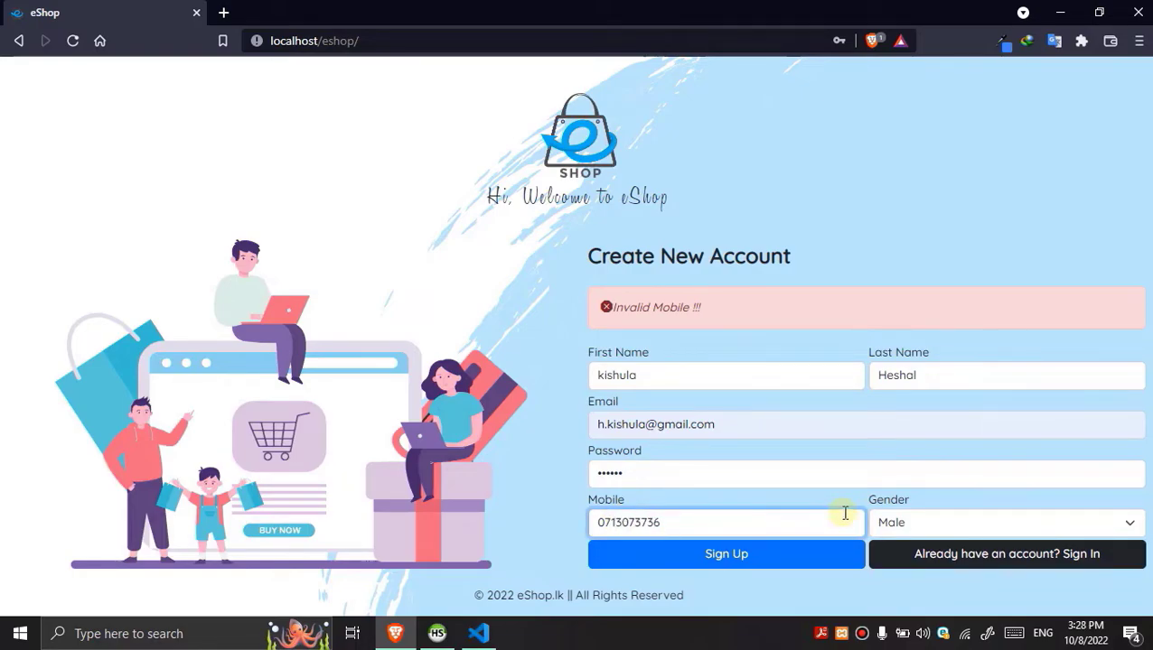
{"action": "left_click", "coordinate": [725, 375]}
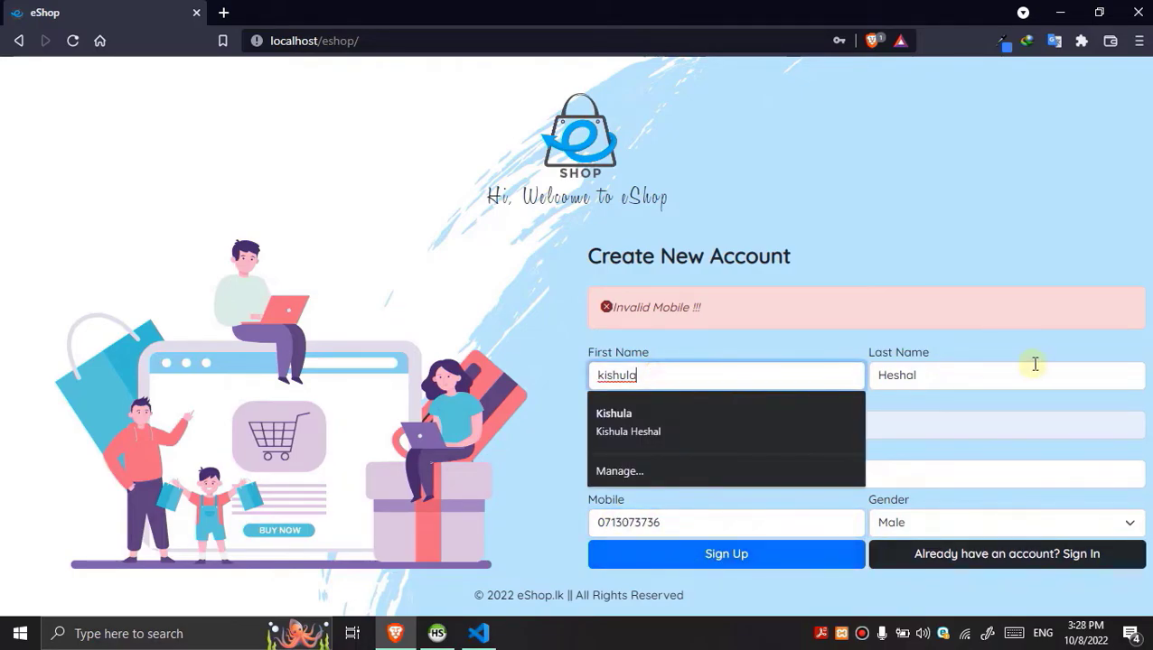
{"action": "mouse_move", "coordinate": [747, 376]}
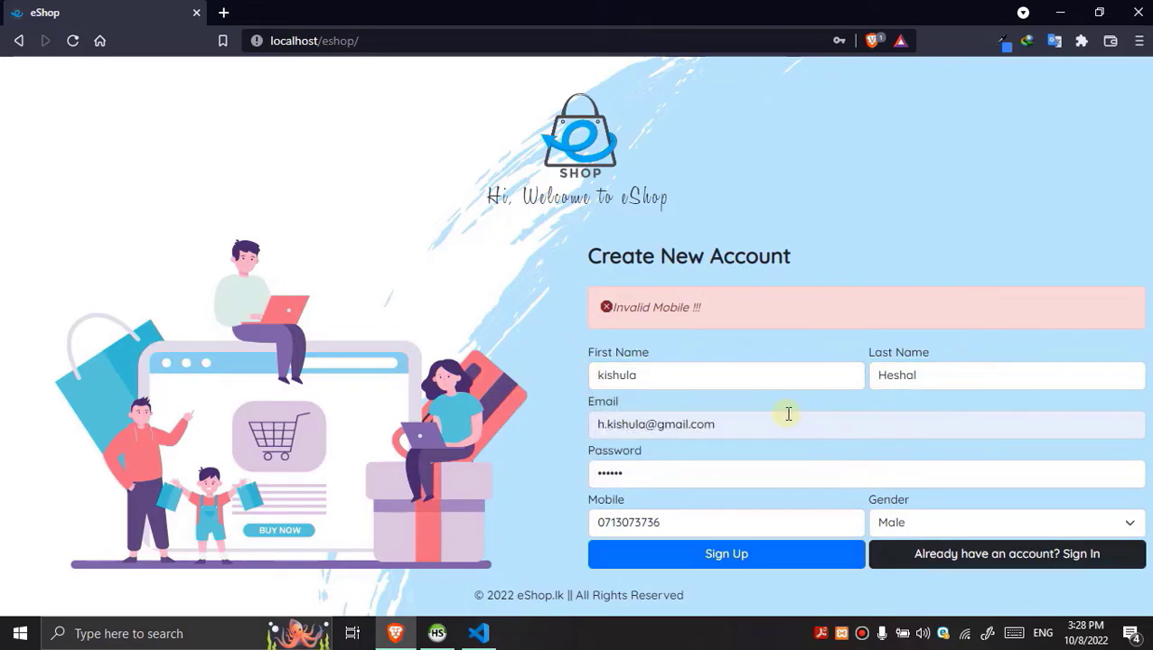
{"action": "left_click", "coordinate": [785, 425]}
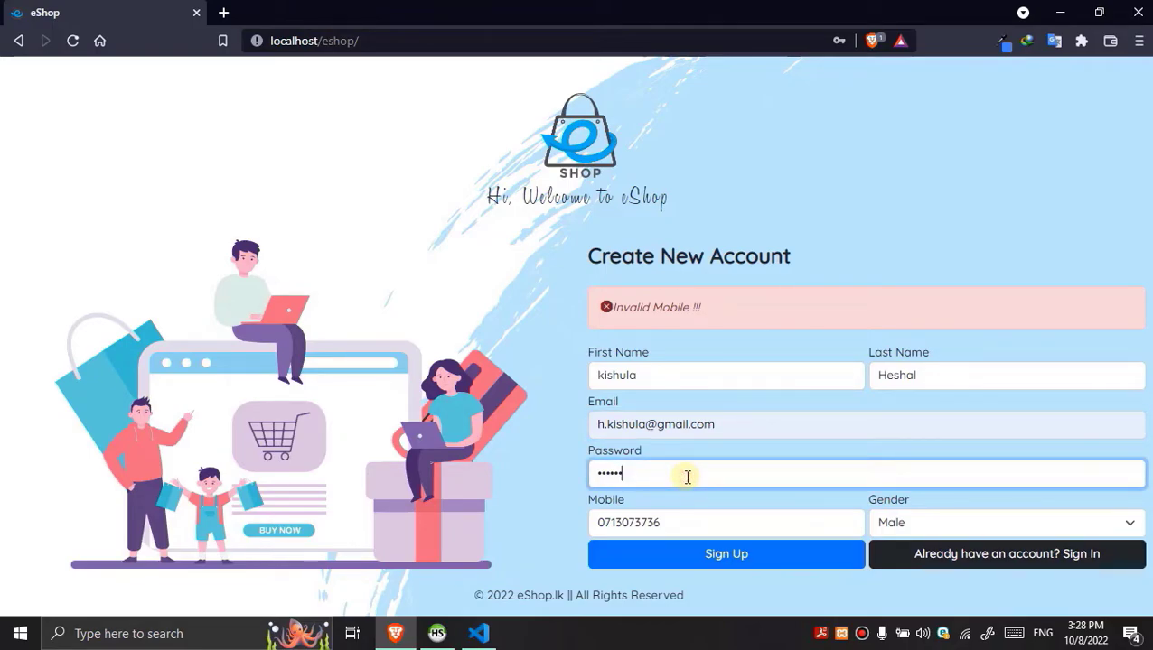
{"action": "left_click", "coordinate": [725, 522]}
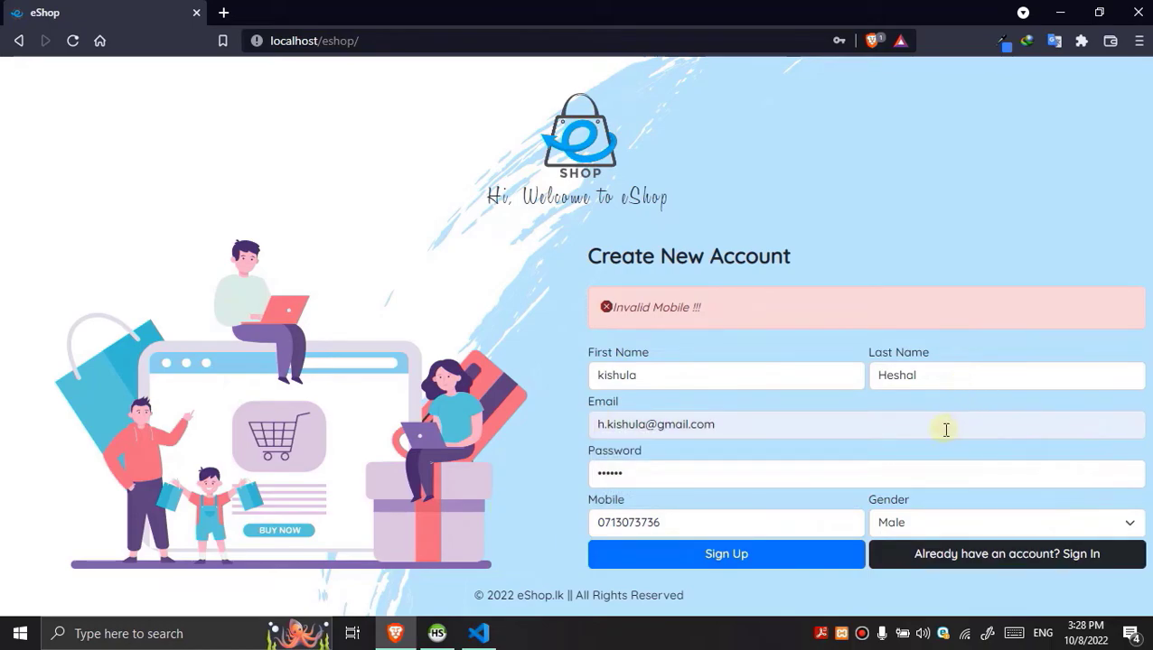
{"action": "mouse_move", "coordinate": [771, 506]}
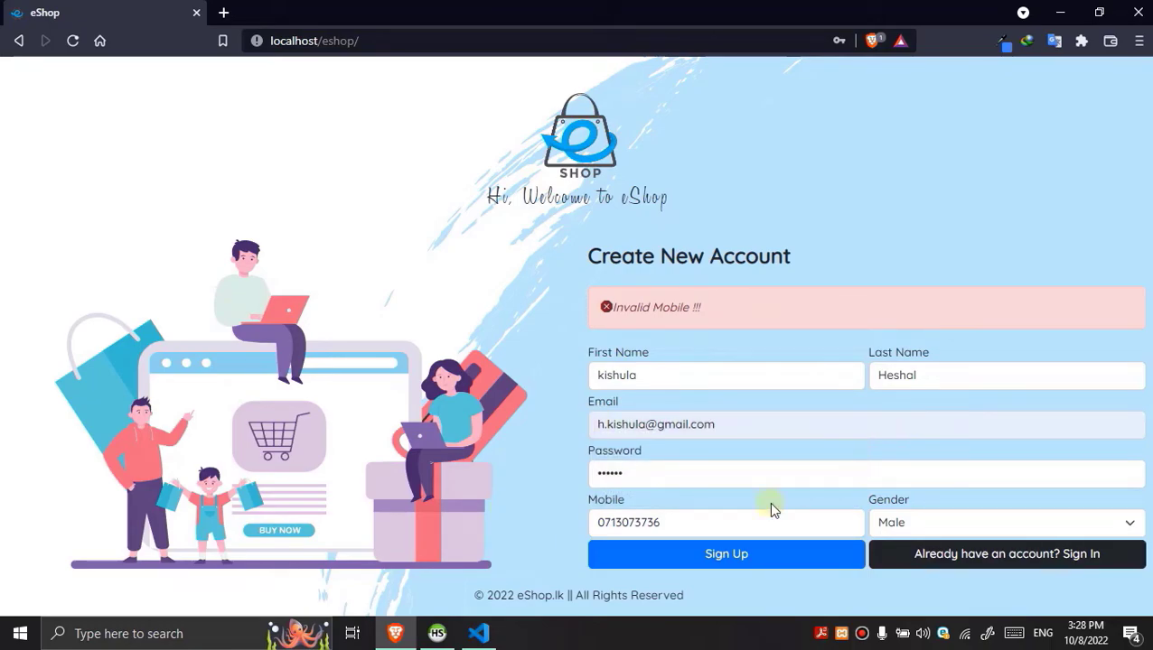
{"action": "left_click", "coordinate": [726, 554]}
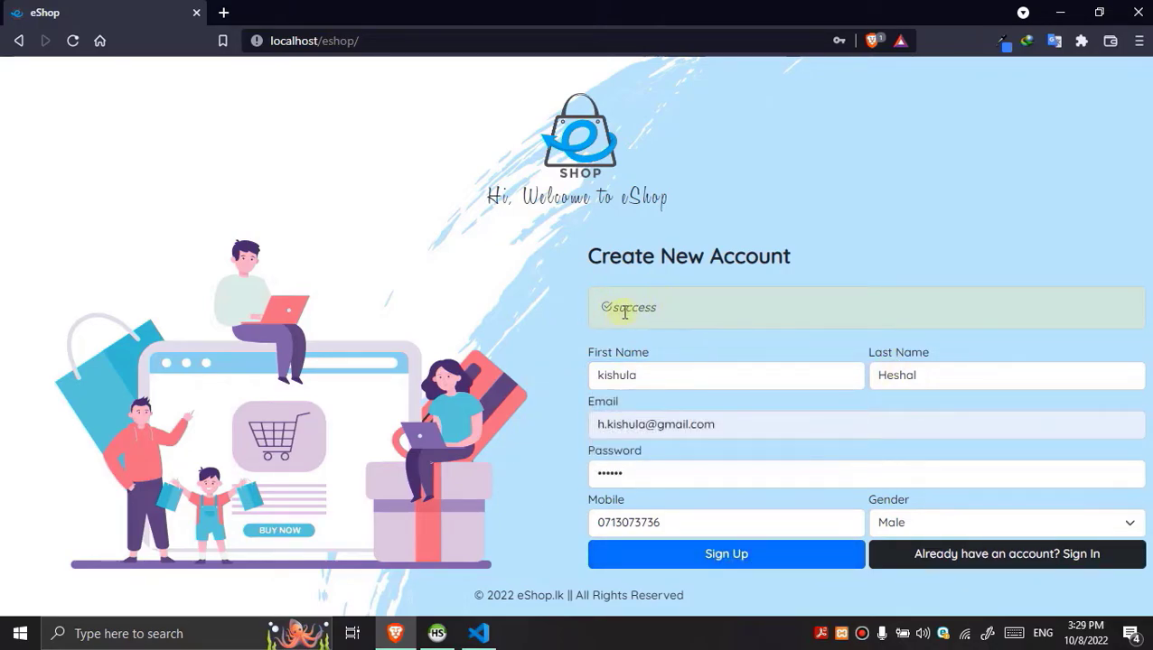
{"action": "left_click", "coordinate": [478, 633]}
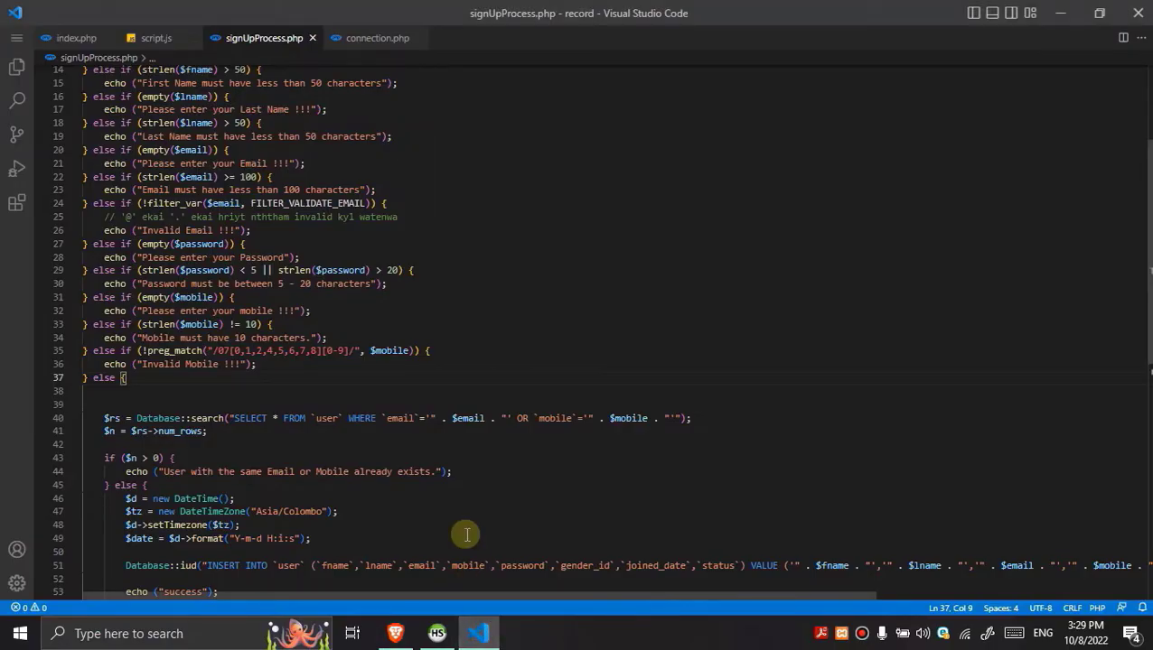
{"action": "left_click", "coordinate": [437, 633]}
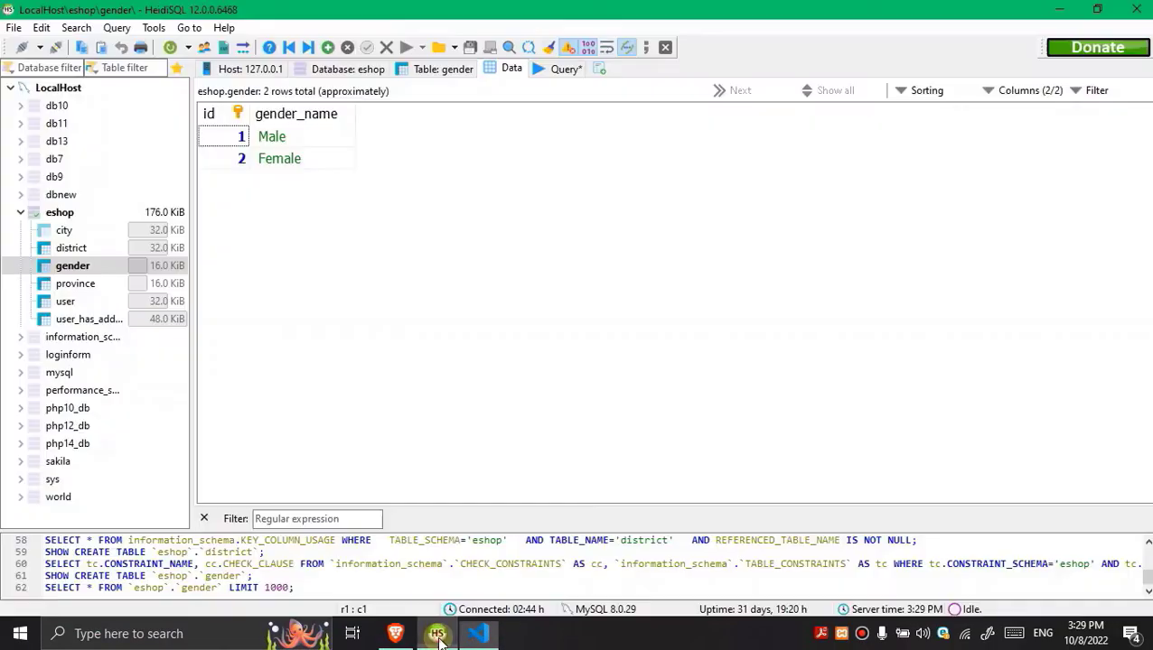
{"action": "left_click", "coordinate": [65, 301]}
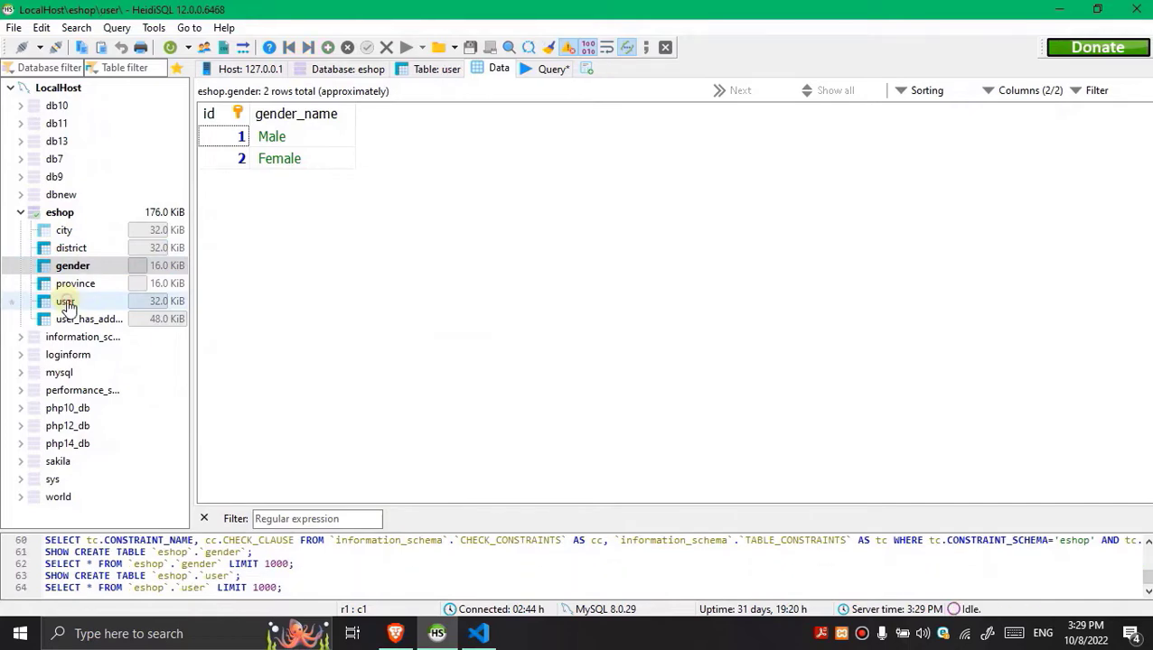
{"action": "left_click", "coordinate": [66, 301]}
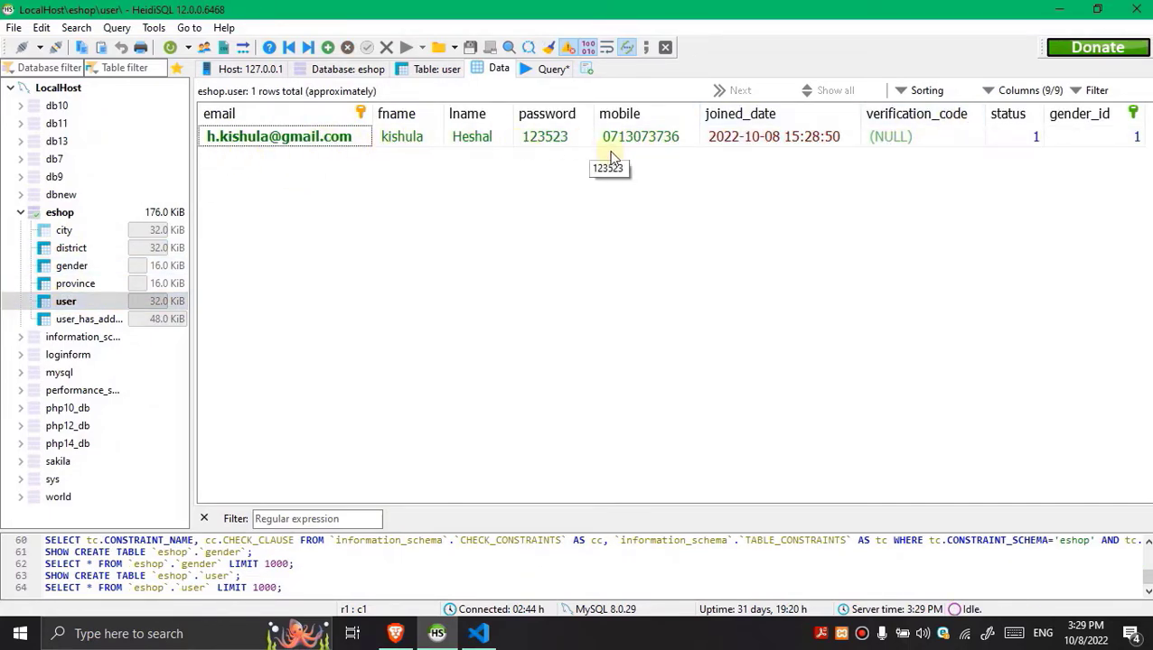
{"action": "mouse_move", "coordinate": [765, 206]}
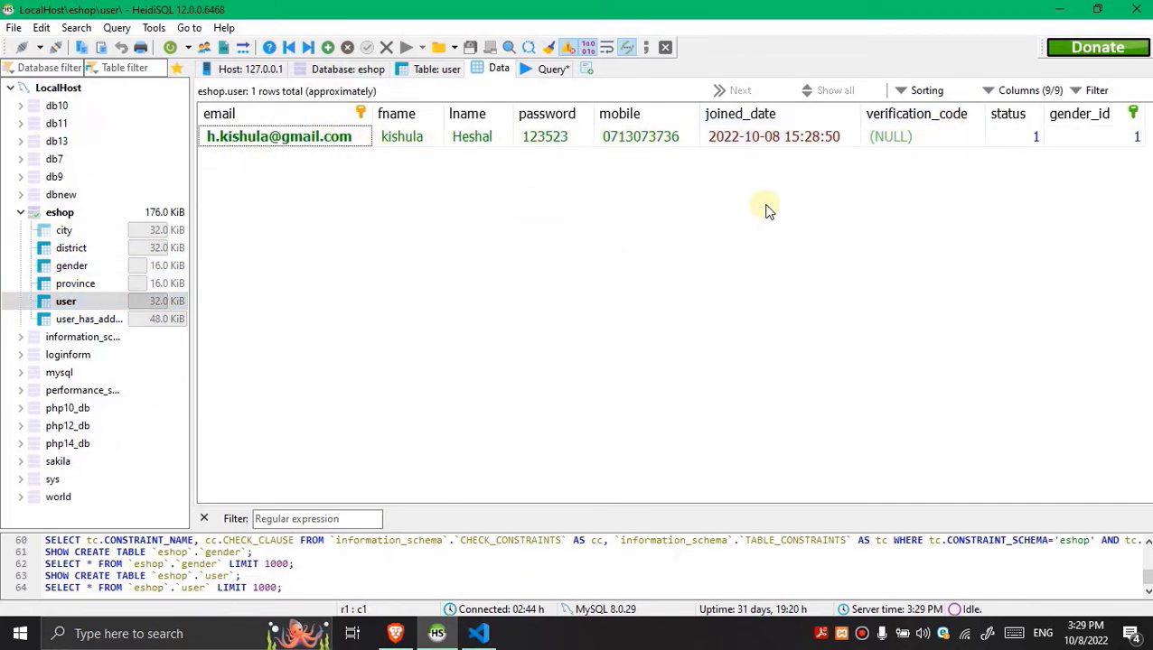
{"action": "left_click", "coordinate": [478, 633]}
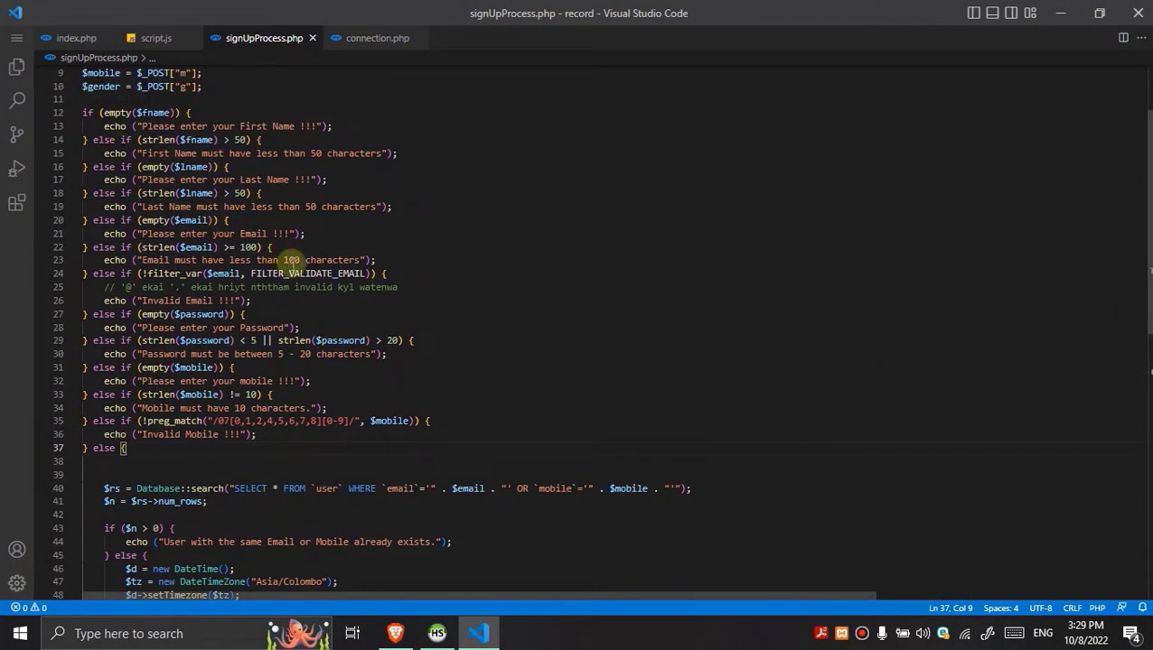
Scroll signUpProcess.php to the duplicate-user check and insert block, and deselect it.
{"action": "scroll", "scroll_direction": "down", "scroll_amount": 3}
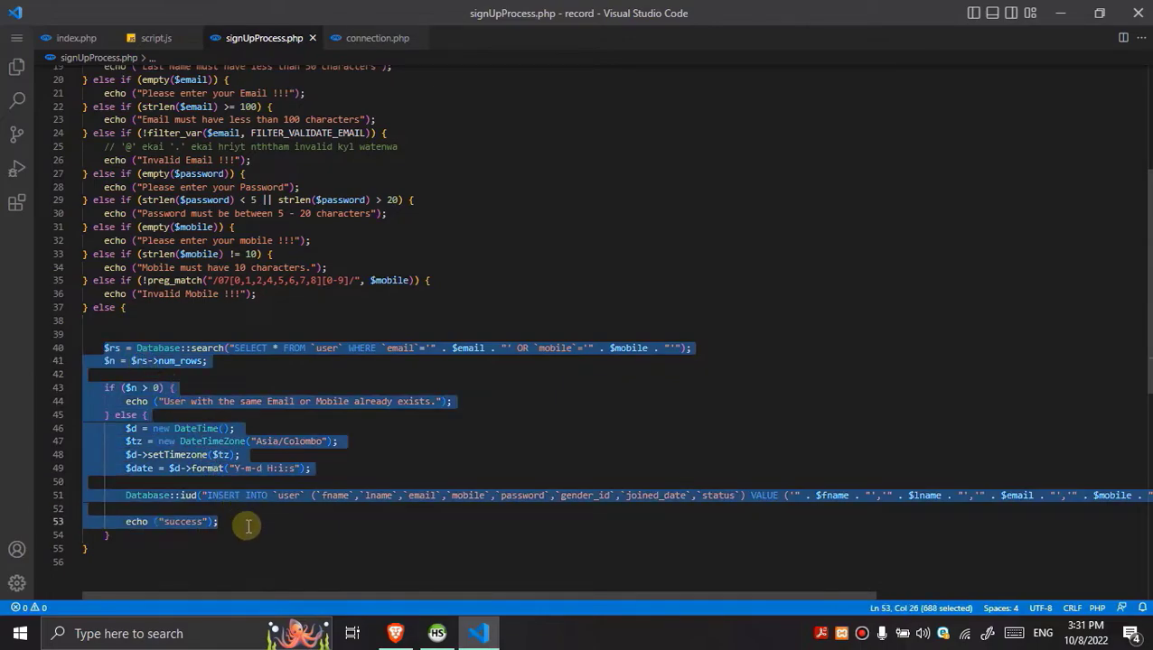
{"action": "left_click", "coordinate": [686, 348]}
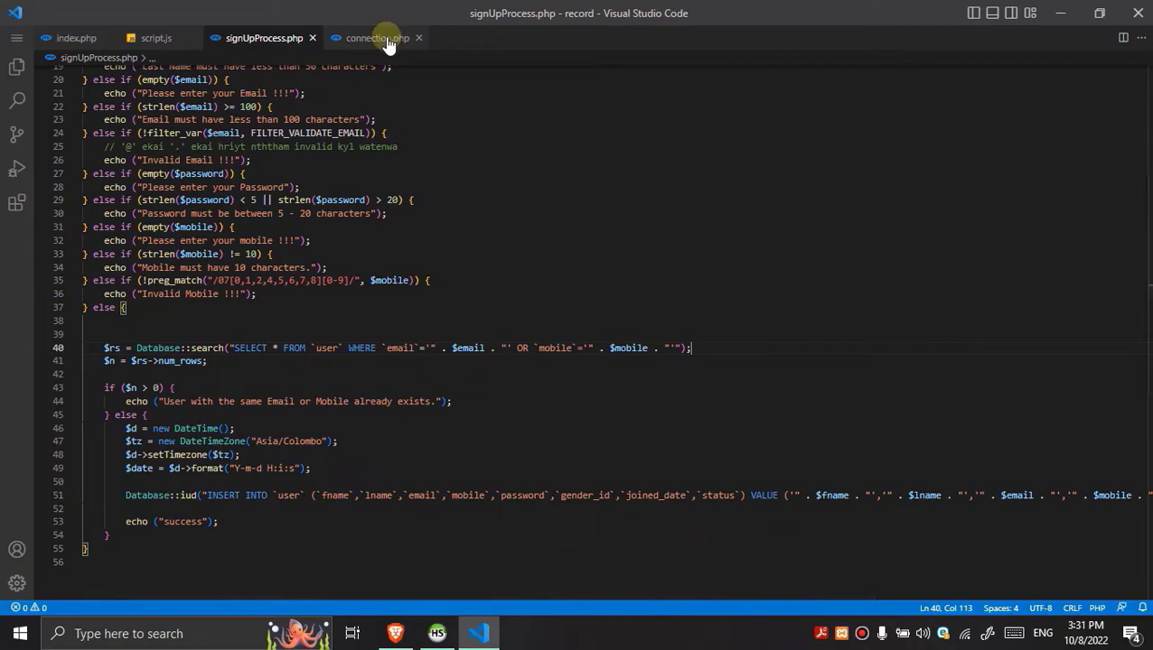
Open connection.php and highlight the connection check in setUpConnection.
{"action": "left_click", "coordinate": [377, 38]}
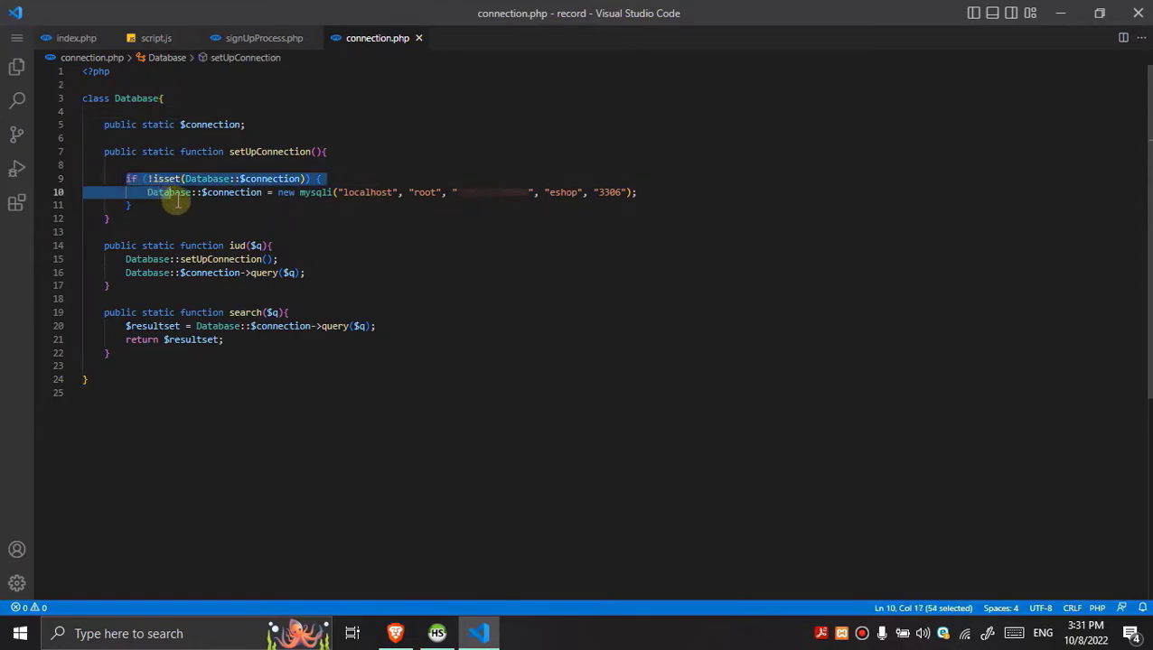
{"action": "left_click", "coordinate": [271, 214]}
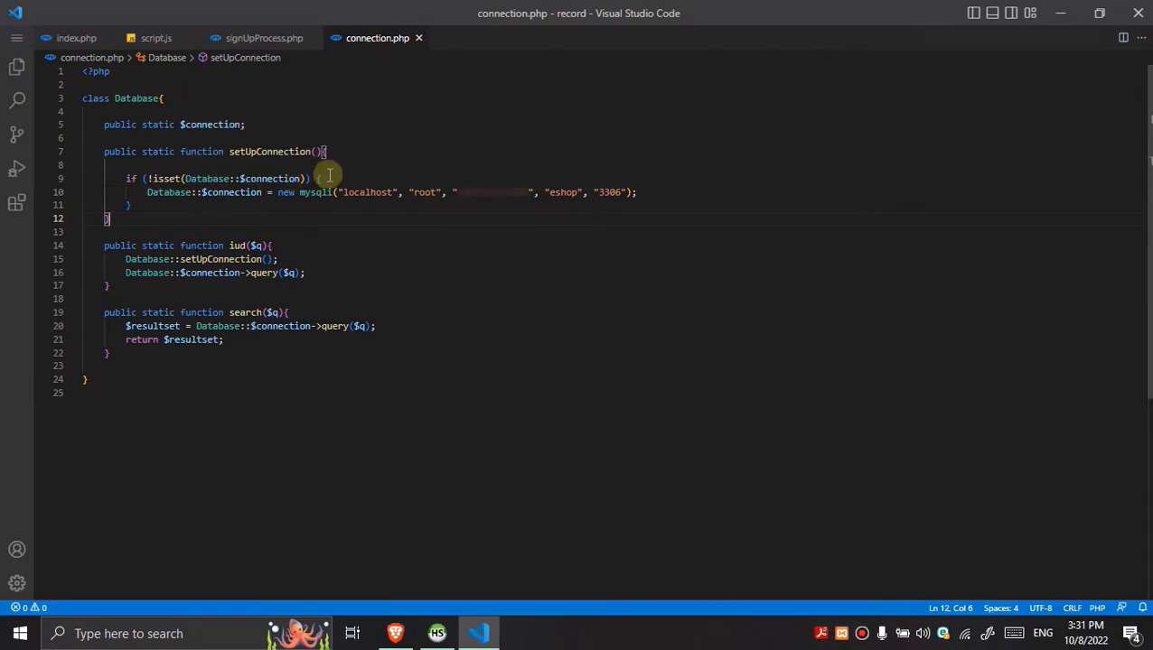
{"action": "mouse_move", "coordinate": [625, 220]}
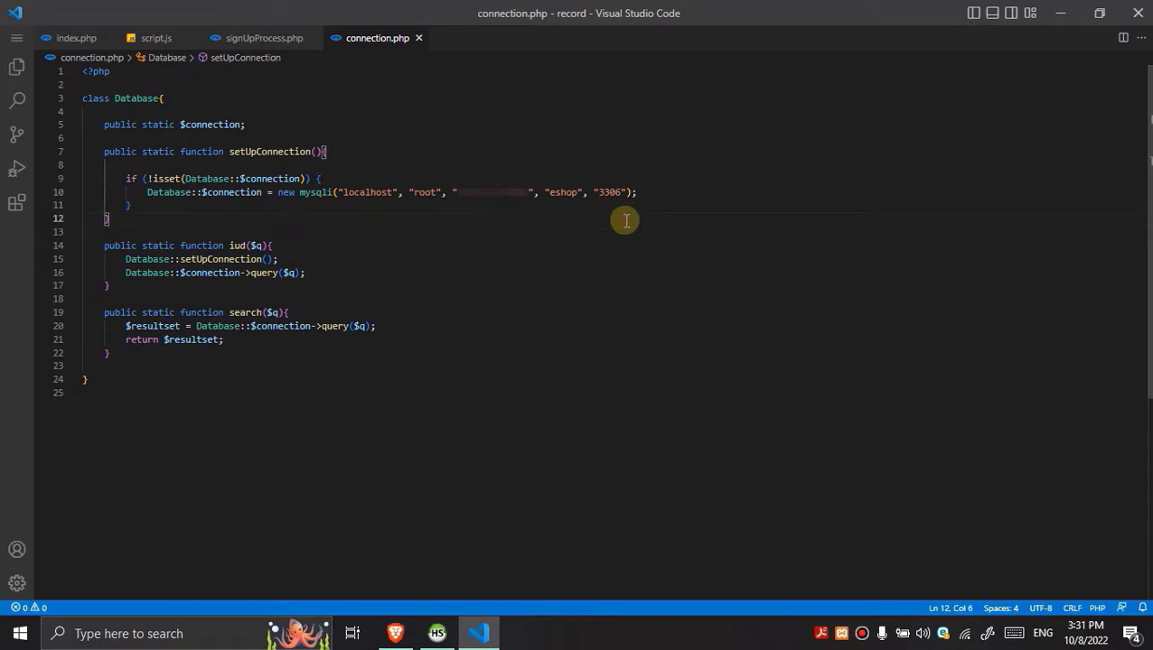
{"action": "mouse_move", "coordinate": [231, 210]}
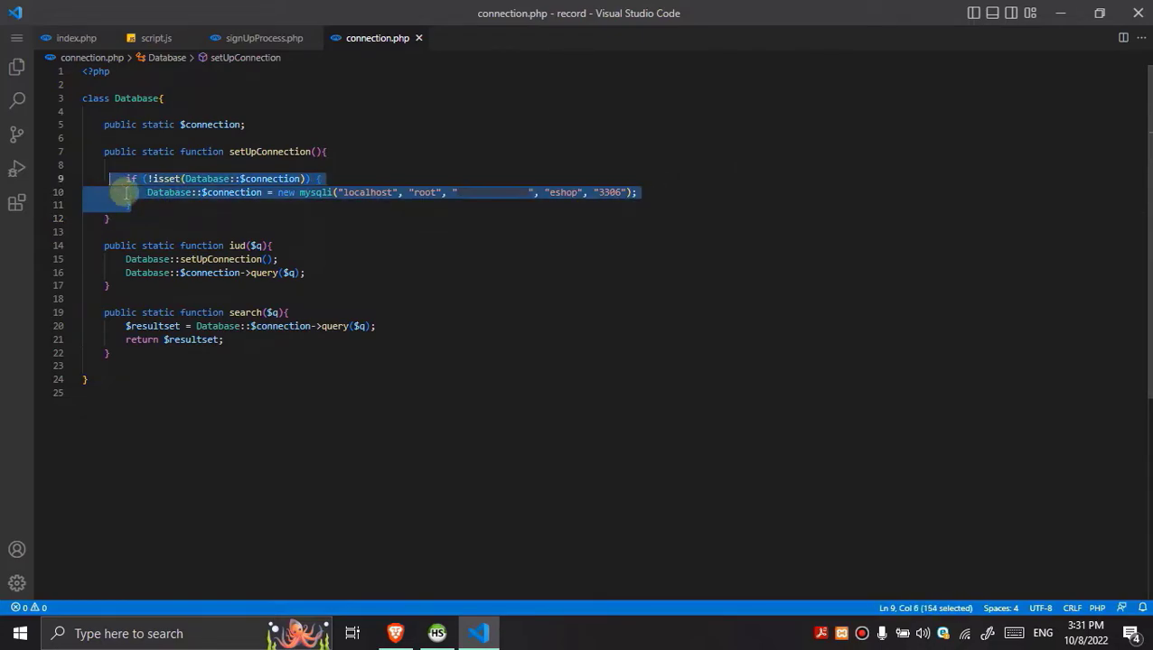
{"action": "double_click", "coordinate": [135, 98]}
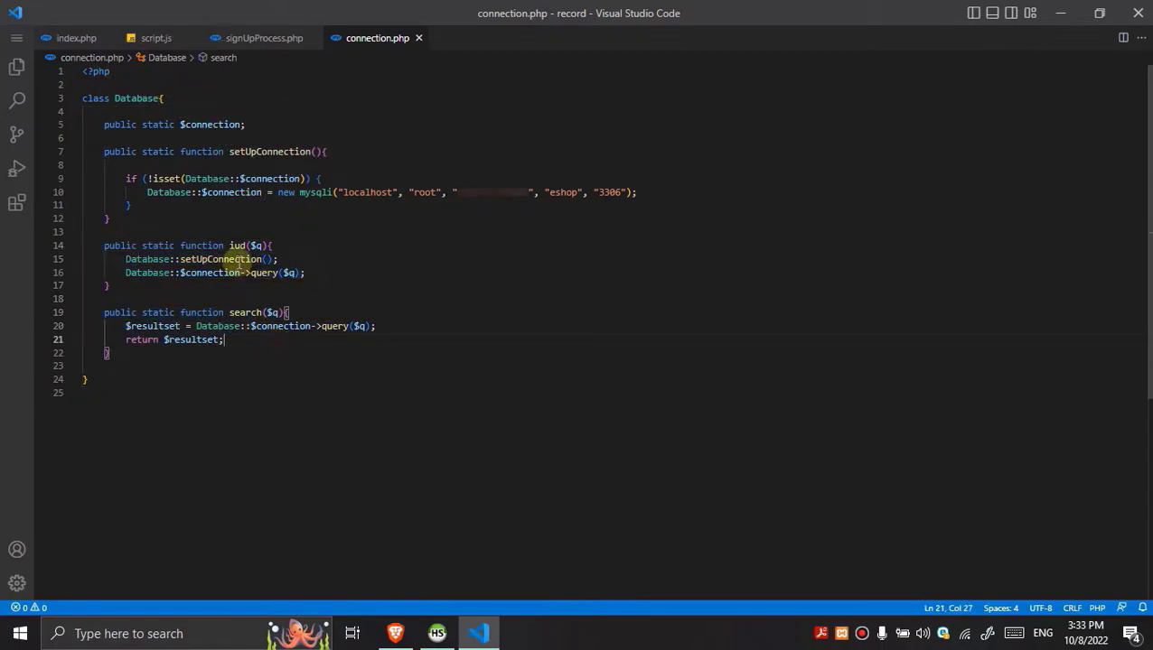
Review the Database class's iud and search functions, highlighting the whole search function.
{"action": "double_click", "coordinate": [245, 312]}
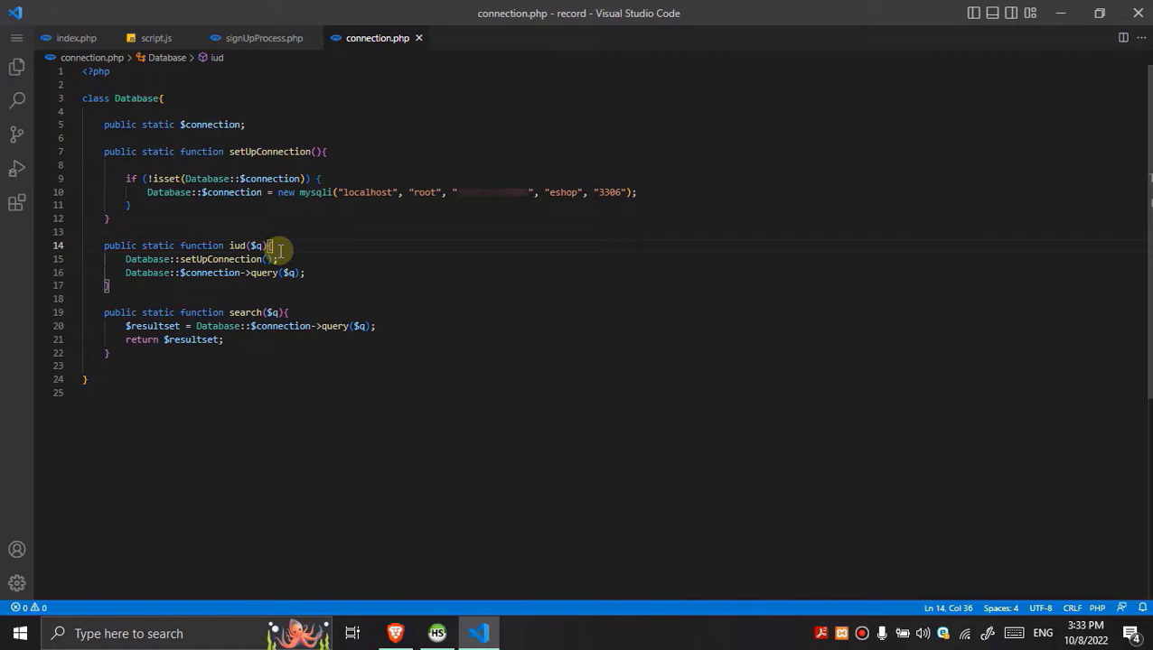
{"action": "mouse_move", "coordinate": [301, 260]}
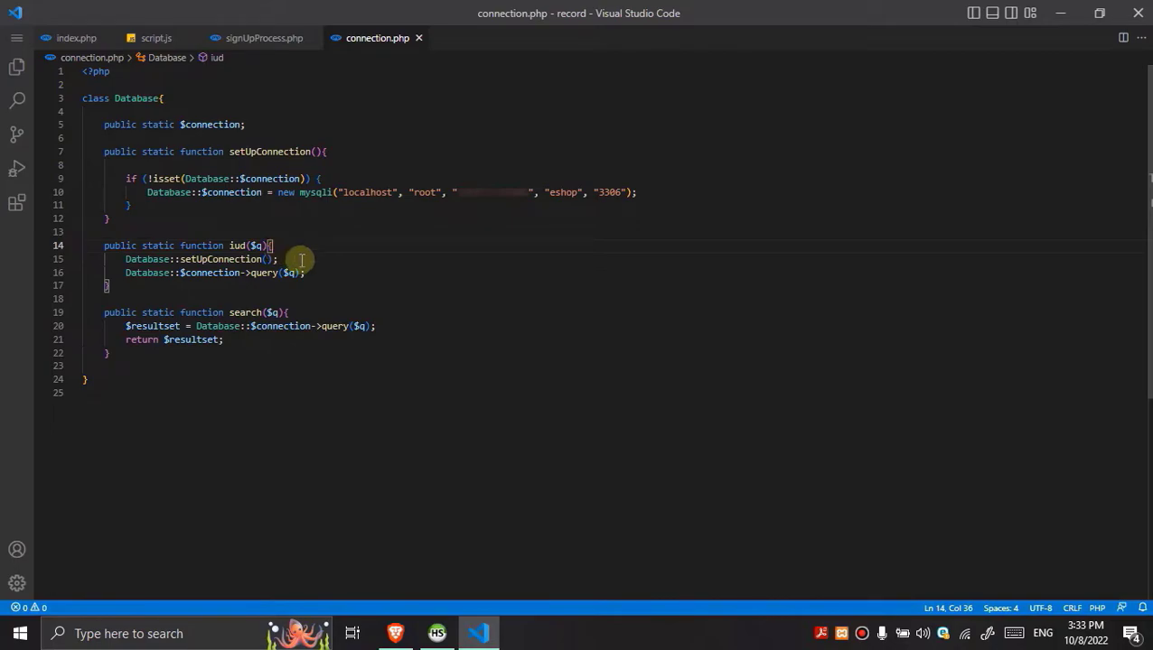
{"action": "double_click", "coordinate": [245, 312]}
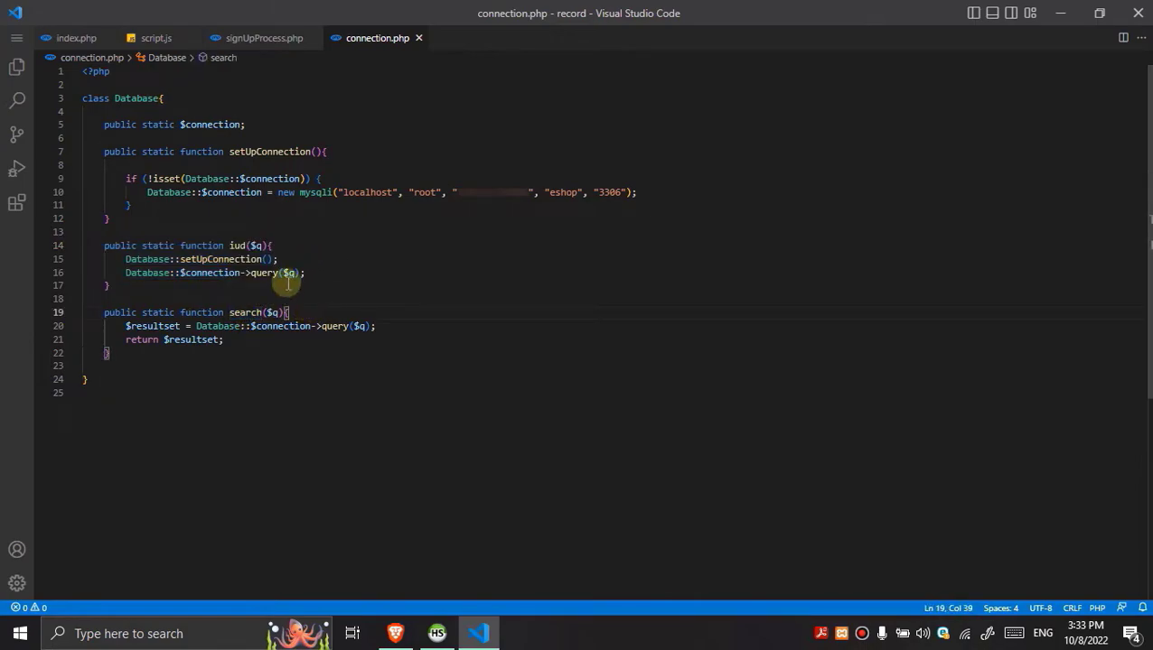
{"action": "left_click", "coordinate": [271, 245]}
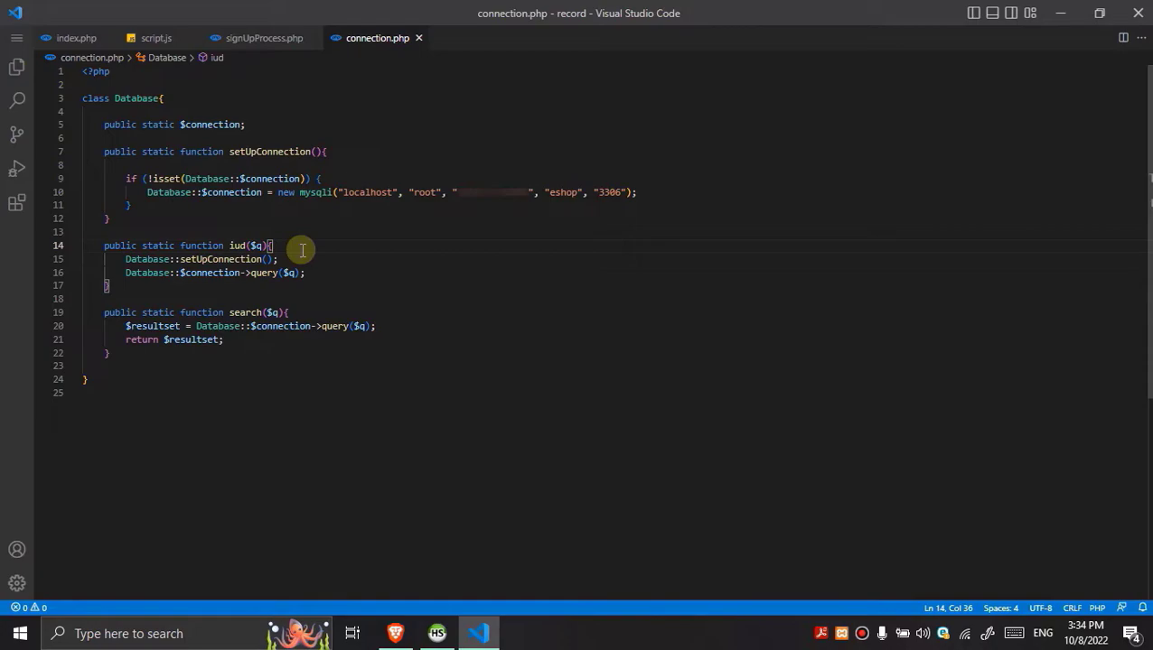
{"action": "double_click", "coordinate": [245, 312]}
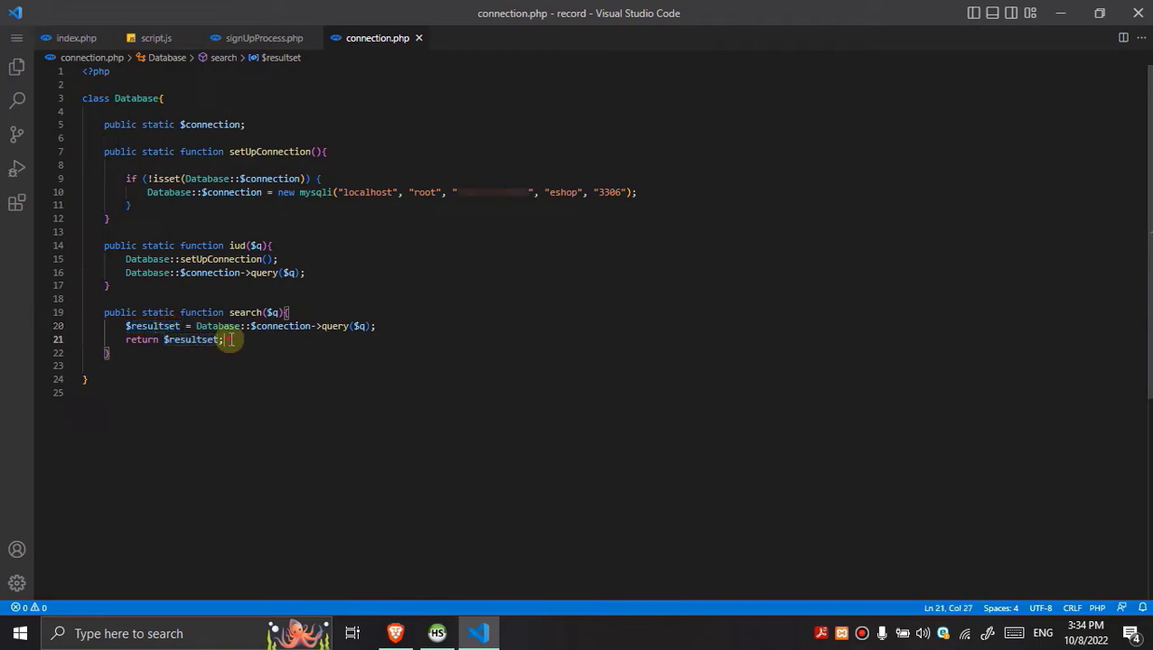
{"action": "left_click_drag", "start_coordinate": [224, 340], "coordinate": [125, 326]}
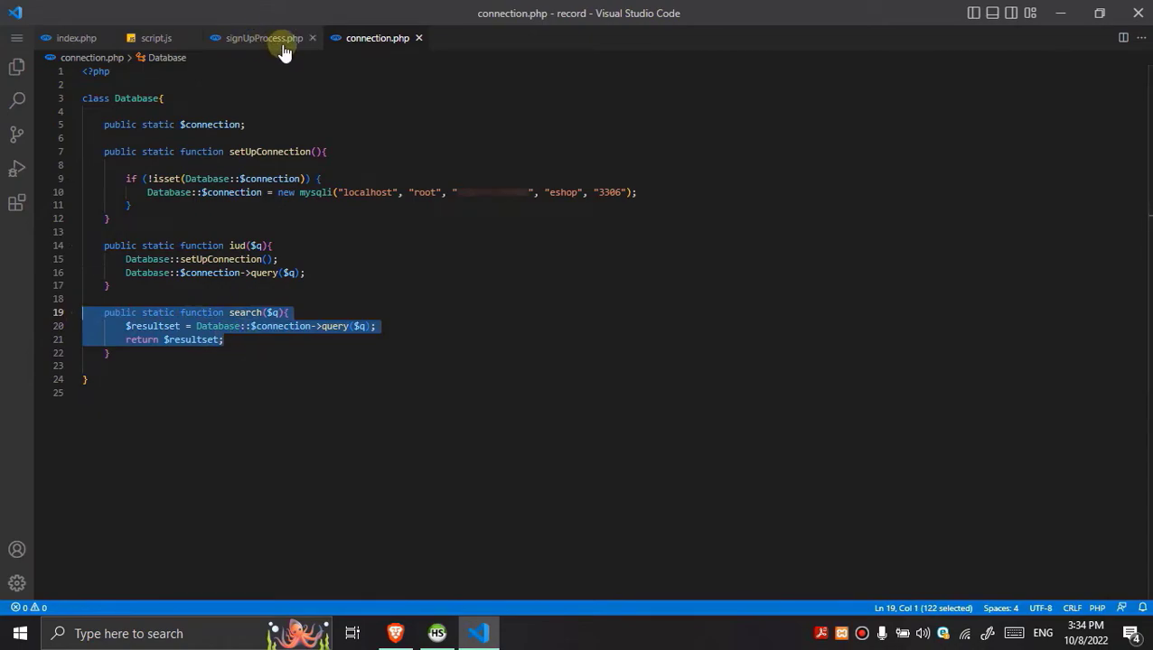
Scroll through signUpProcess.php's duplicate check and insert, then show the user table columns in HeidiSQL.
{"action": "left_click", "coordinate": [264, 38]}
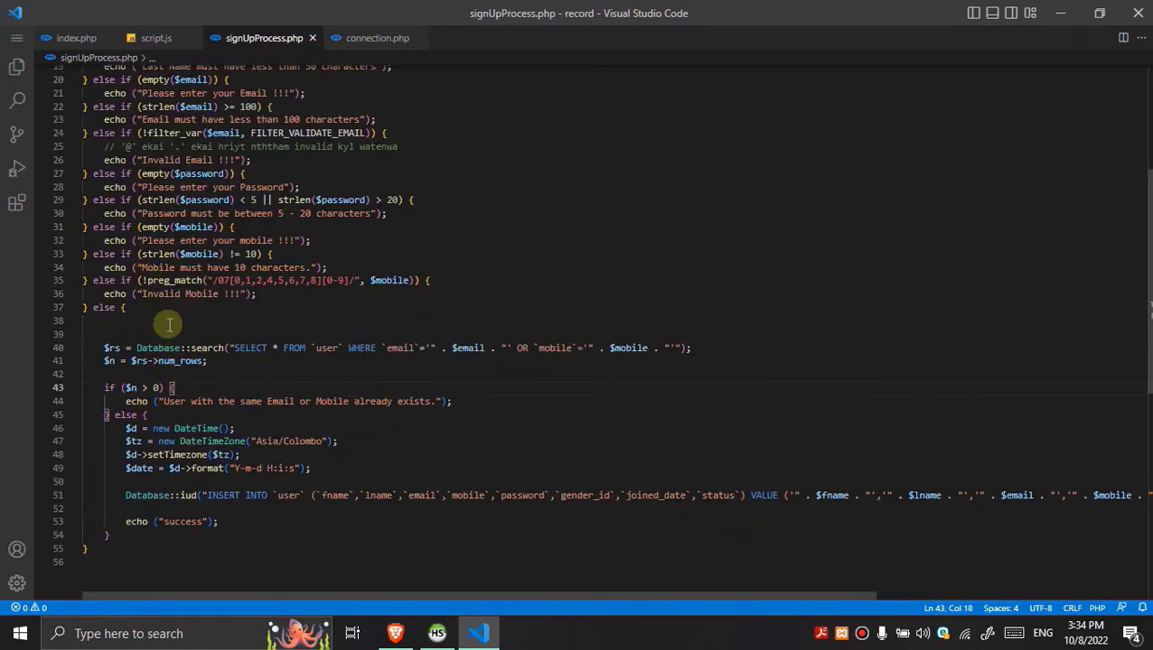
{"action": "mouse_move", "coordinate": [172, 328]}
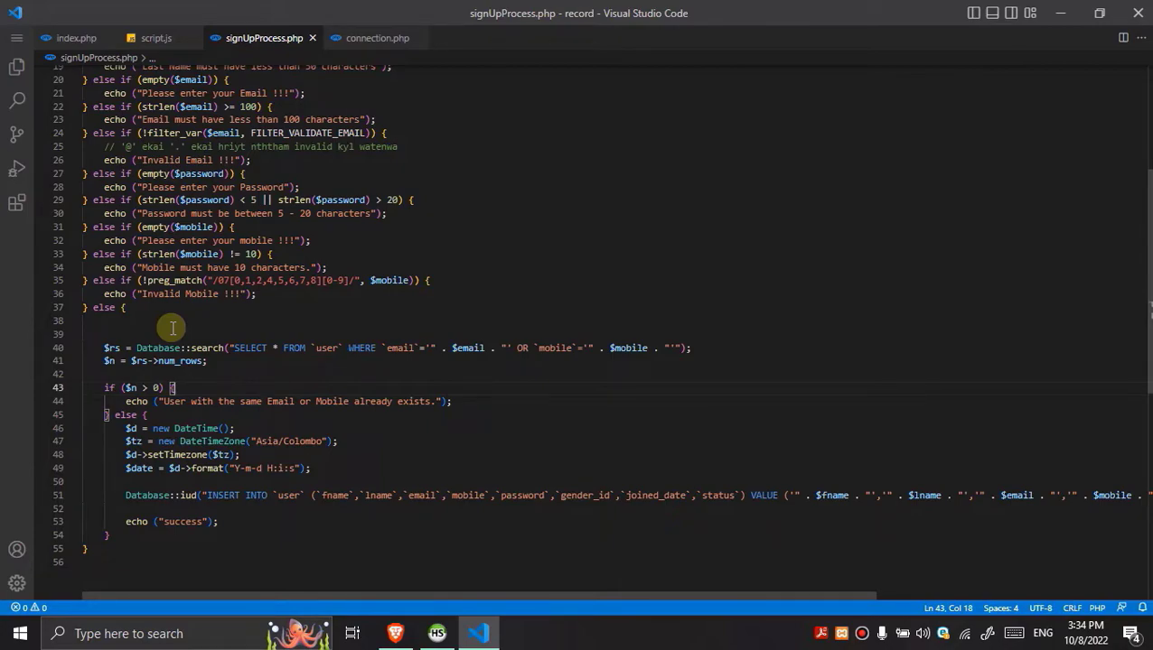
{"action": "mouse_move", "coordinate": [212, 371]}
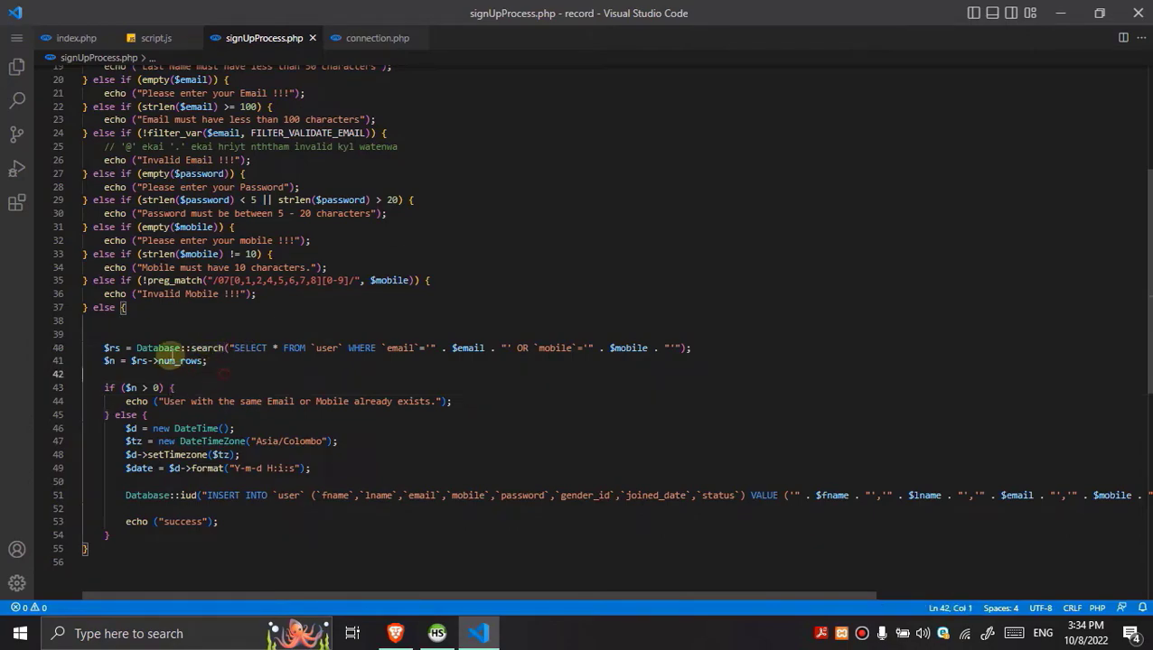
{"action": "double_click", "coordinate": [157, 347]}
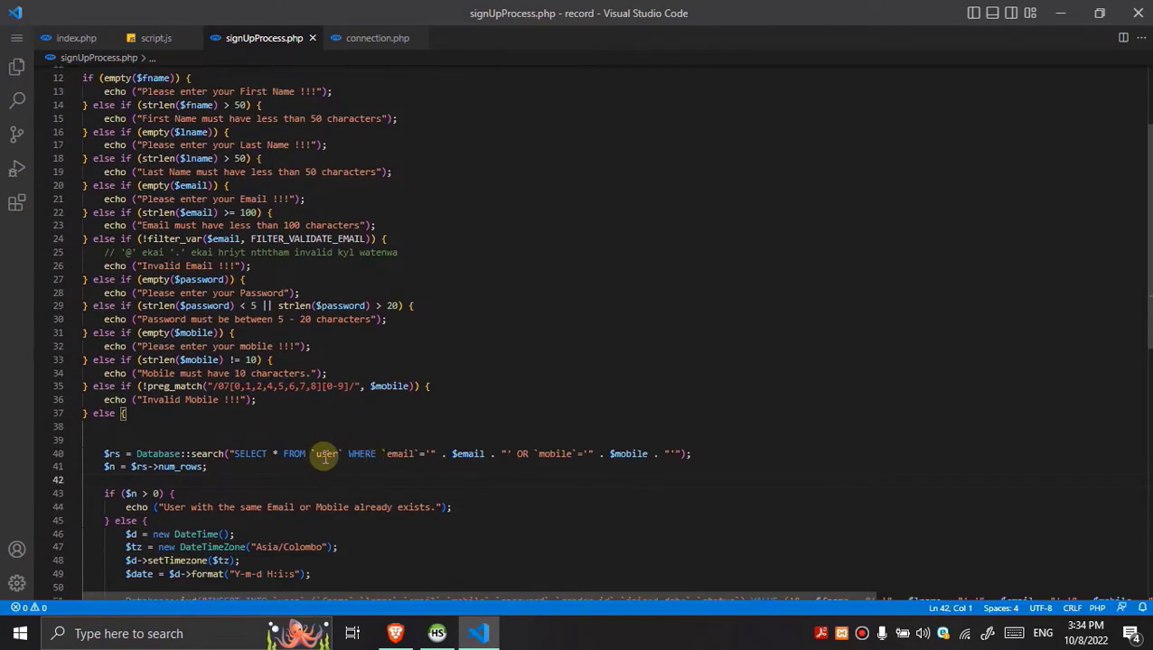
{"action": "scroll", "scroll_direction": "down", "scroll_amount": 3}
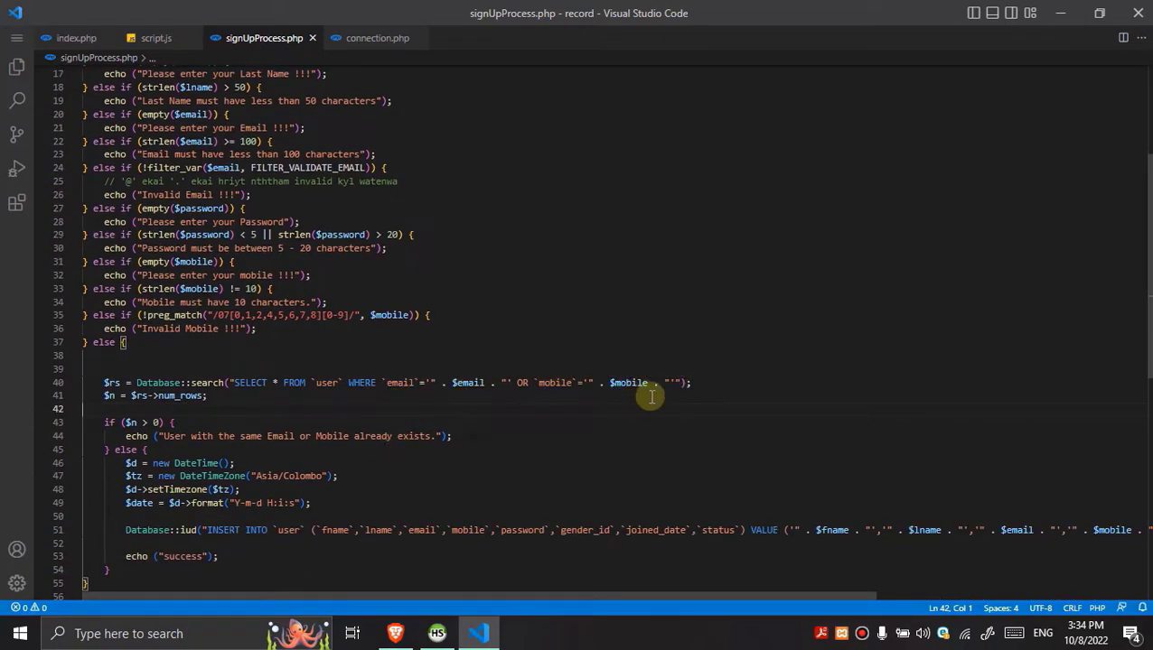
{"action": "scroll", "scroll_direction": "down", "scroll_amount": 3}
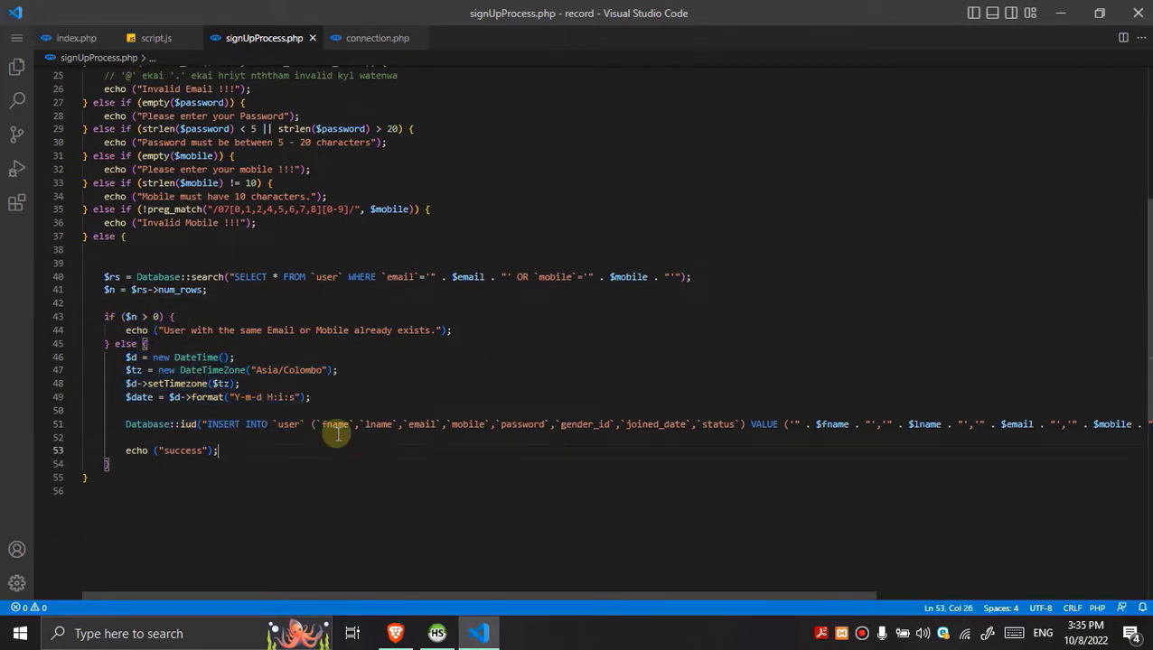
{"action": "left_click", "coordinate": [437, 633]}
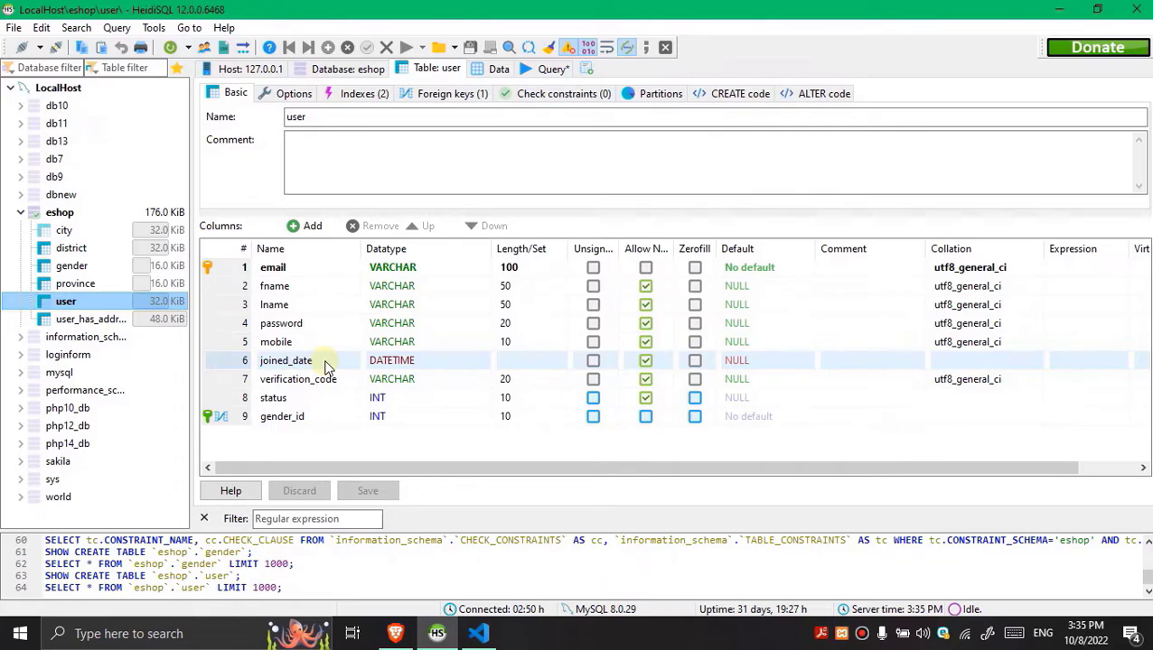
{"action": "mouse_move", "coordinate": [478, 632]}
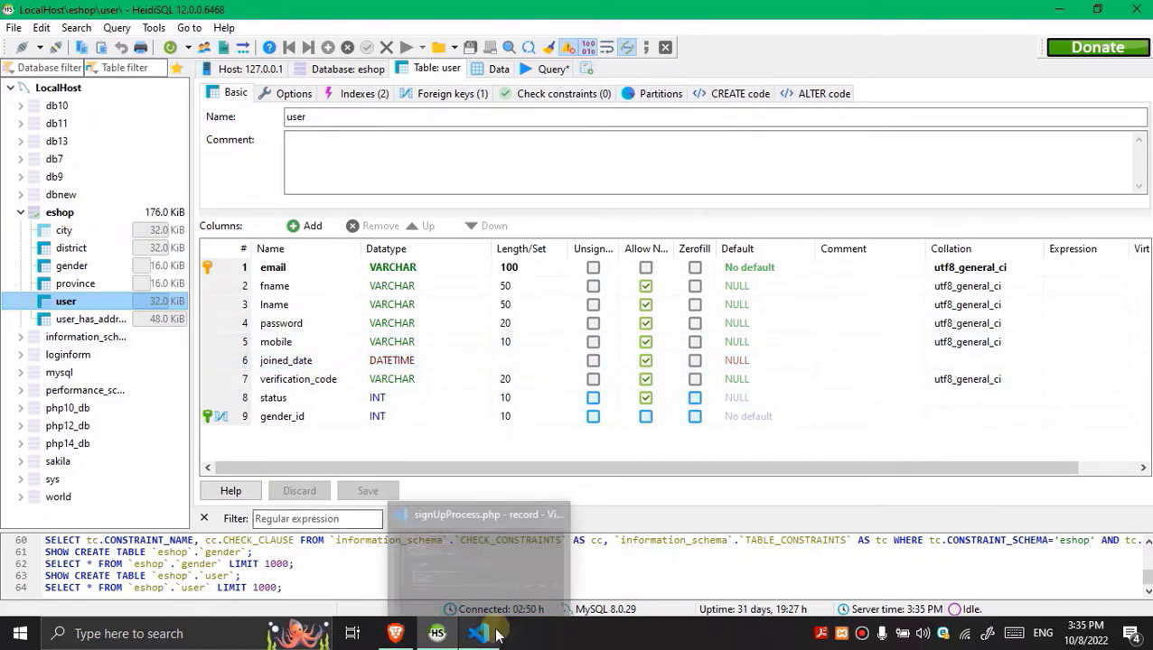
Return to signUpProcess.php and highlight the DateTime date formatting used for the user insert.
{"action": "left_click", "coordinate": [478, 632]}
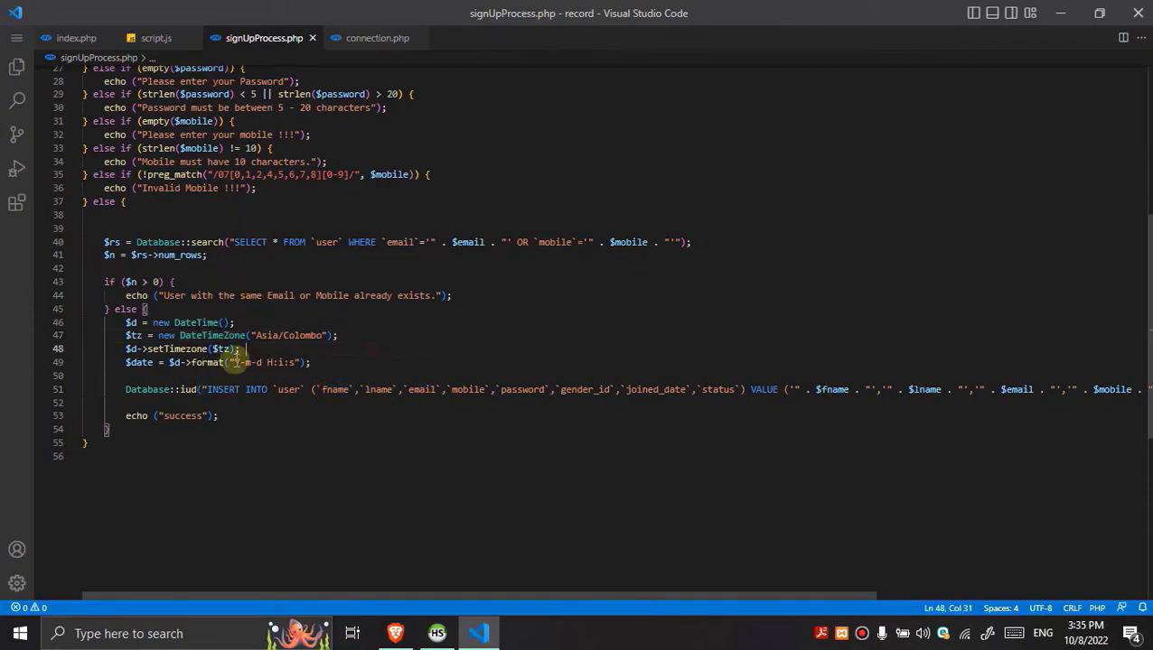
{"action": "double_click", "coordinate": [188, 389]}
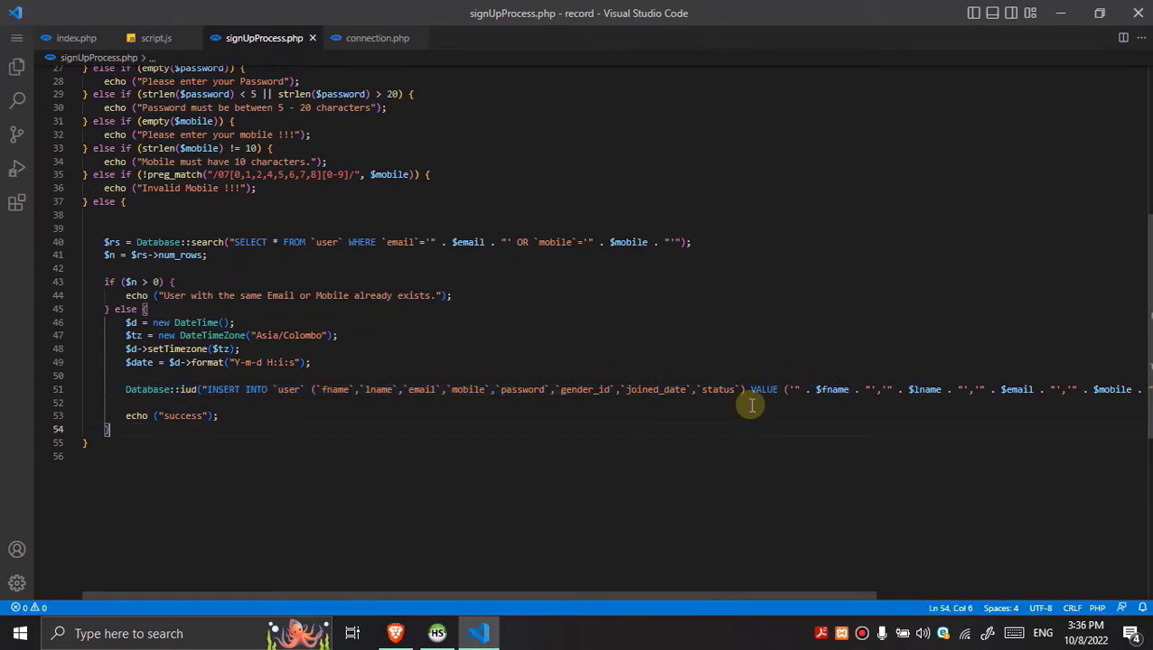
{"action": "mouse_move", "coordinate": [221, 311]}
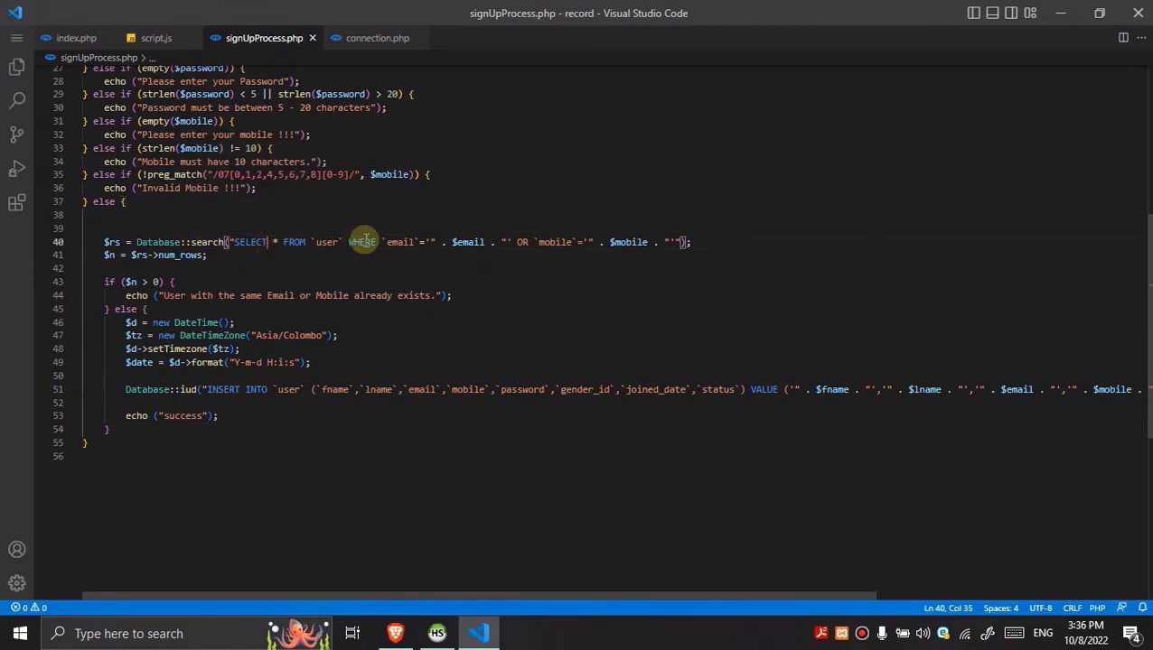
{"action": "mouse_move", "coordinate": [630, 242]}
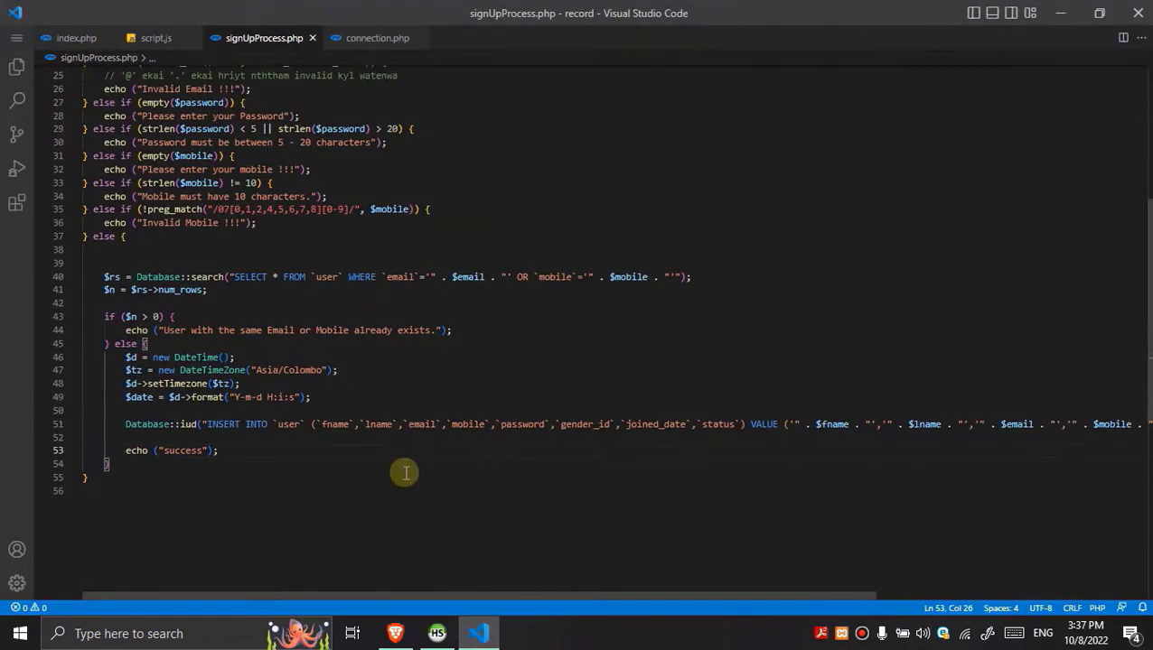
Review connection.php's connection check and signUpProcess.php's require connection.php line, then open index.php.
{"action": "left_click", "coordinate": [376, 38]}
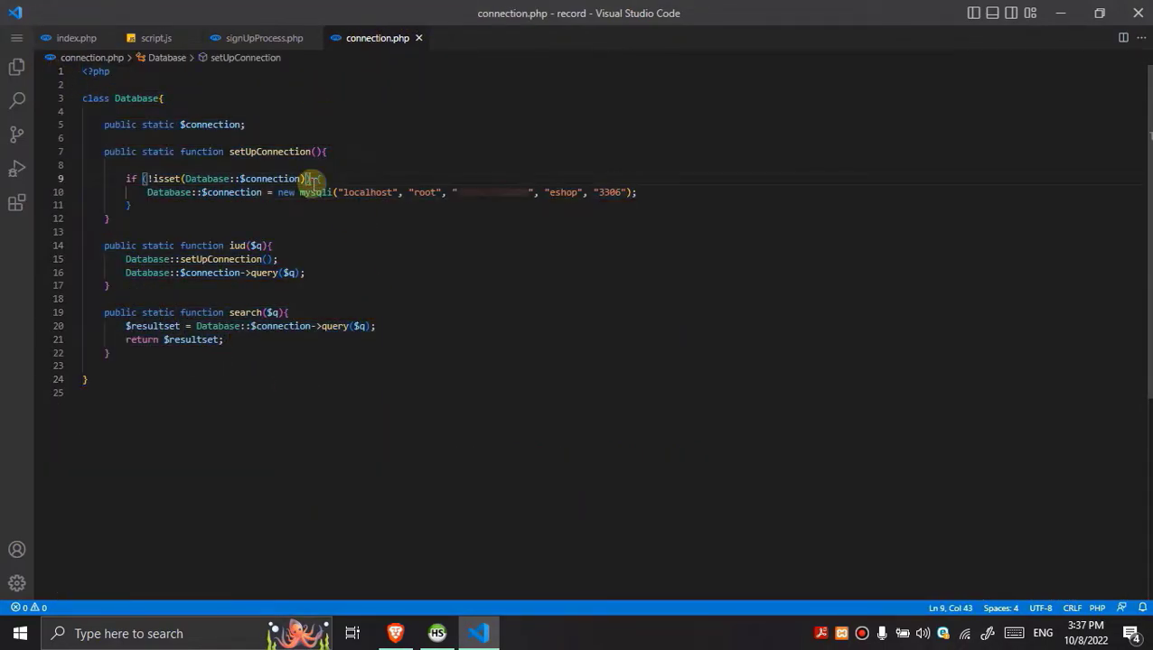
{"action": "double_click", "coordinate": [137, 97]}
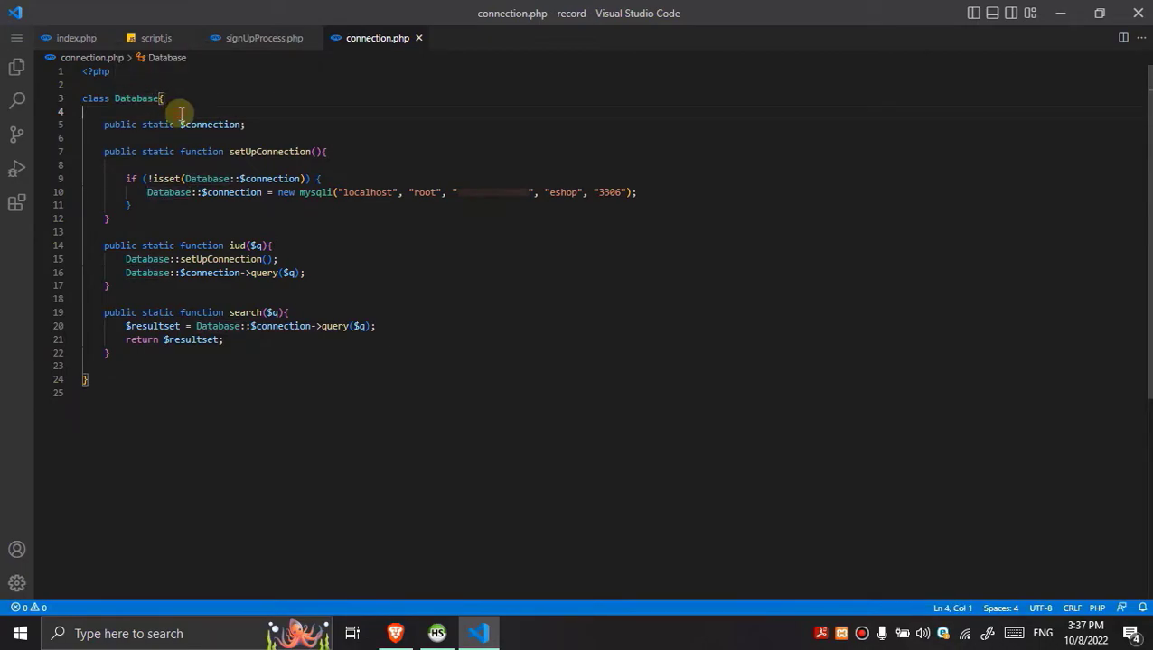
{"action": "left_click", "coordinate": [264, 38]}
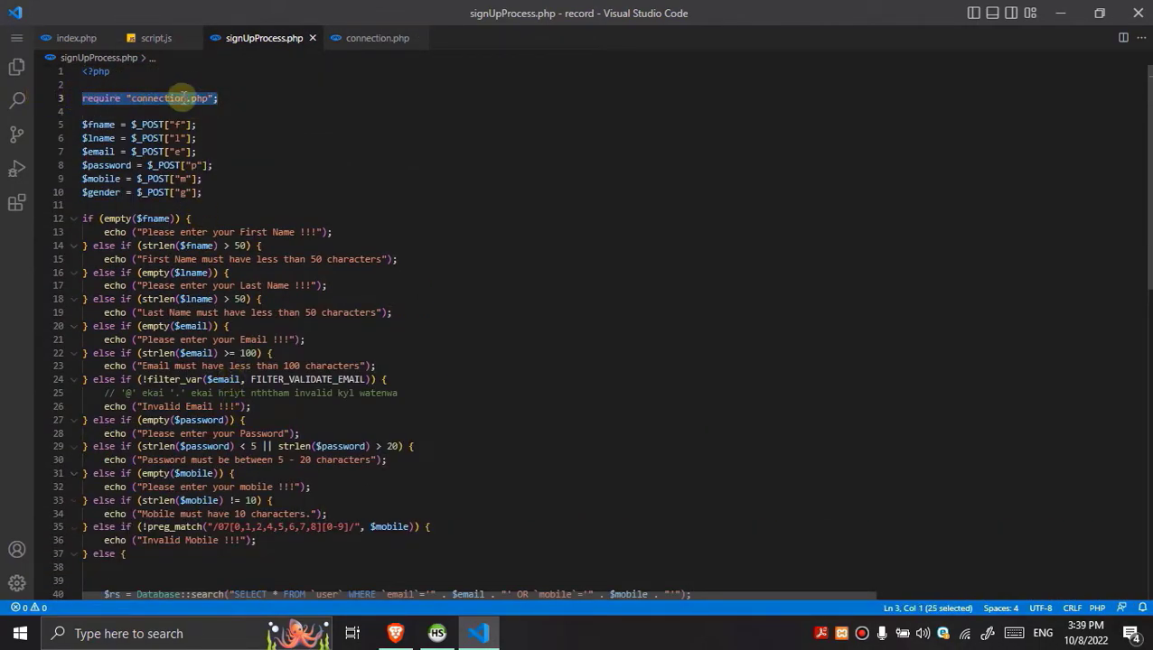
{"action": "left_click", "coordinate": [214, 97]}
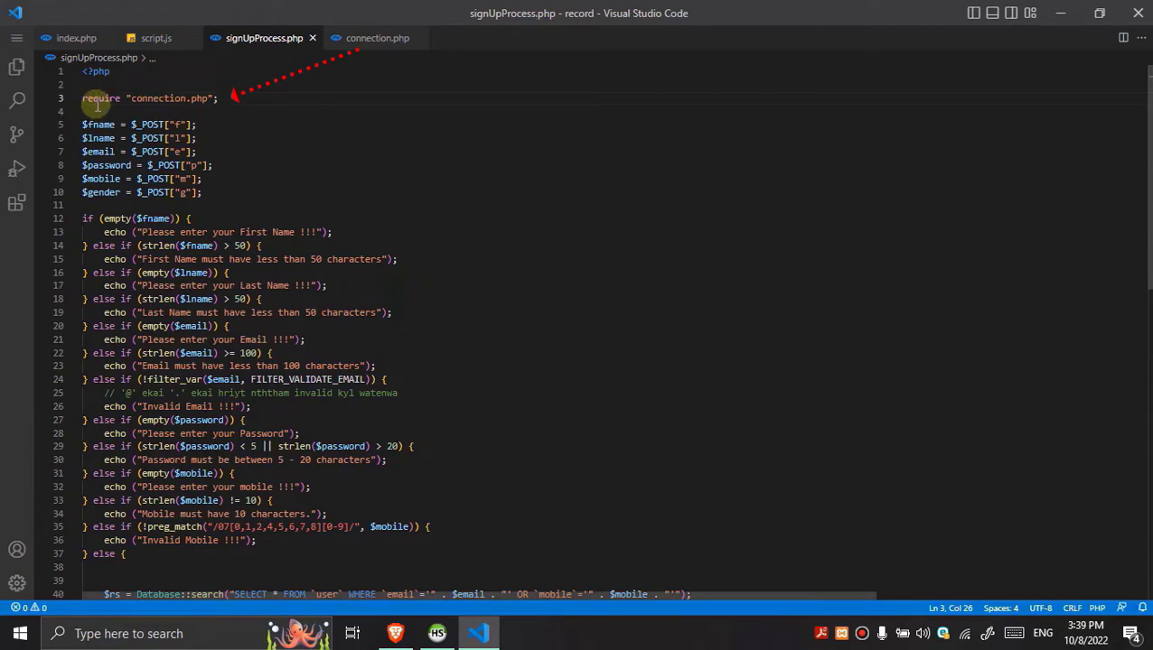
{"action": "left_click", "coordinate": [218, 98]}
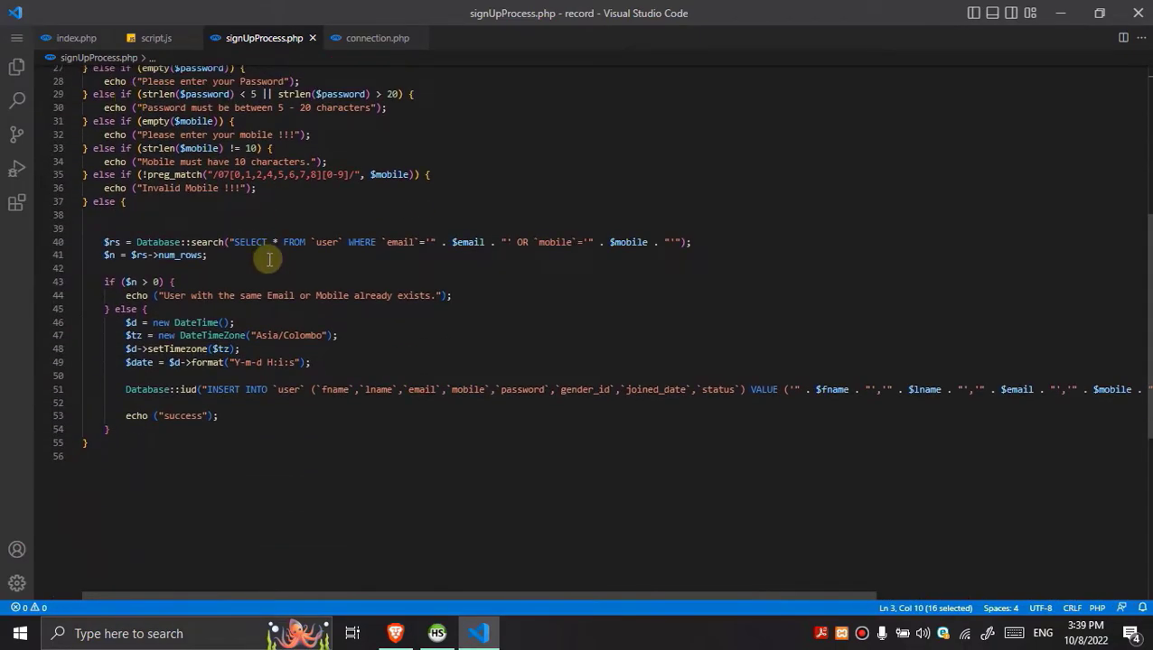
{"action": "double_click", "coordinate": [157, 242]}
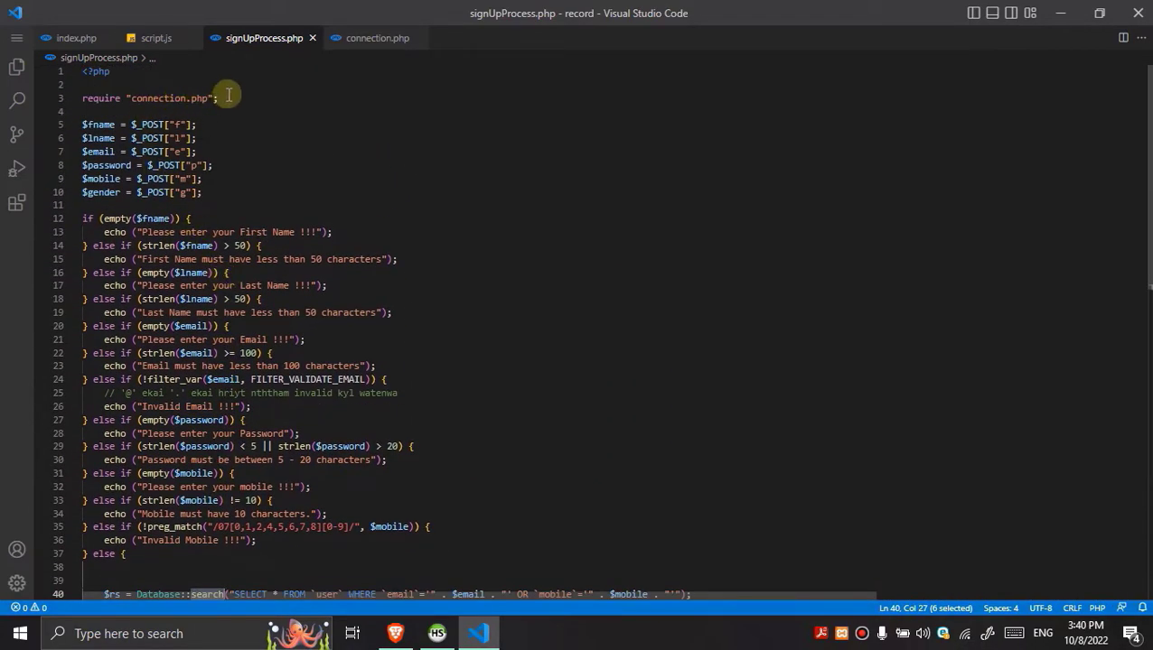
{"action": "triple_click", "coordinate": [149, 98]}
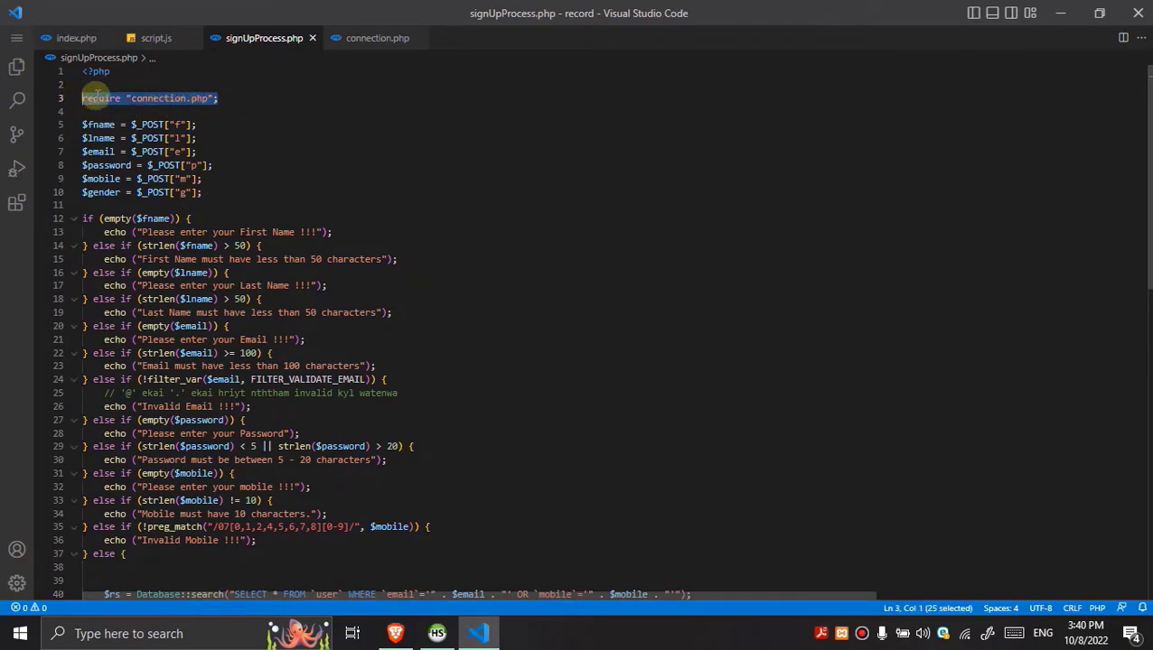
{"action": "left_click", "coordinate": [76, 38]}
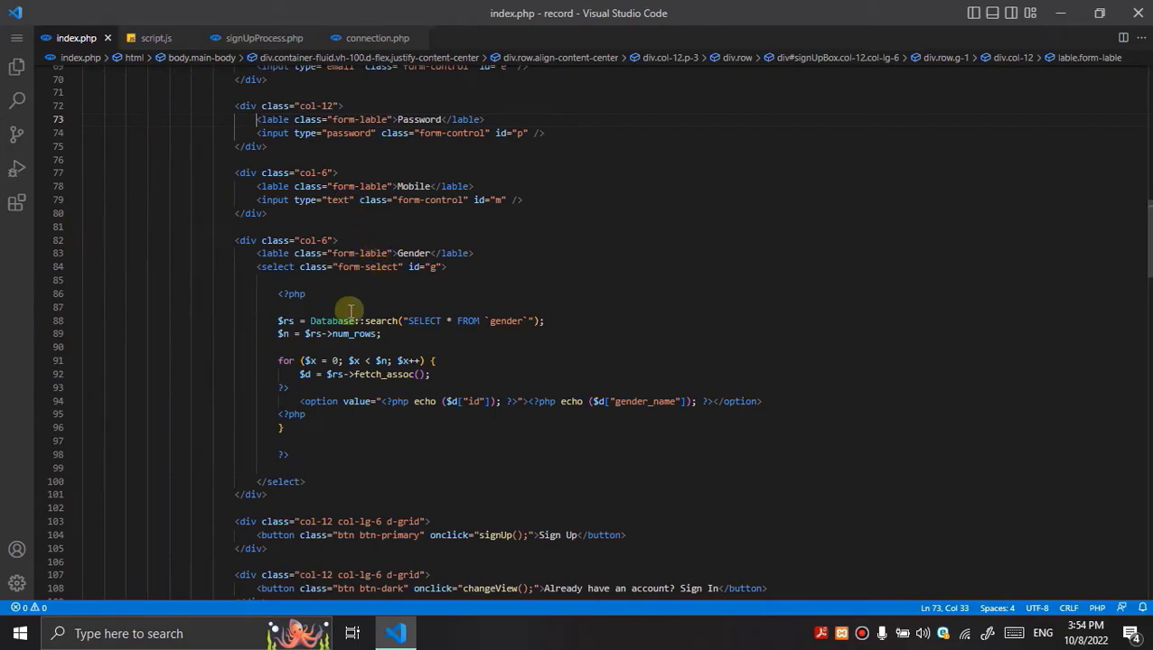
Highlight index.php's PHP block that builds the gender options from the database.
{"action": "double_click", "coordinate": [331, 320]}
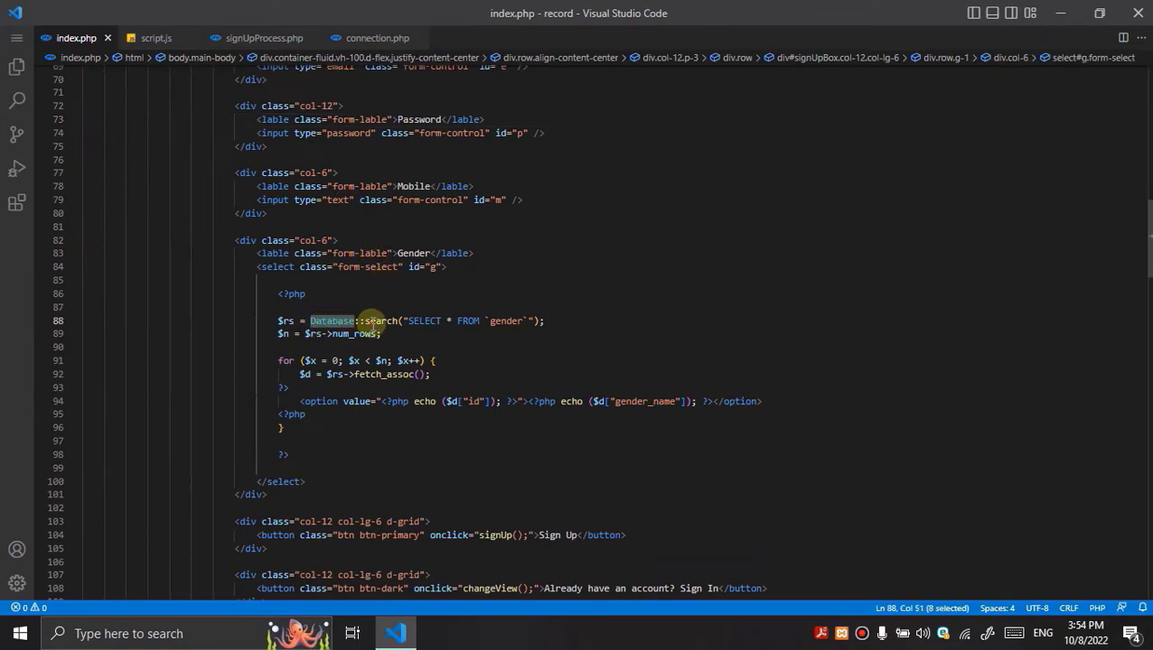
{"action": "double_click", "coordinate": [505, 321]}
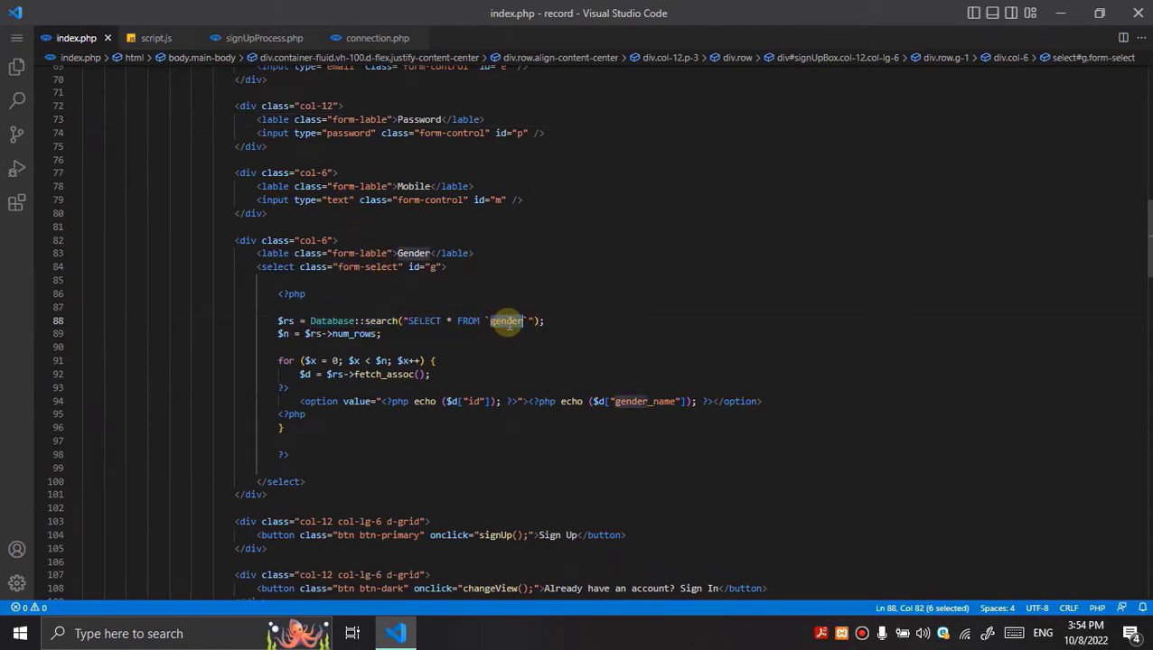
{"action": "left_click", "coordinate": [472, 371]}
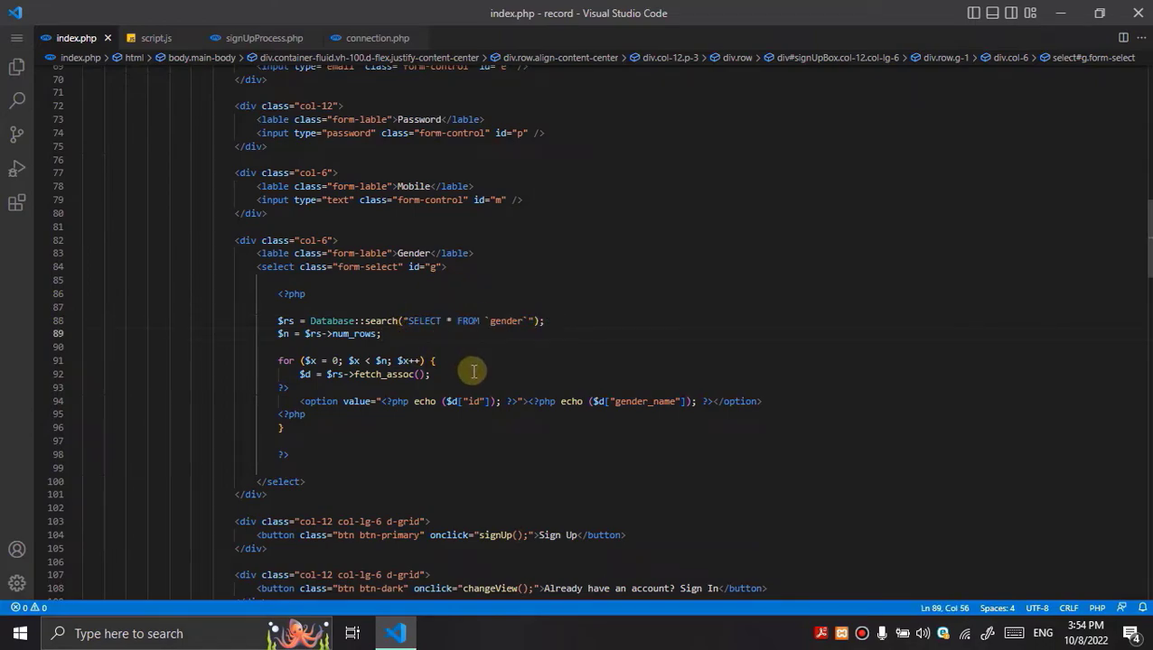
{"action": "left_click_drag", "start_coordinate": [285, 294], "coordinate": [287, 454]}
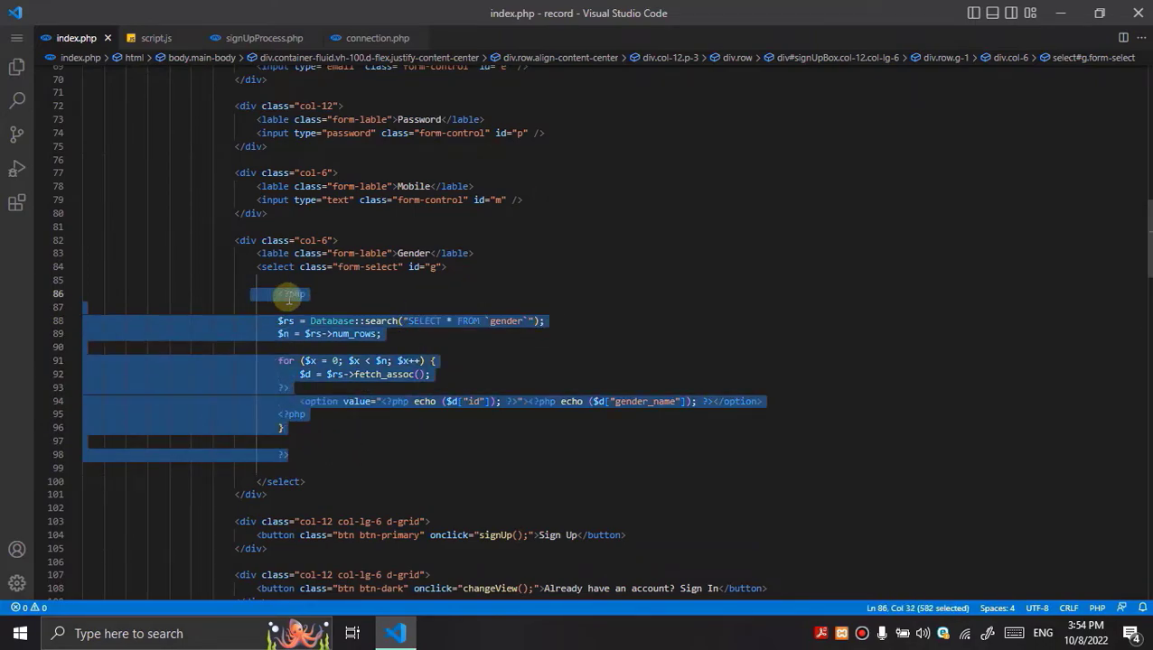
Open script.js, check the eShop page's success alert, and return to script.js.
{"action": "left_click", "coordinate": [377, 38]}
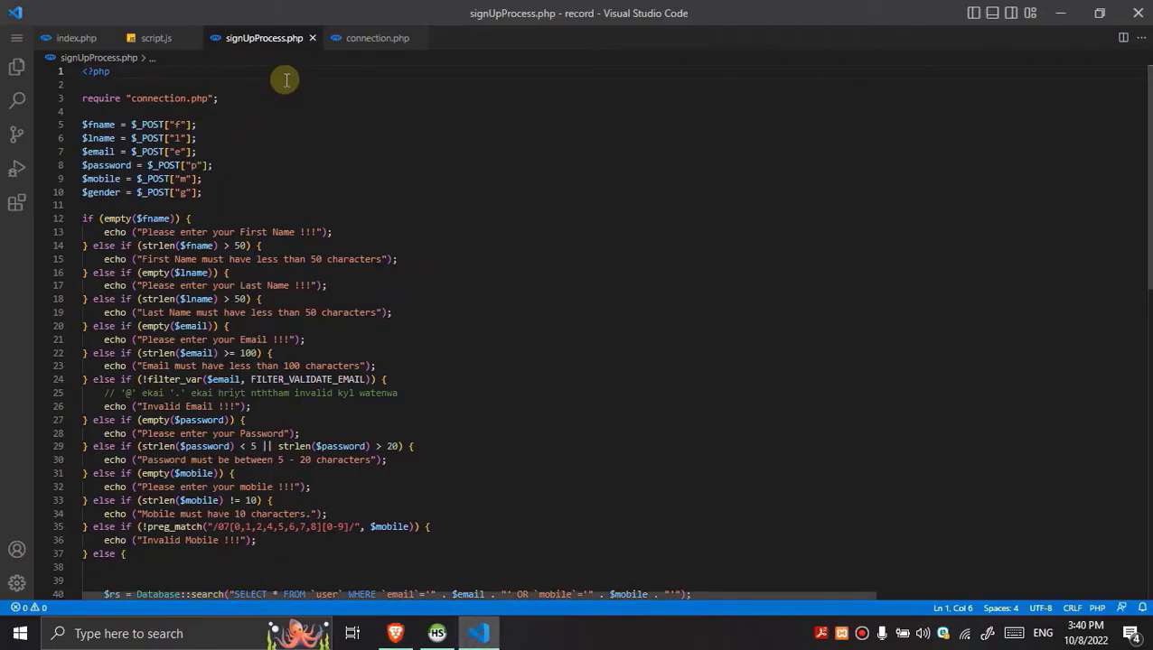
{"action": "mouse_move", "coordinate": [310, 160]}
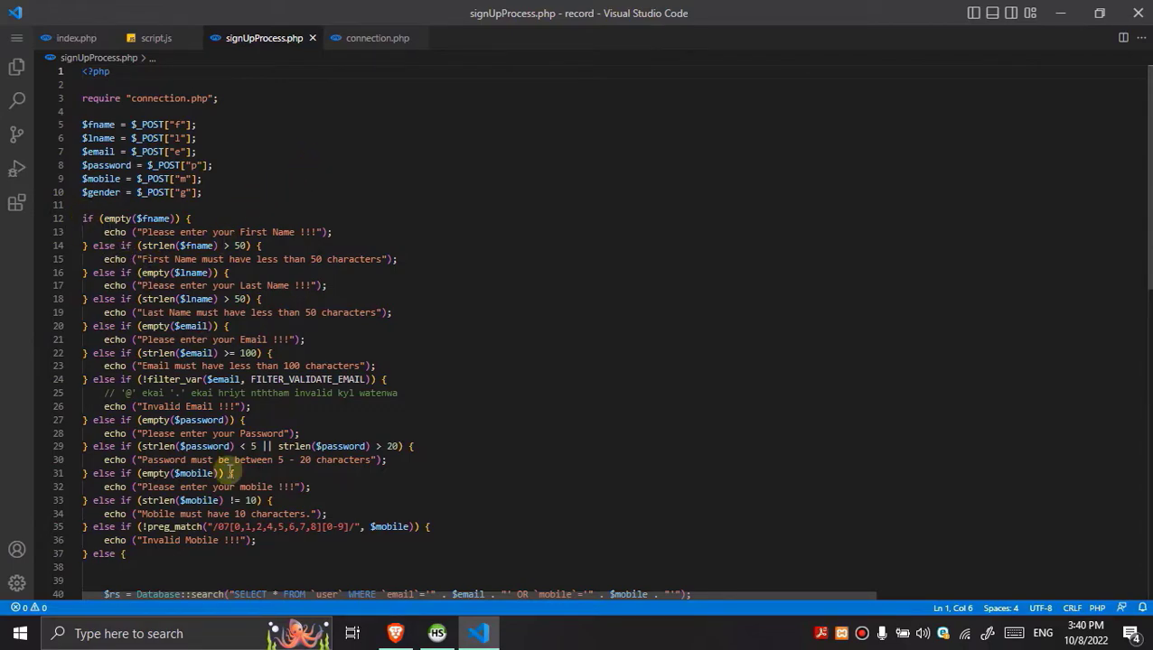
{"action": "left_click", "coordinate": [156, 38]}
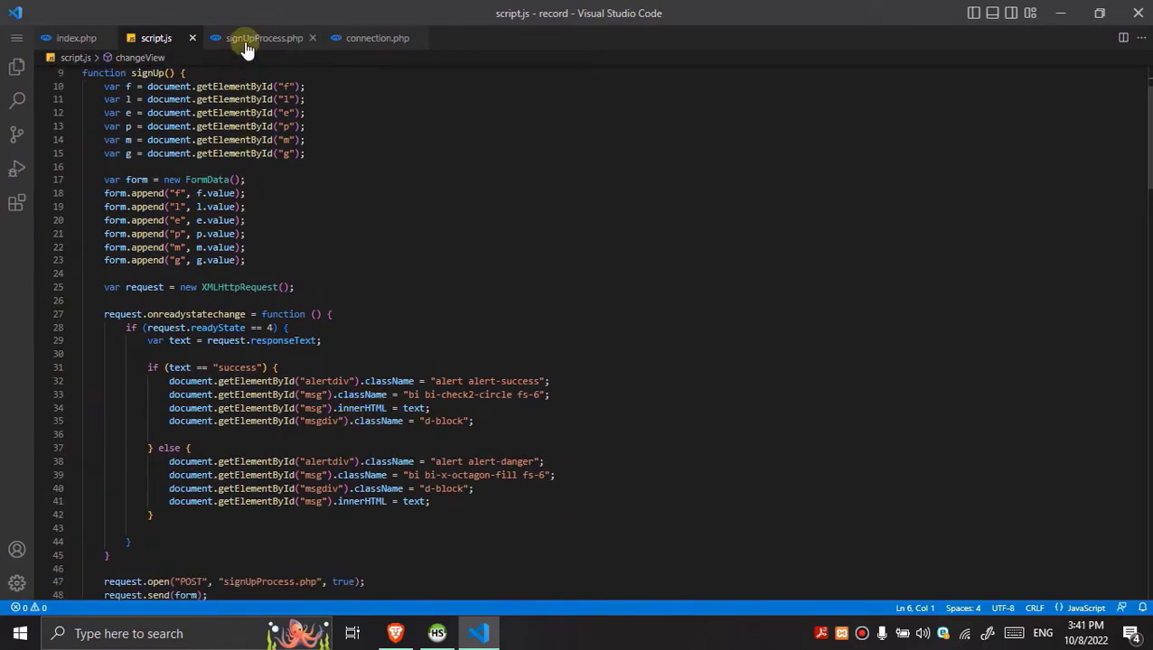
{"action": "left_click", "coordinate": [263, 38]}
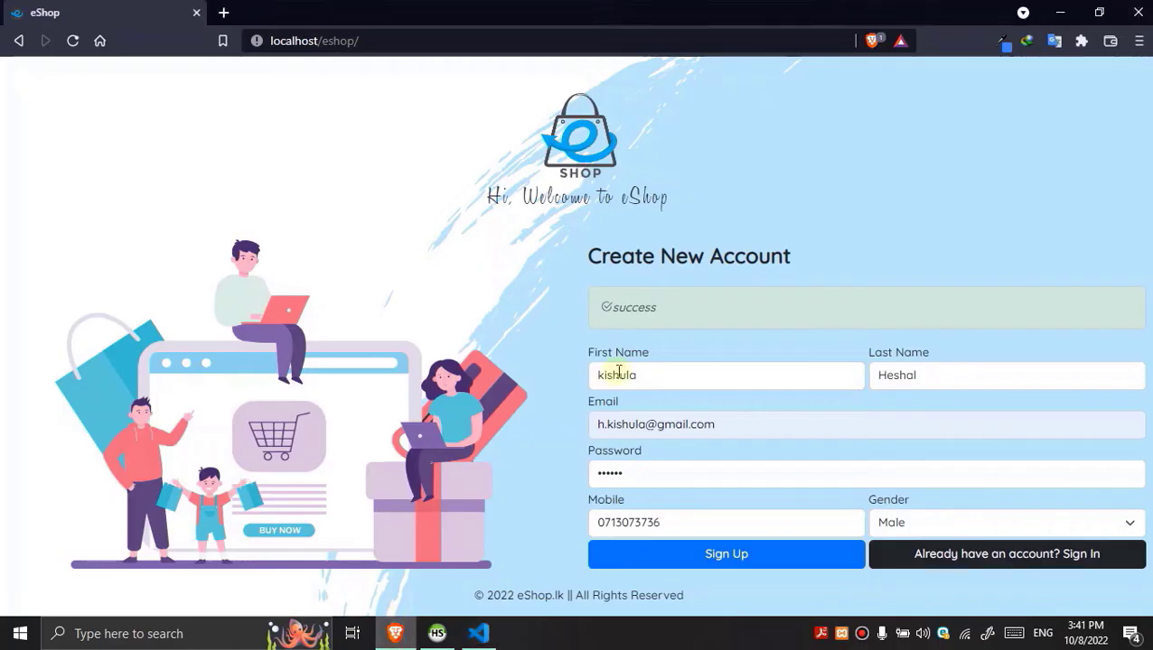
{"action": "mouse_move", "coordinate": [679, 327]}
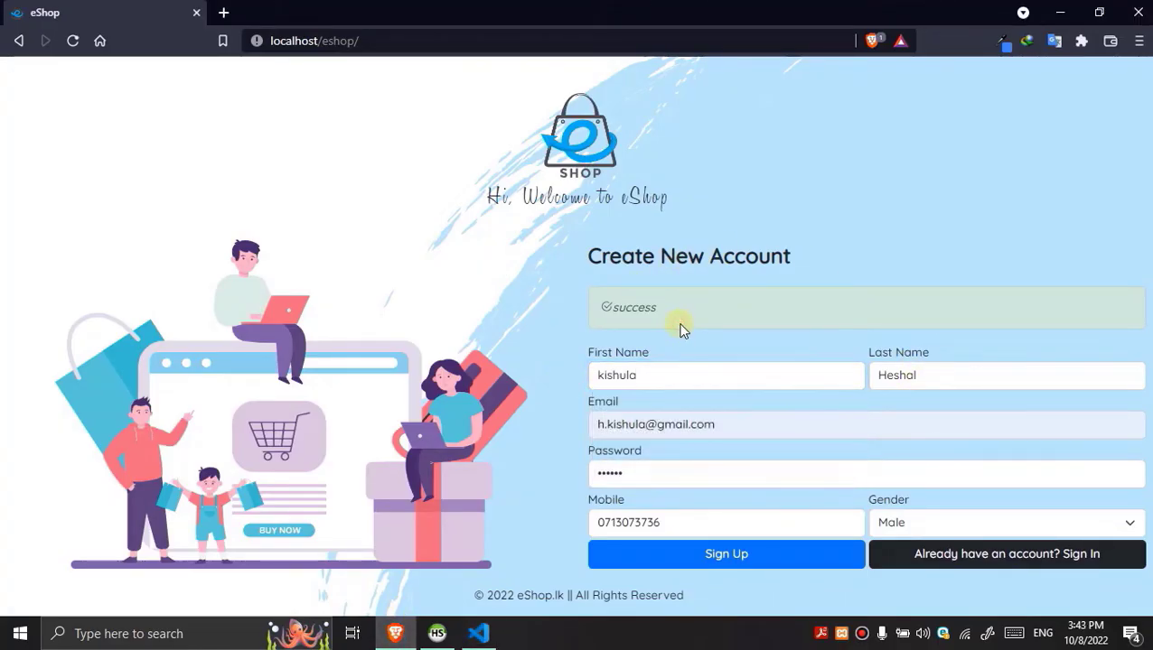
{"action": "left_click", "coordinate": [478, 633]}
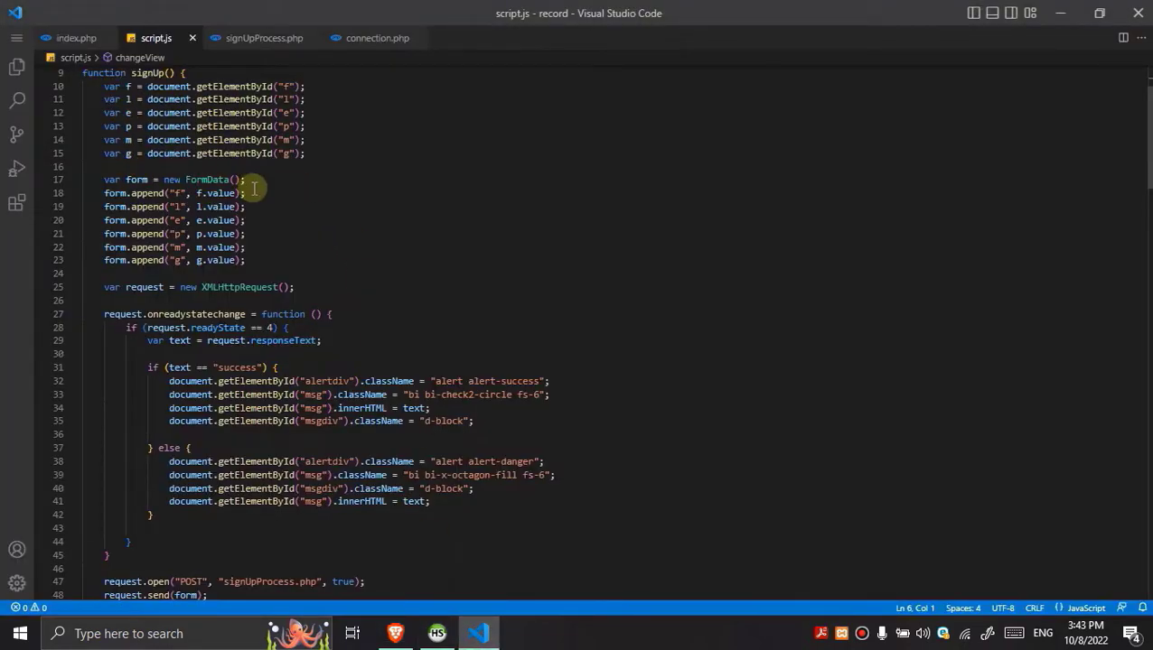
{"action": "left_click", "coordinate": [264, 38]}
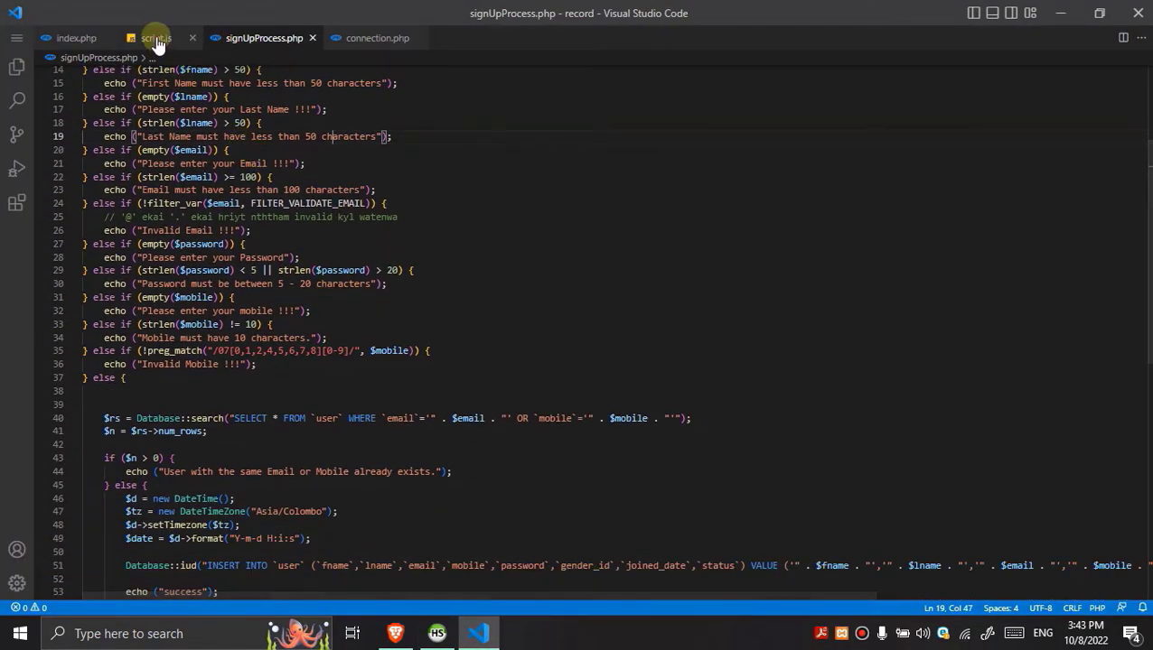
{"action": "left_click", "coordinate": [156, 38]}
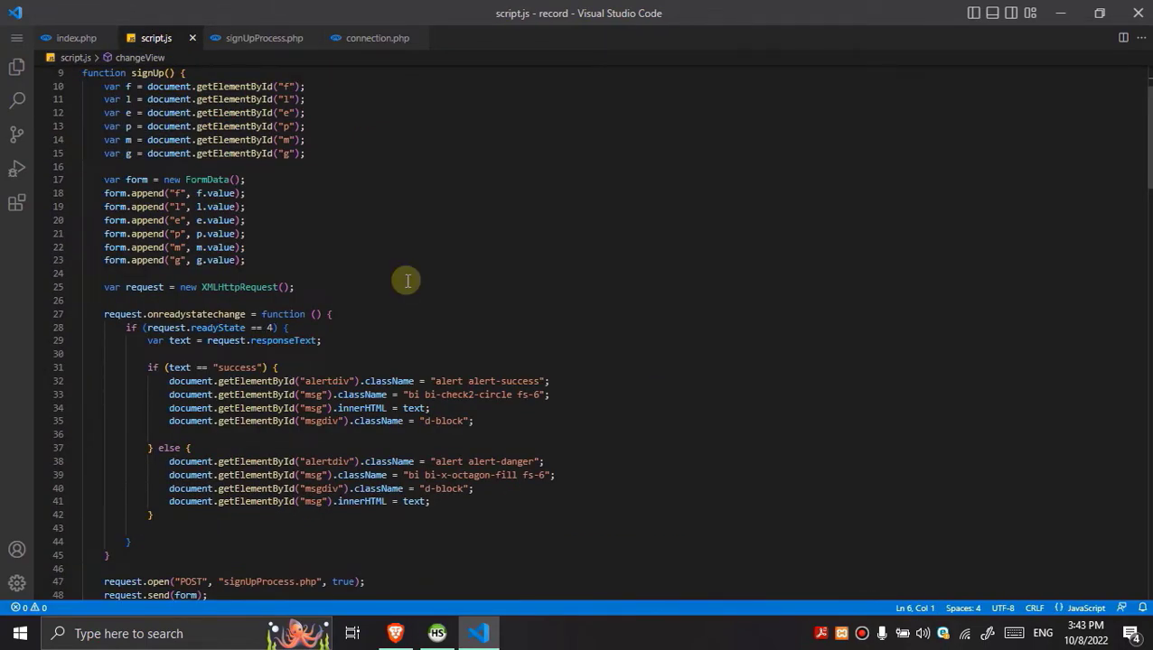
{"action": "mouse_move", "coordinate": [449, 374]}
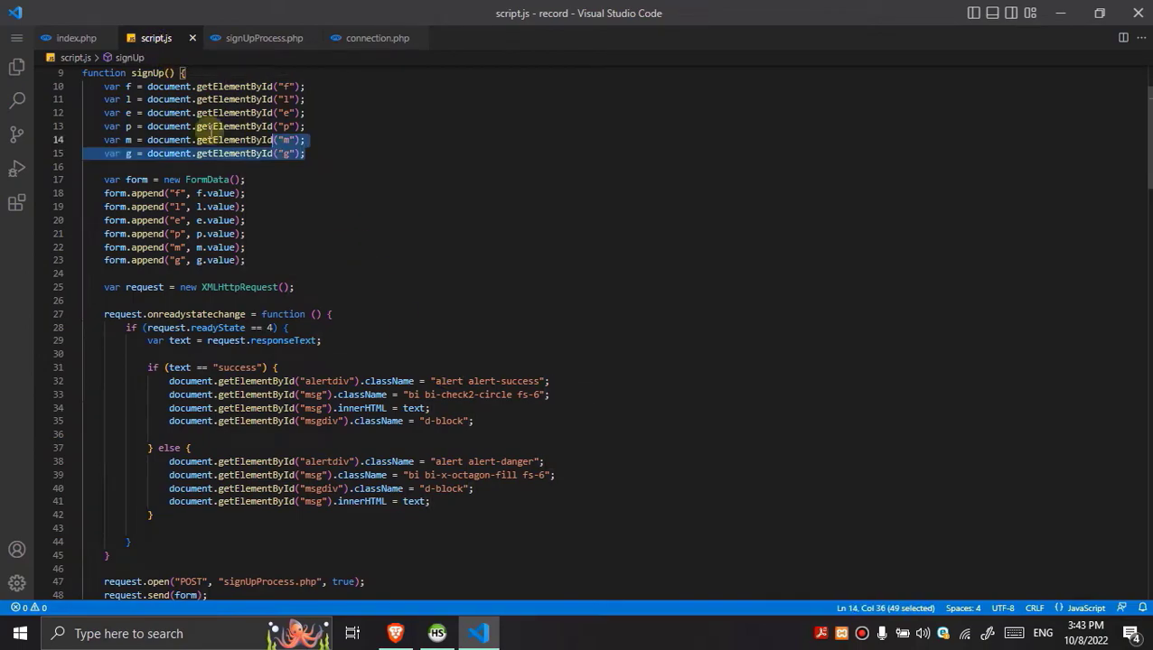
{"action": "left_click", "coordinate": [76, 37]}
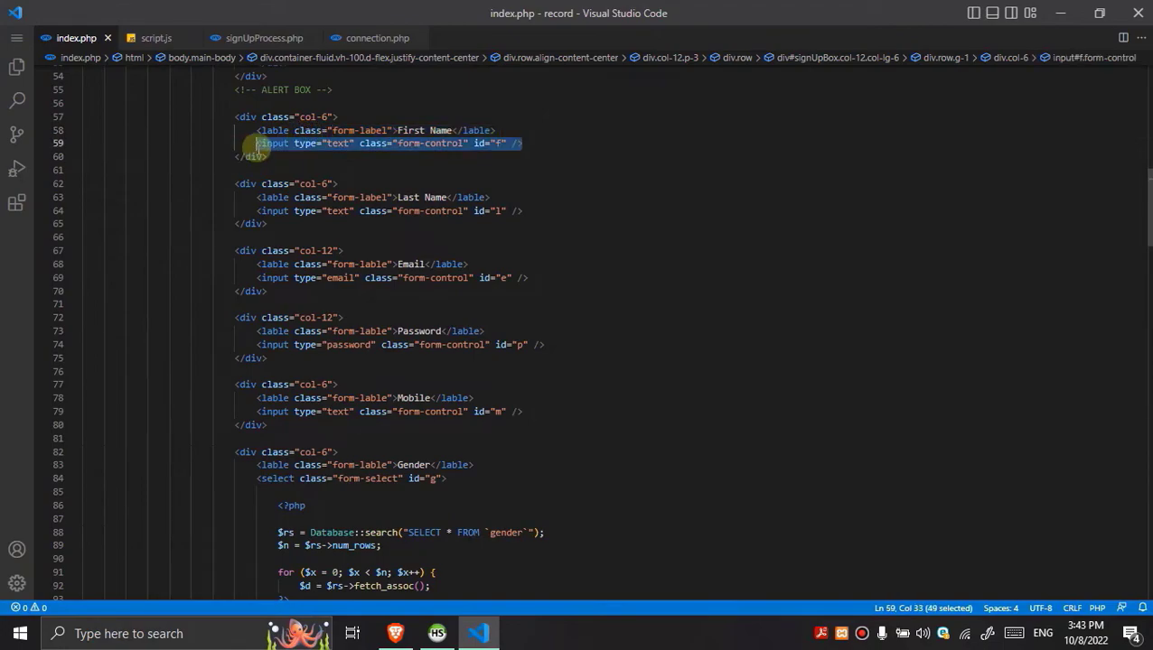
{"action": "left_click", "coordinate": [524, 210]}
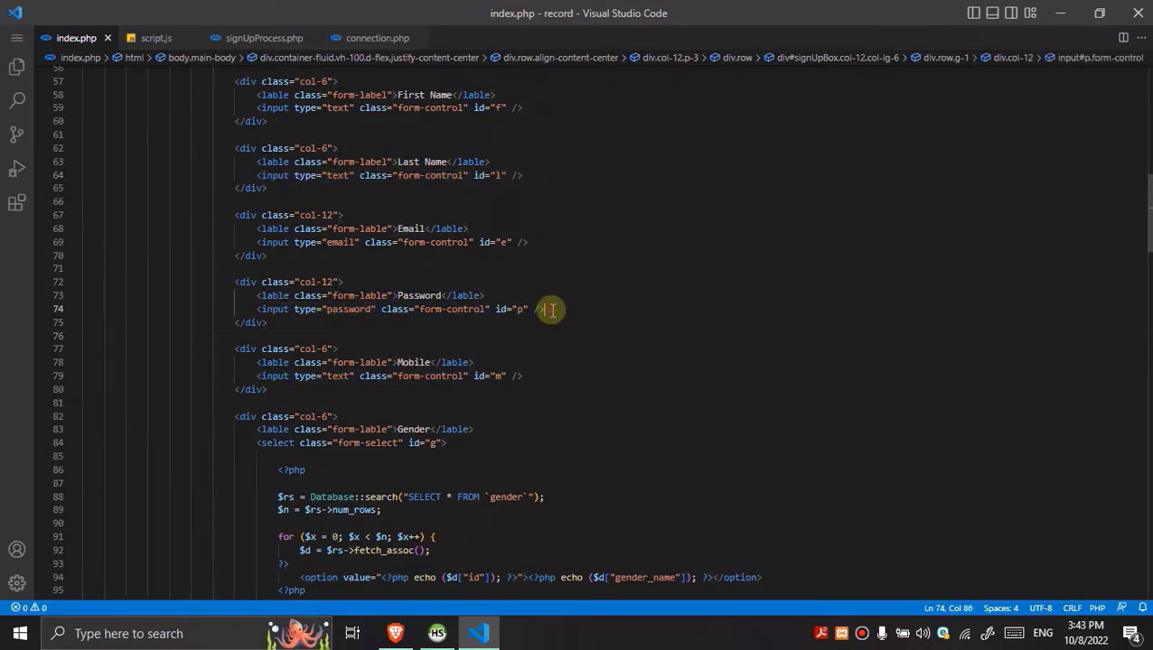
{"action": "left_click", "coordinate": [155, 37]}
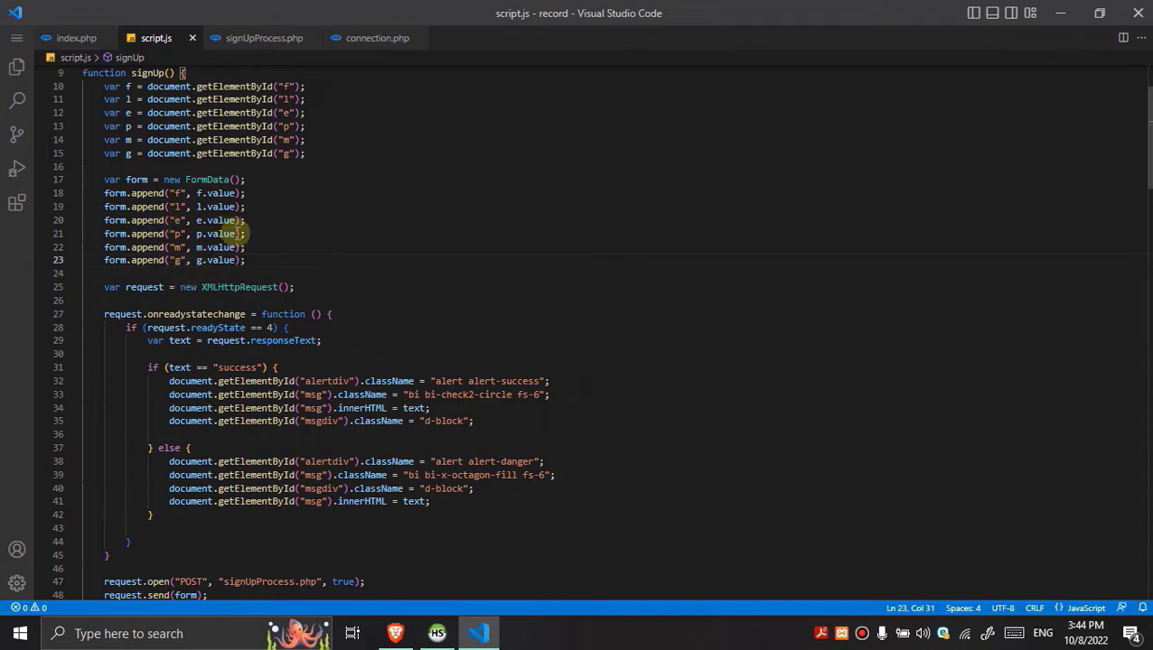
{"action": "mouse_move", "coordinate": [292, 246]}
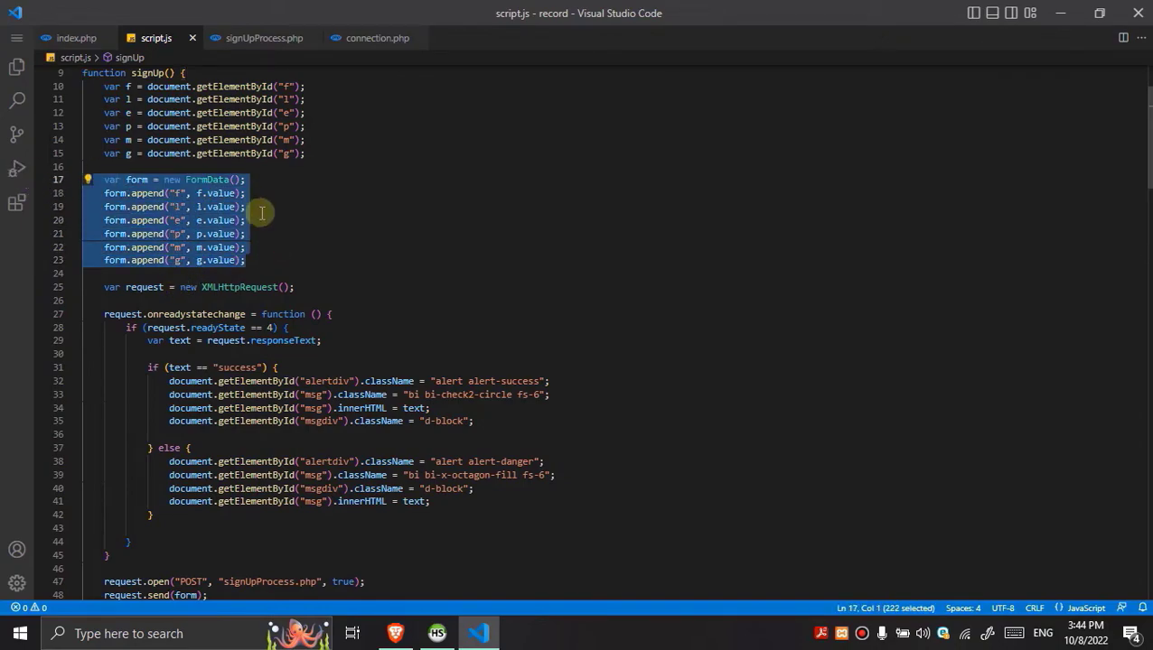
{"action": "scroll", "scroll_direction": "down", "scroll_amount": 3}
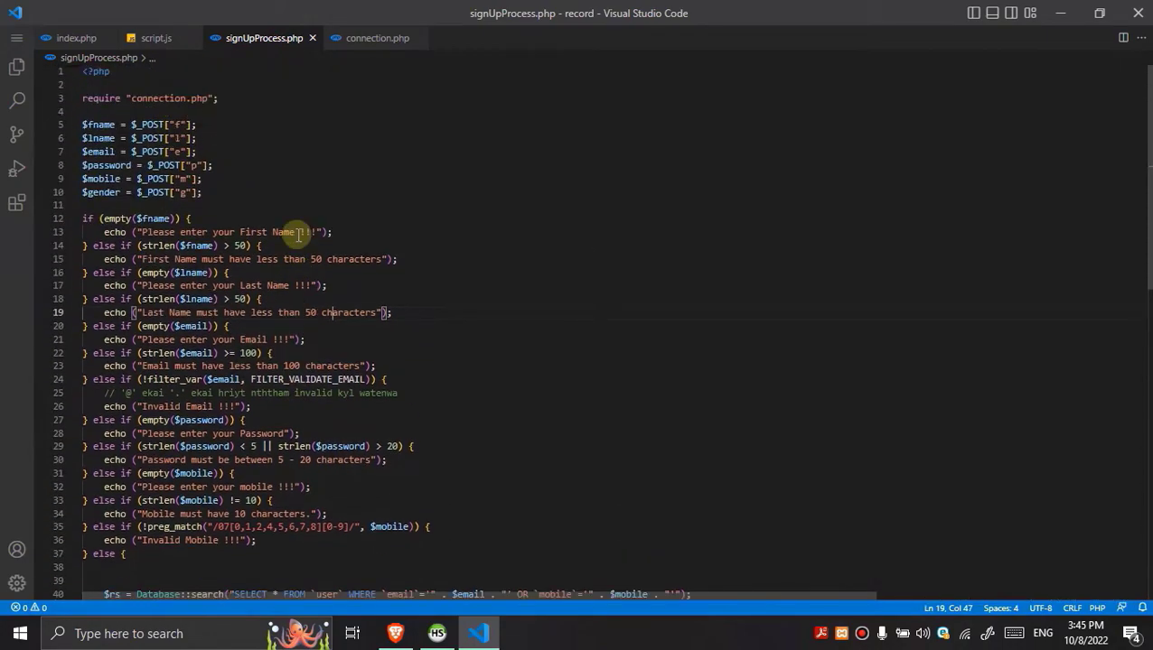
{"action": "left_click", "coordinate": [156, 38]}
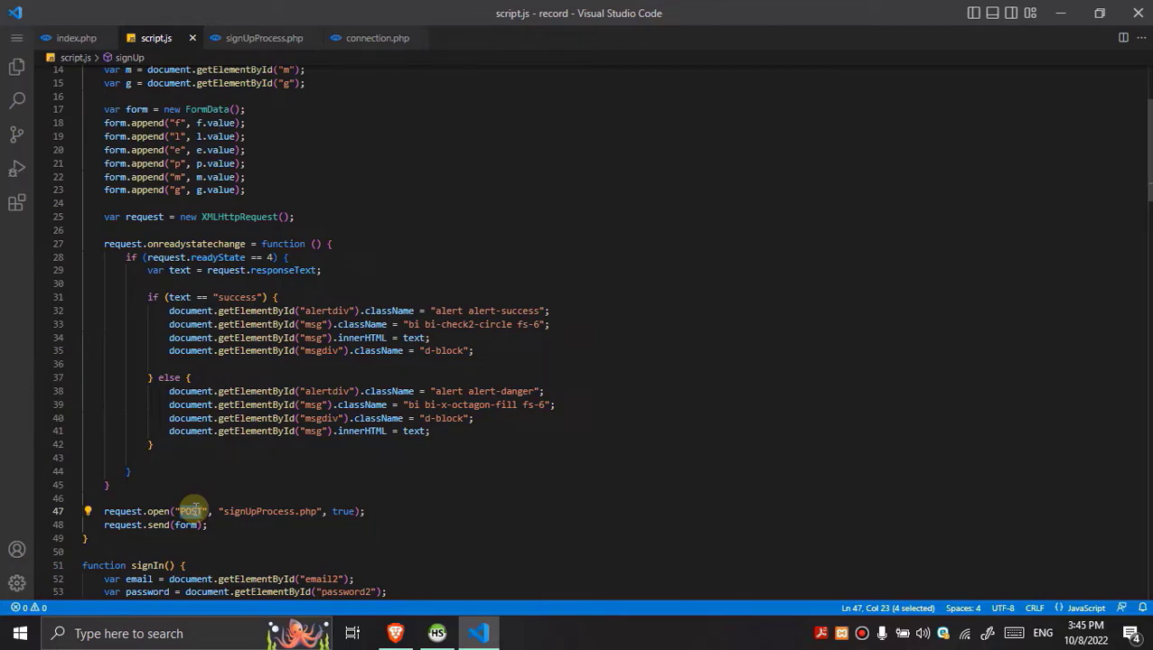
{"action": "left_click", "coordinate": [208, 525]}
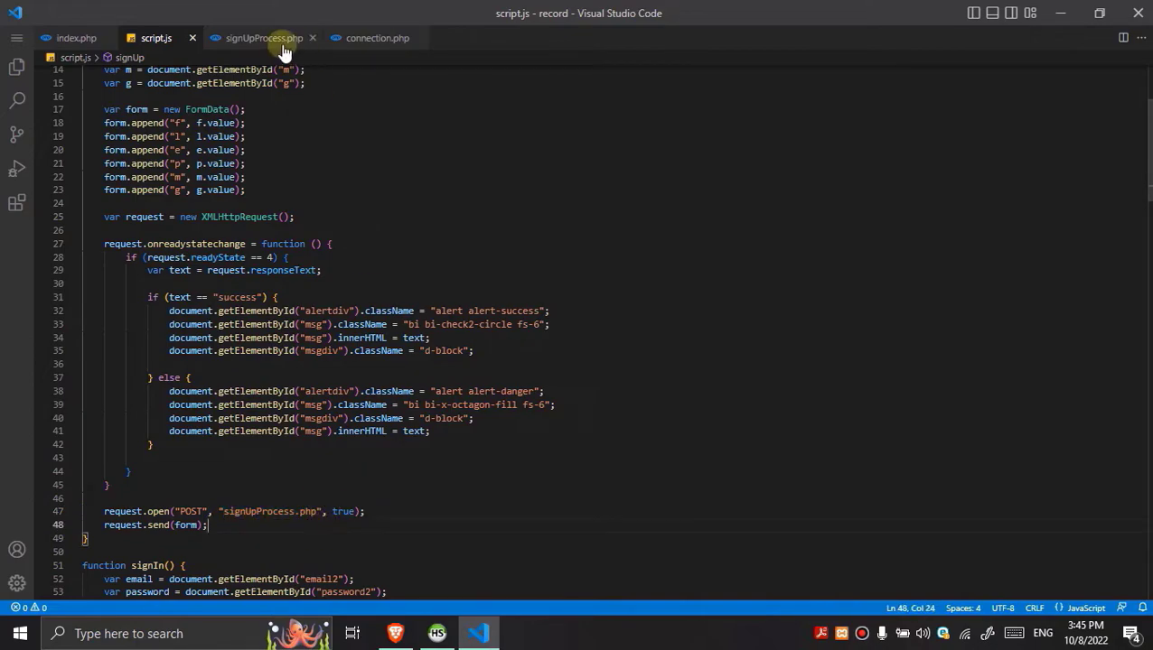
{"action": "double_click", "coordinate": [343, 512]}
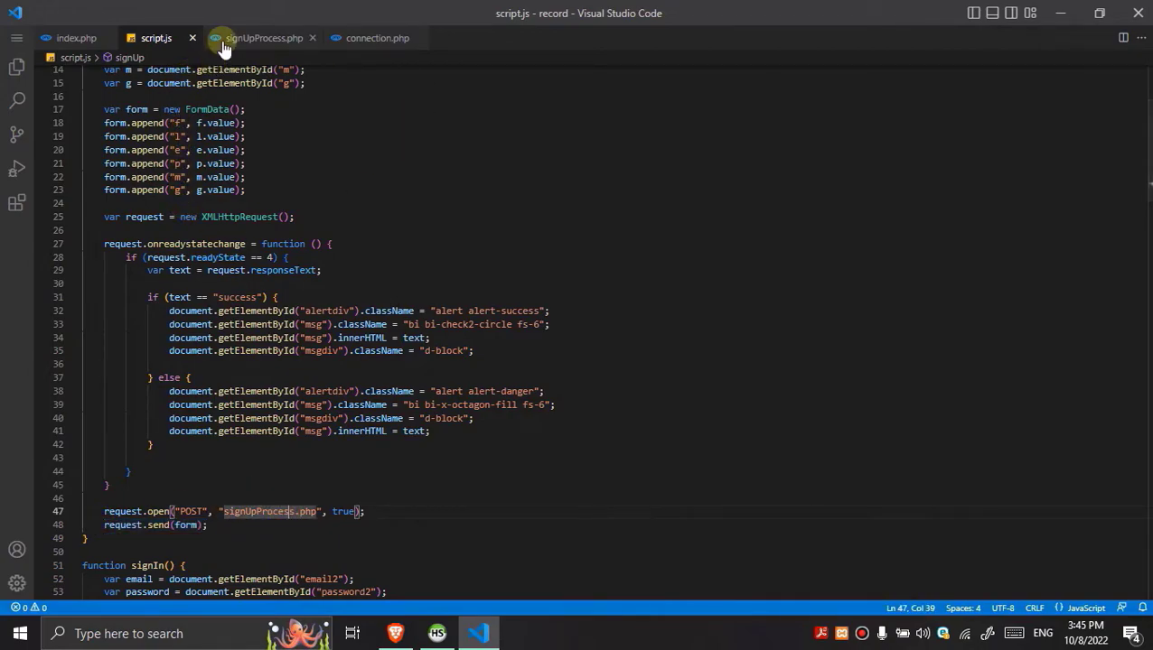
{"action": "left_click", "coordinate": [263, 38]}
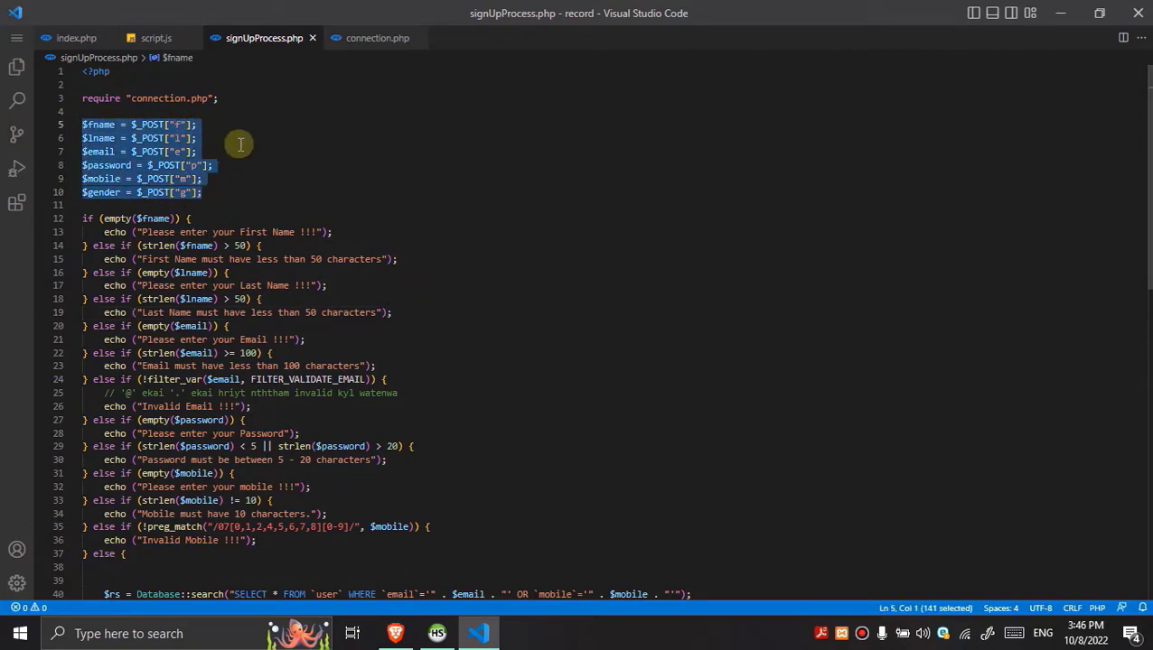
Return to signUpProcess.php and review the $lname validation checks.
{"action": "left_click", "coordinate": [155, 38]}
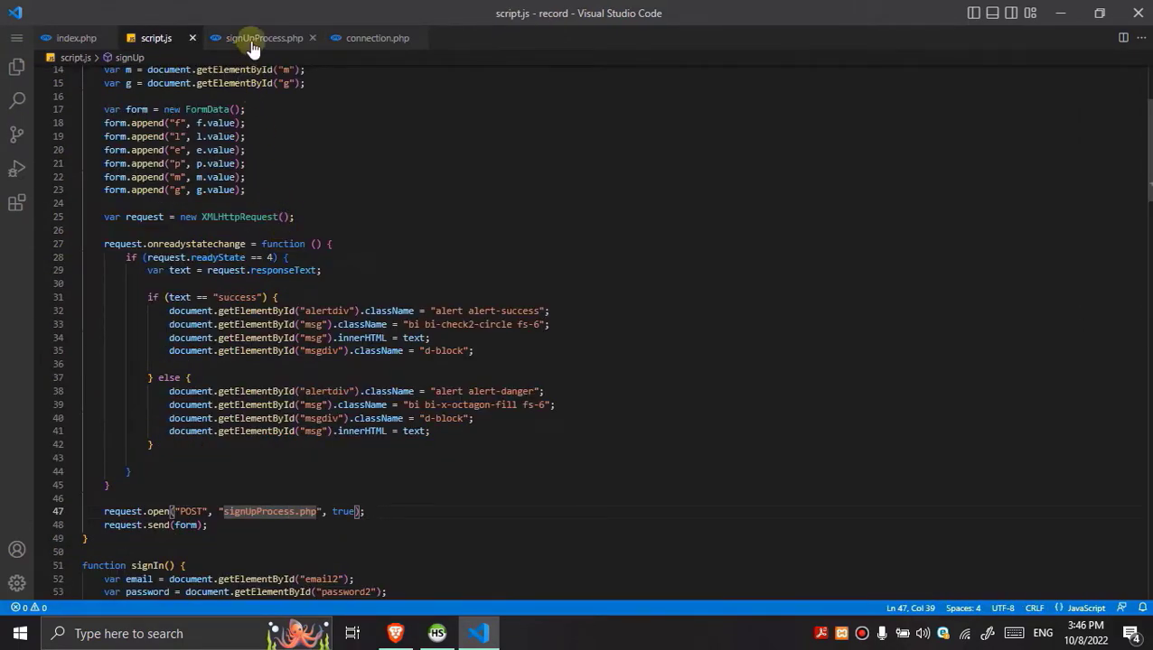
{"action": "left_click", "coordinate": [264, 38]}
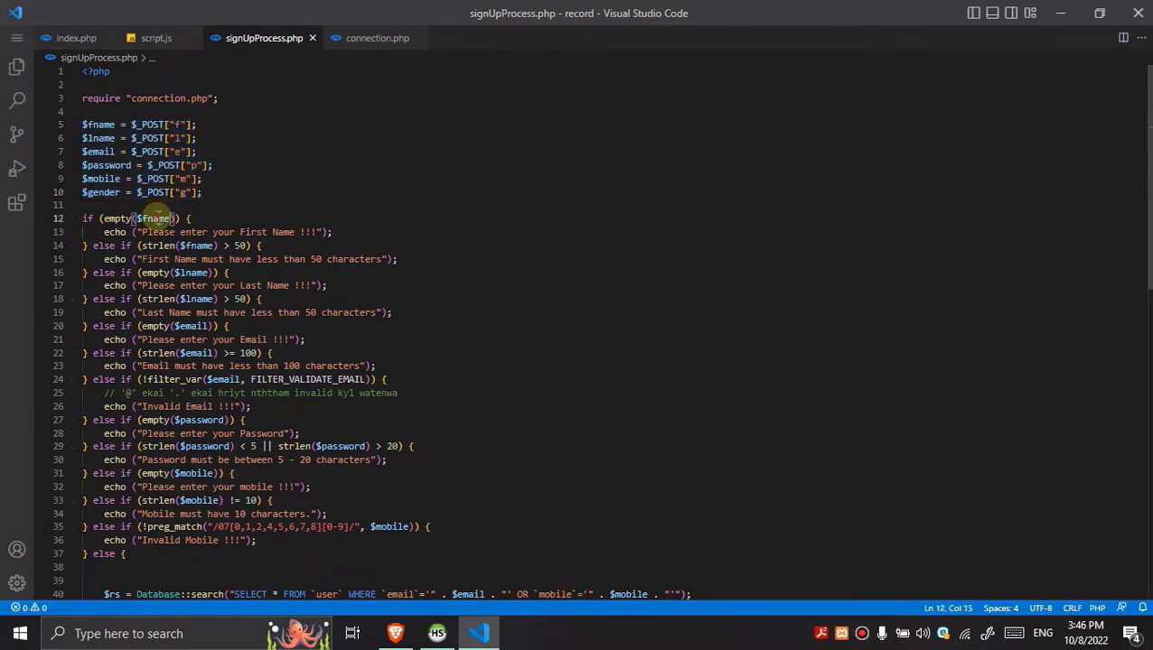
{"action": "double_click", "coordinate": [194, 299]}
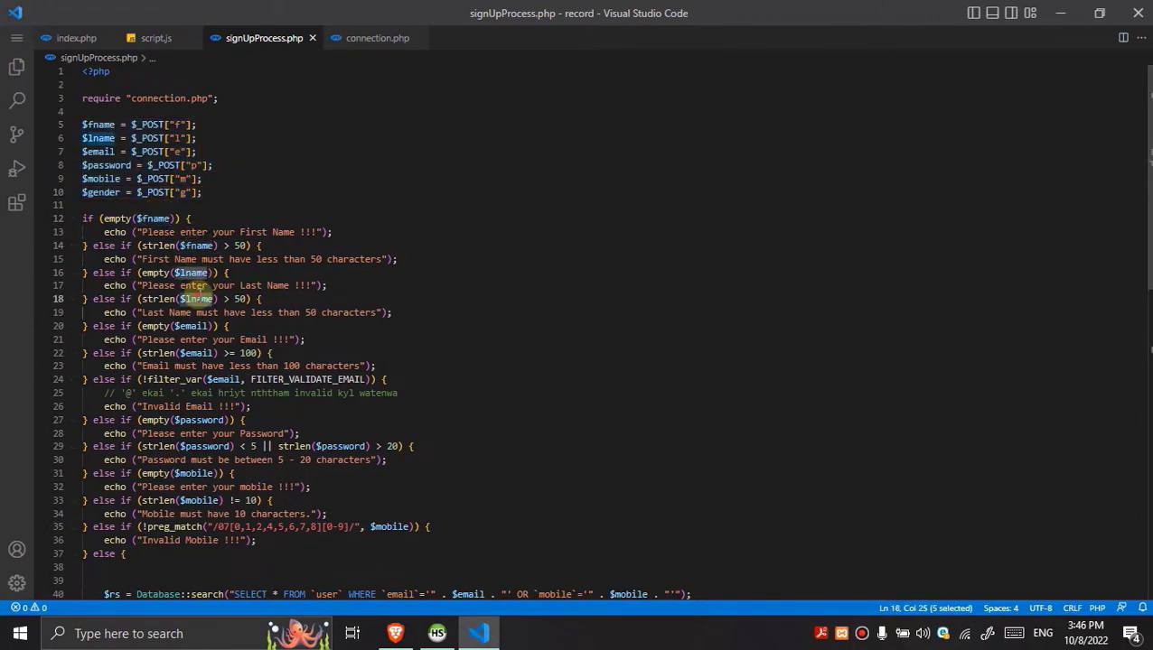
{"action": "scroll", "scroll_direction": "down", "scroll_amount": 3}
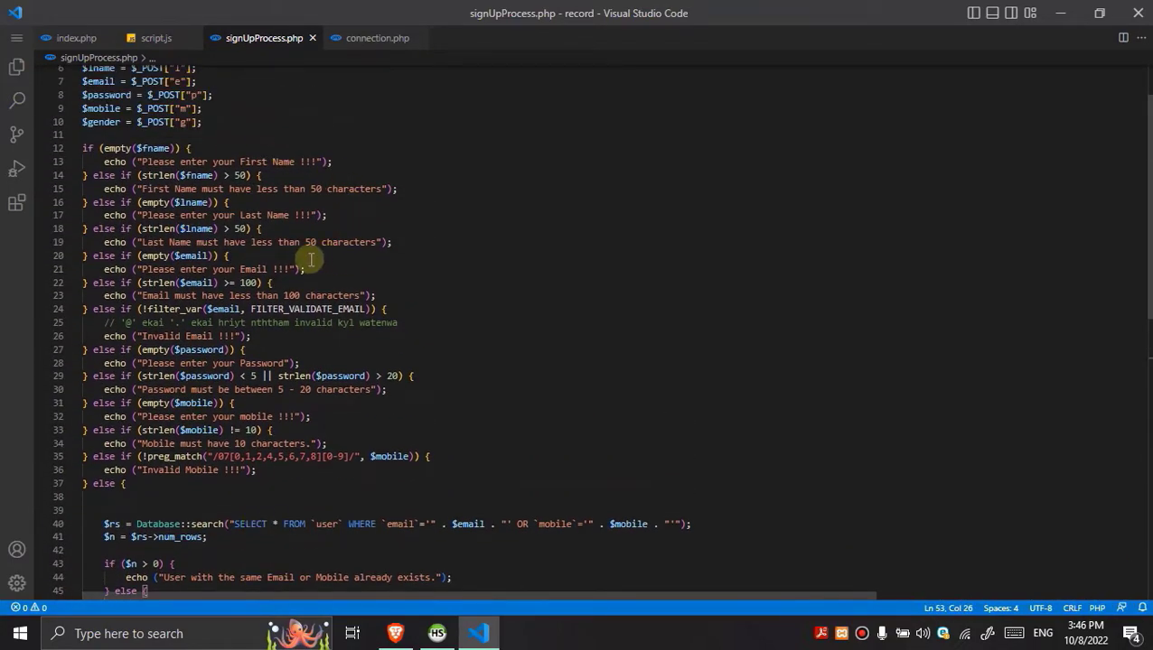
{"action": "mouse_move", "coordinate": [294, 334]}
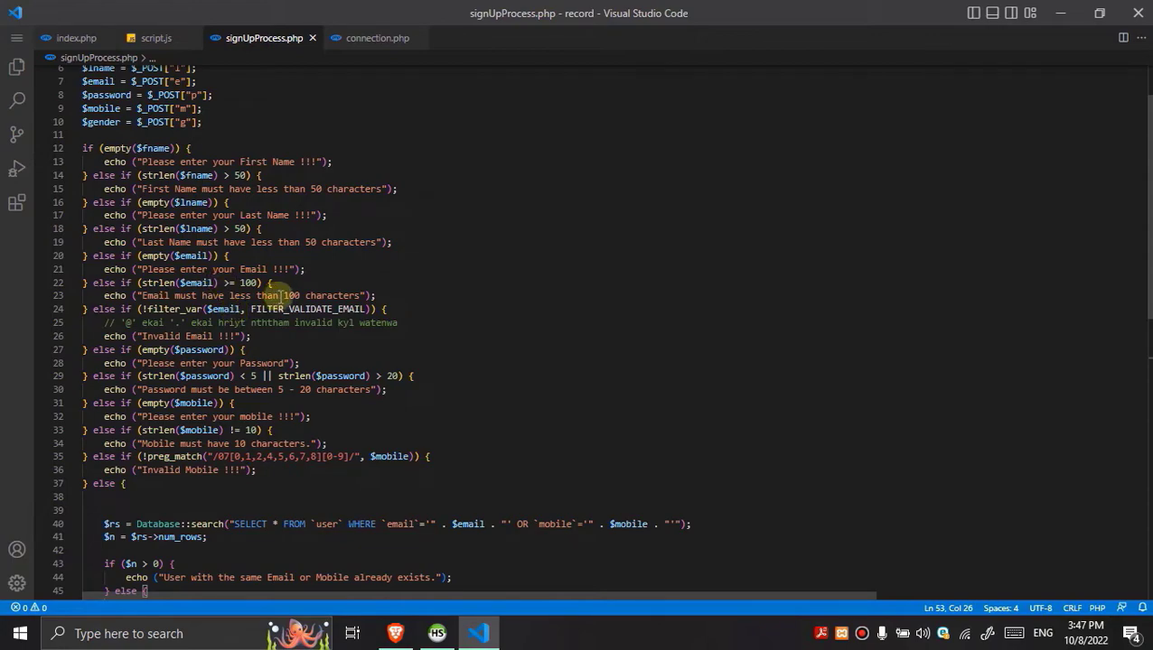
{"action": "scroll", "scroll_direction": "down", "scroll_amount": 3}
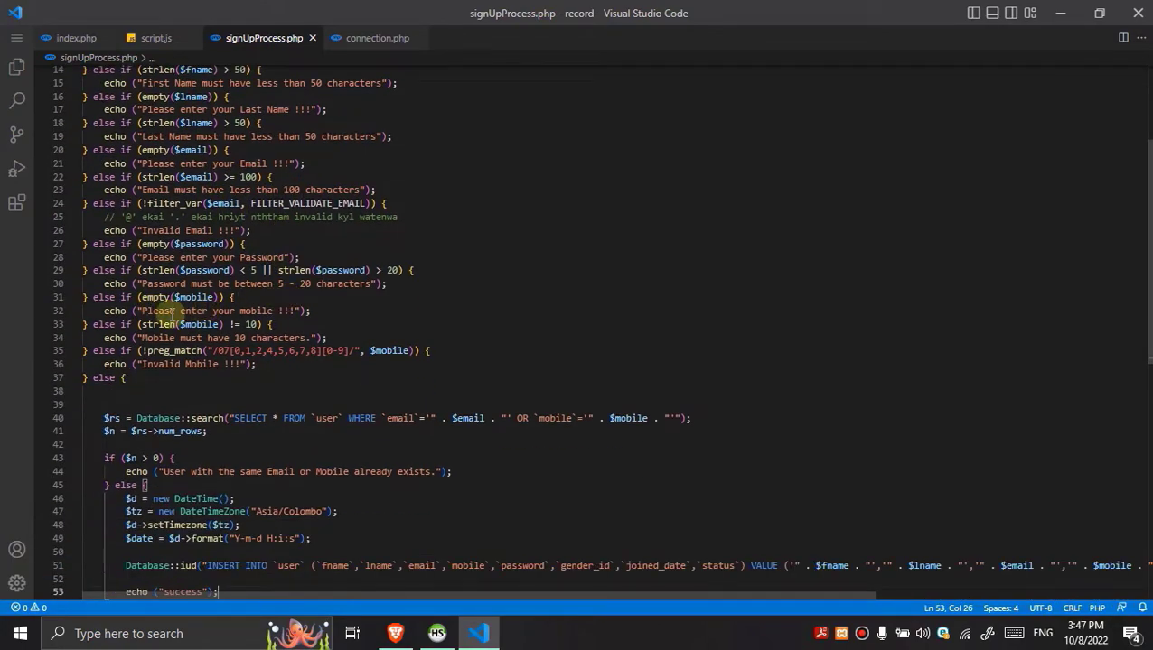
Review the $mobile length check and the remaining validations, then go back to script.js.
{"action": "double_click", "coordinate": [203, 324]}
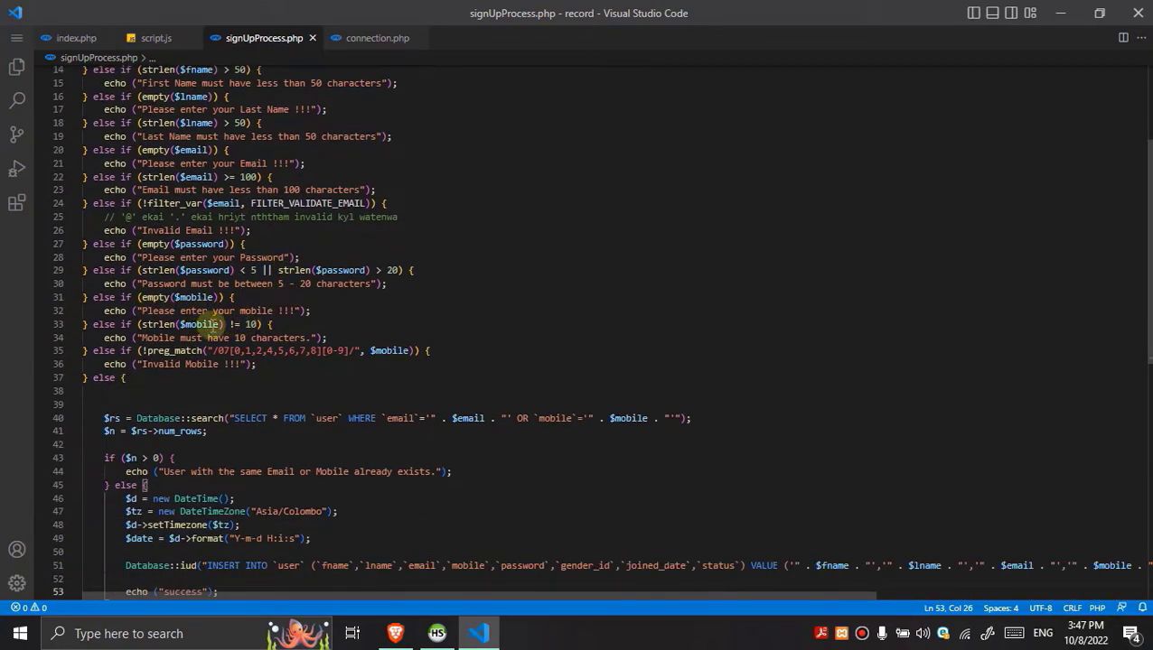
{"action": "scroll", "scroll_direction": "down", "scroll_amount": 3}
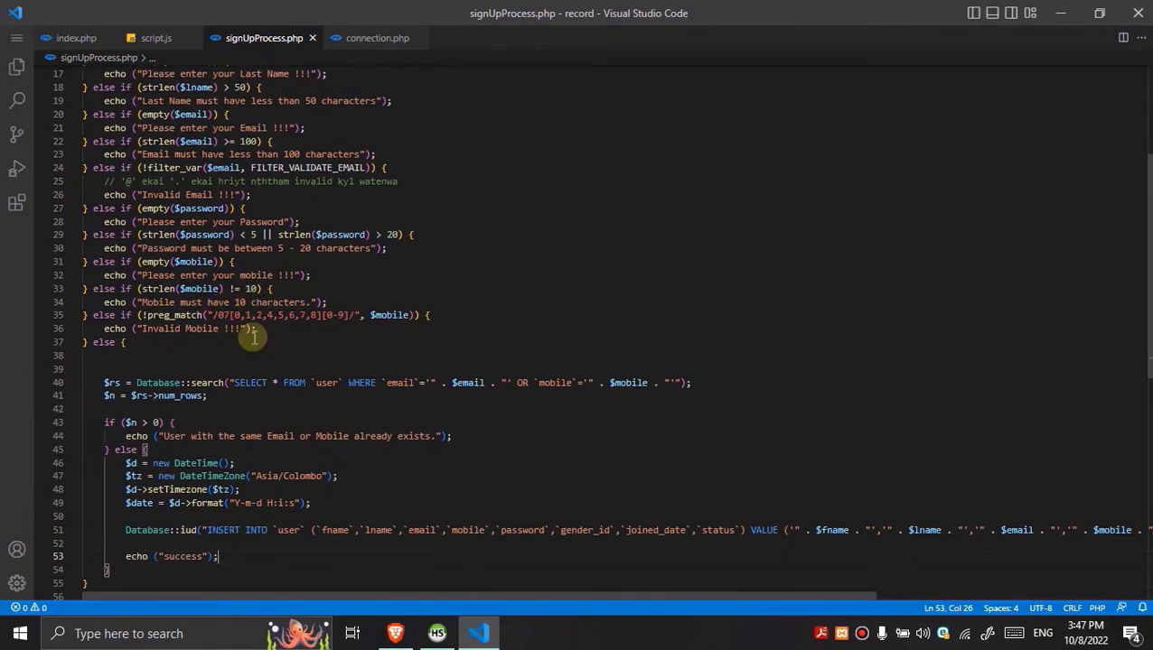
{"action": "scroll", "scroll_direction": "down", "scroll_amount": 3}
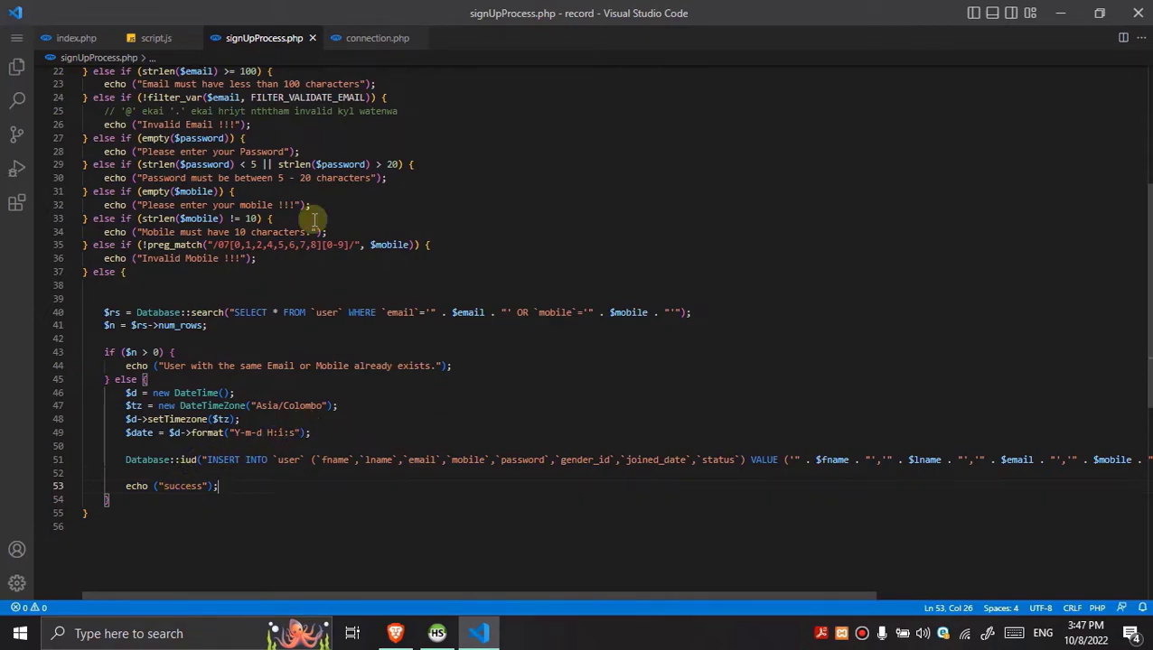
{"action": "left_click", "coordinate": [156, 38]}
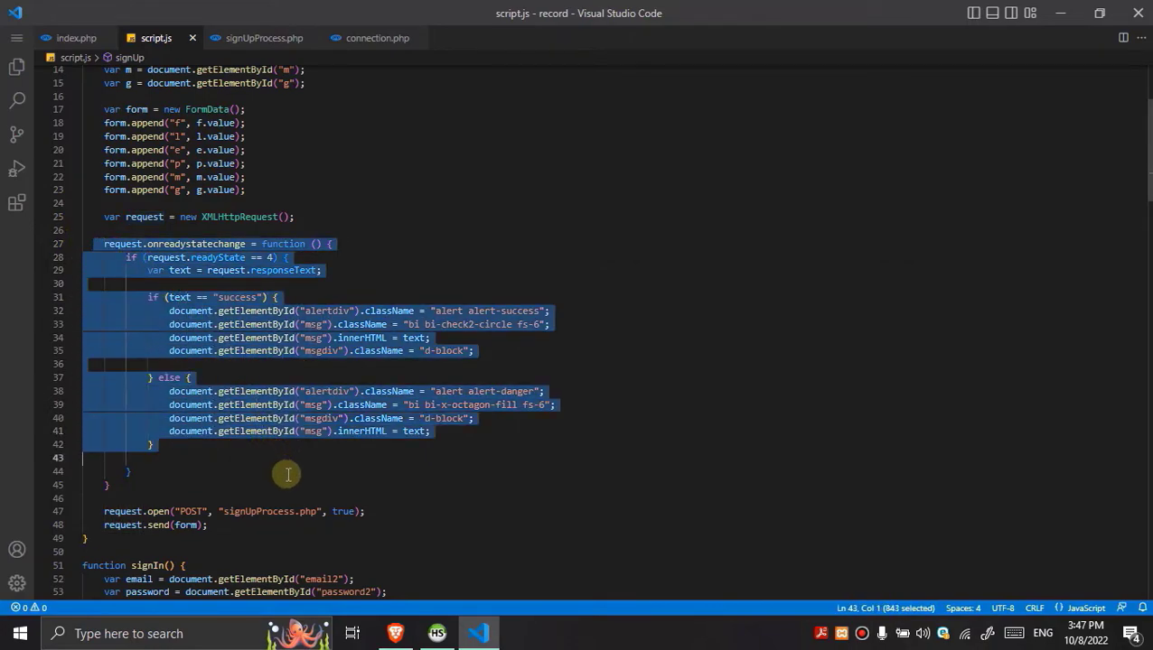
Deselect the response-handling code and bring up the eShop page showing the success alert.
{"action": "left_click", "coordinate": [150, 270]}
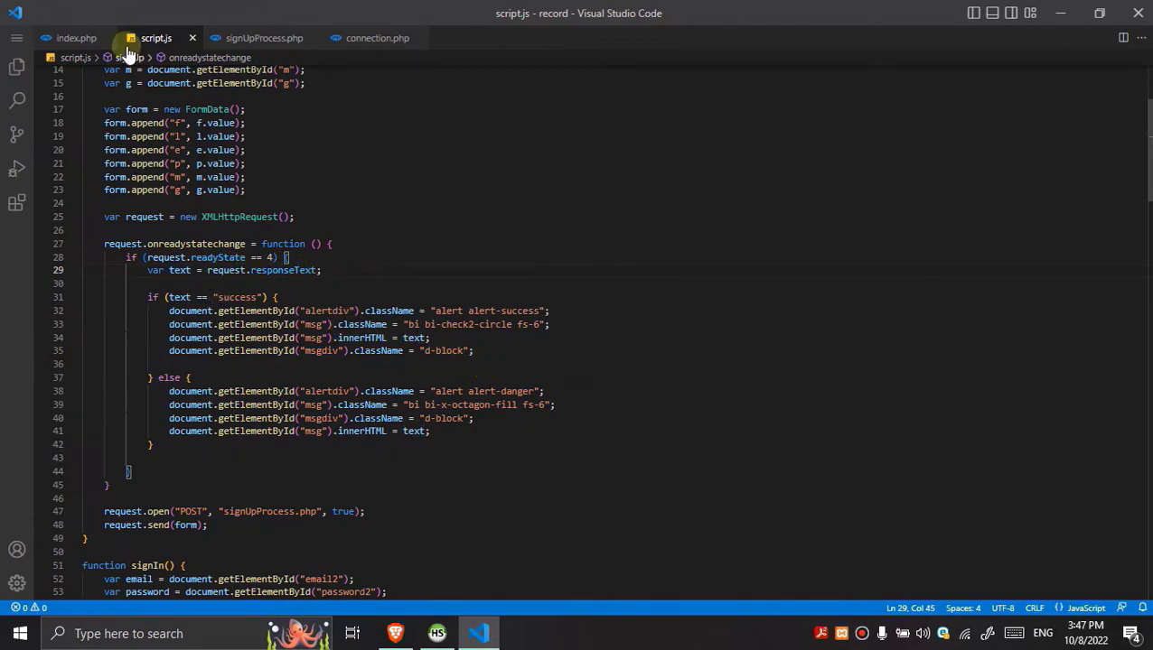
{"action": "left_click", "coordinate": [76, 38]}
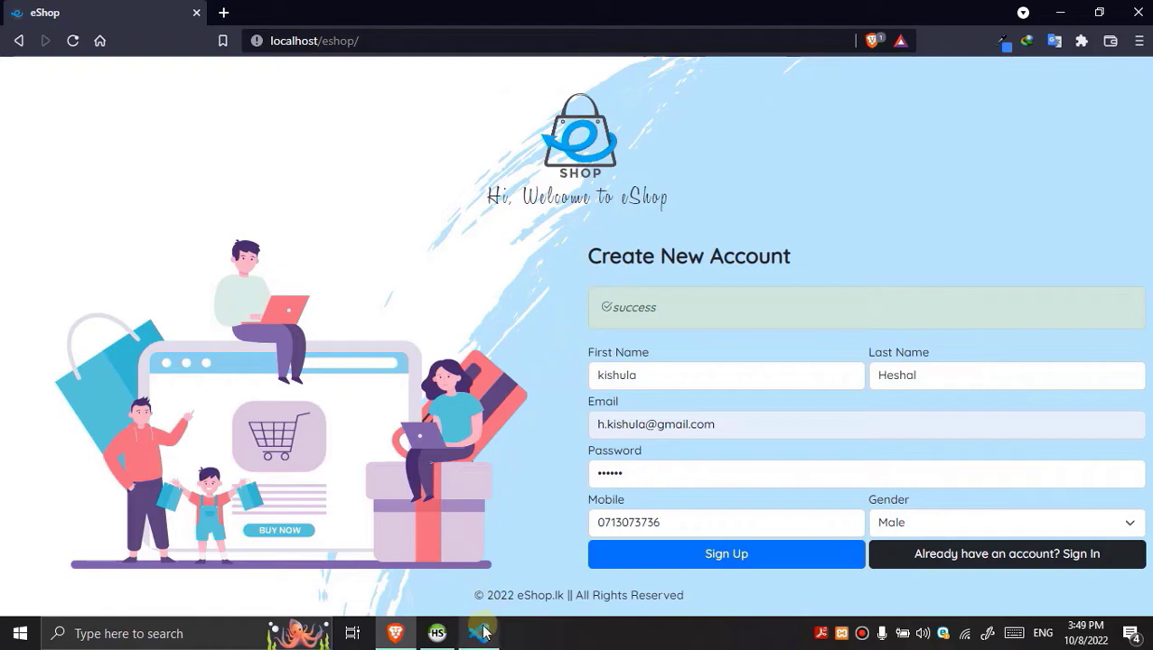
{"action": "left_click", "coordinate": [479, 633]}
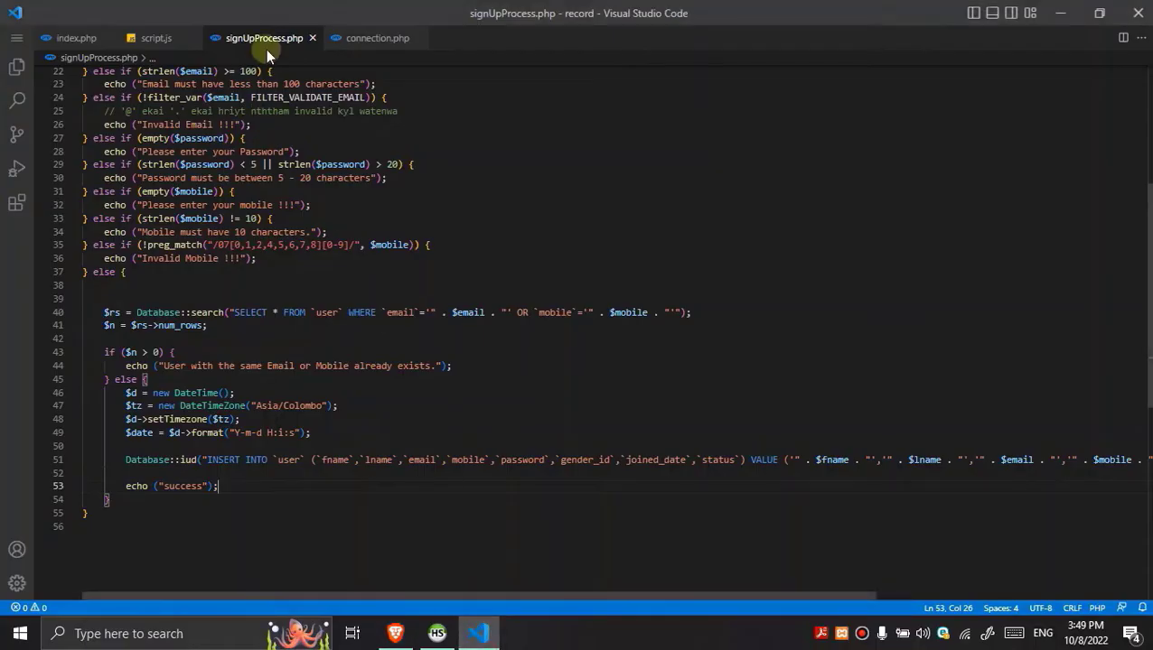
{"action": "left_click", "coordinate": [155, 38]}
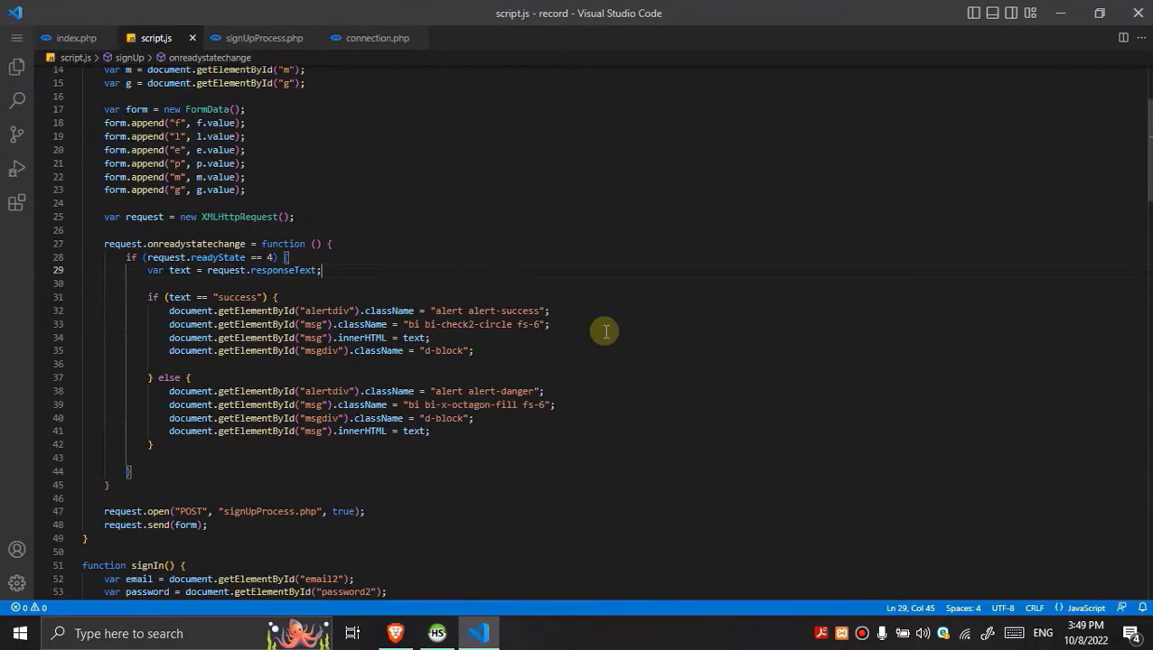
{"action": "left_click", "coordinate": [76, 38]}
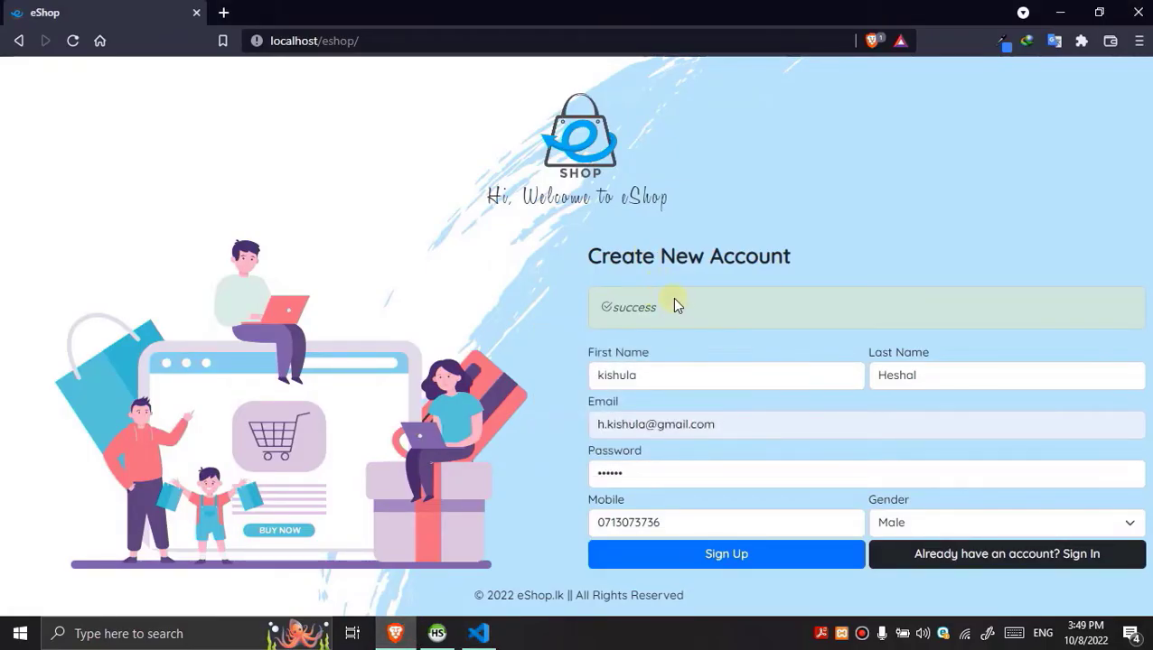
{"action": "mouse_move", "coordinate": [695, 315]}
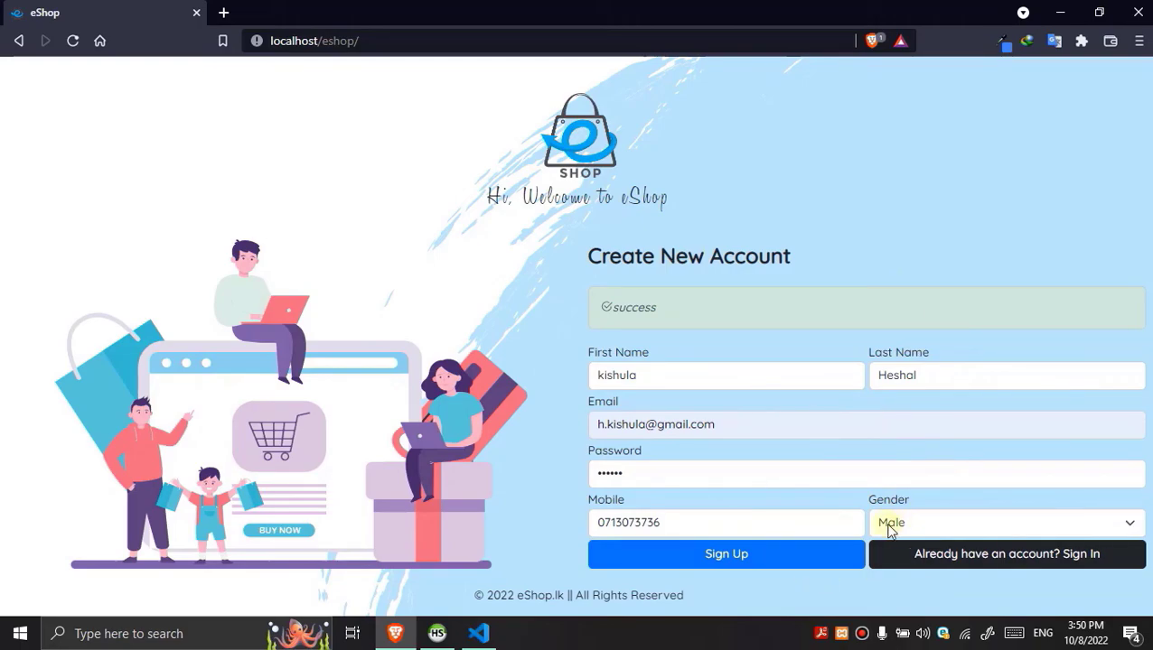
Switch to the eShop Sign In form with 'Already have an account? Sign In'.
{"action": "left_click", "coordinate": [1005, 554]}
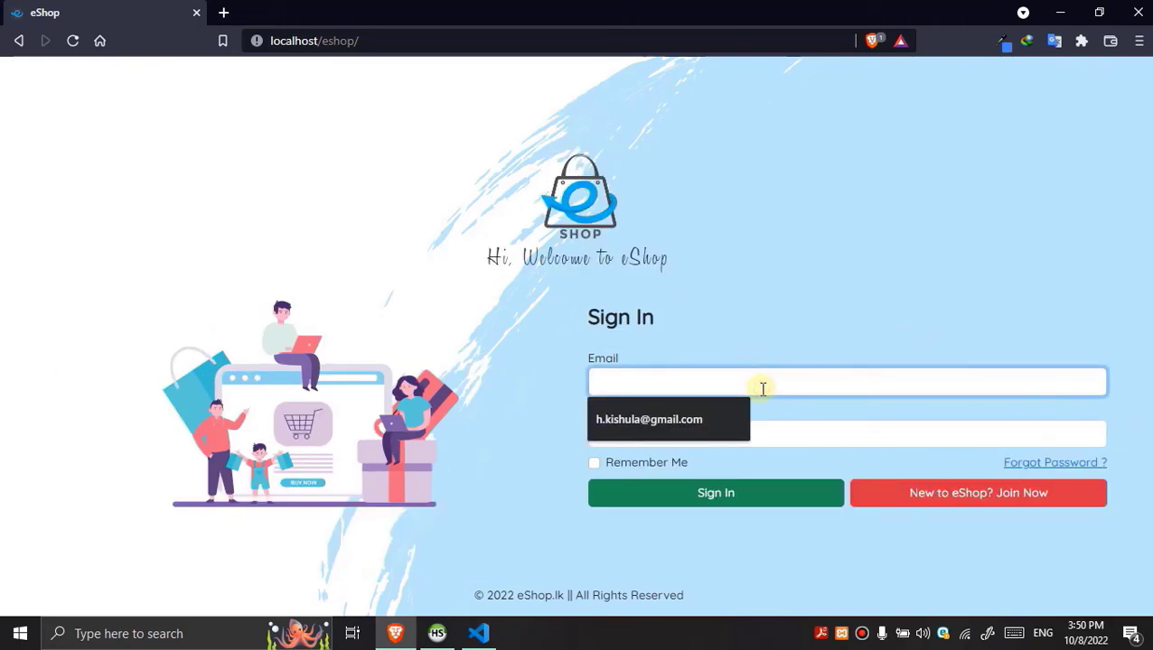